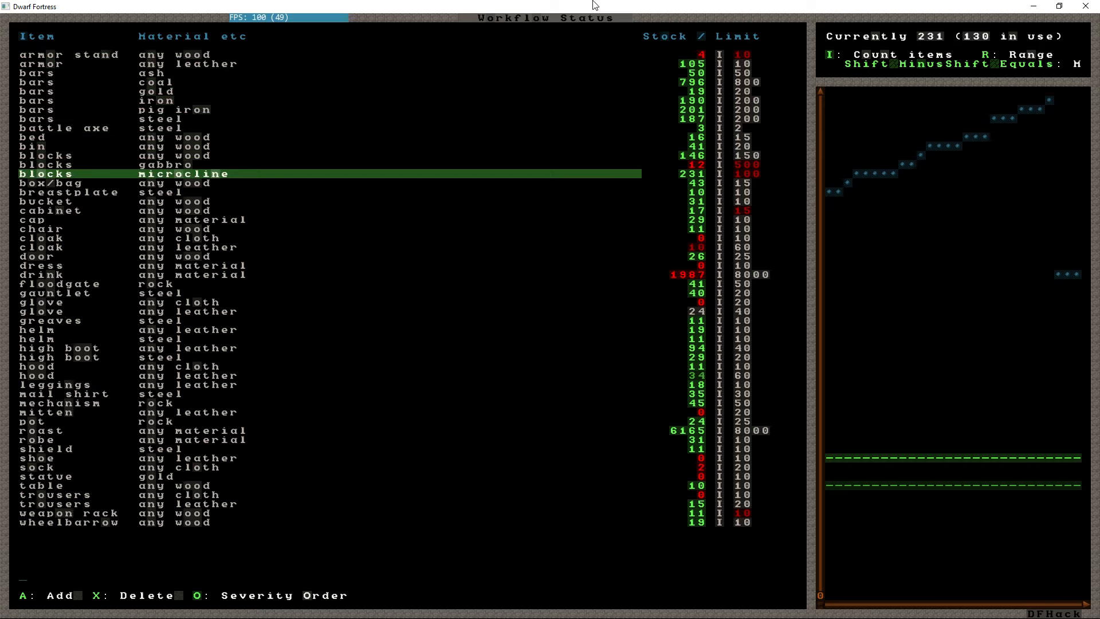
# Step: Delete the blocks/microcline workflow constraint and confirm the deletion
pyautogui.press('x')
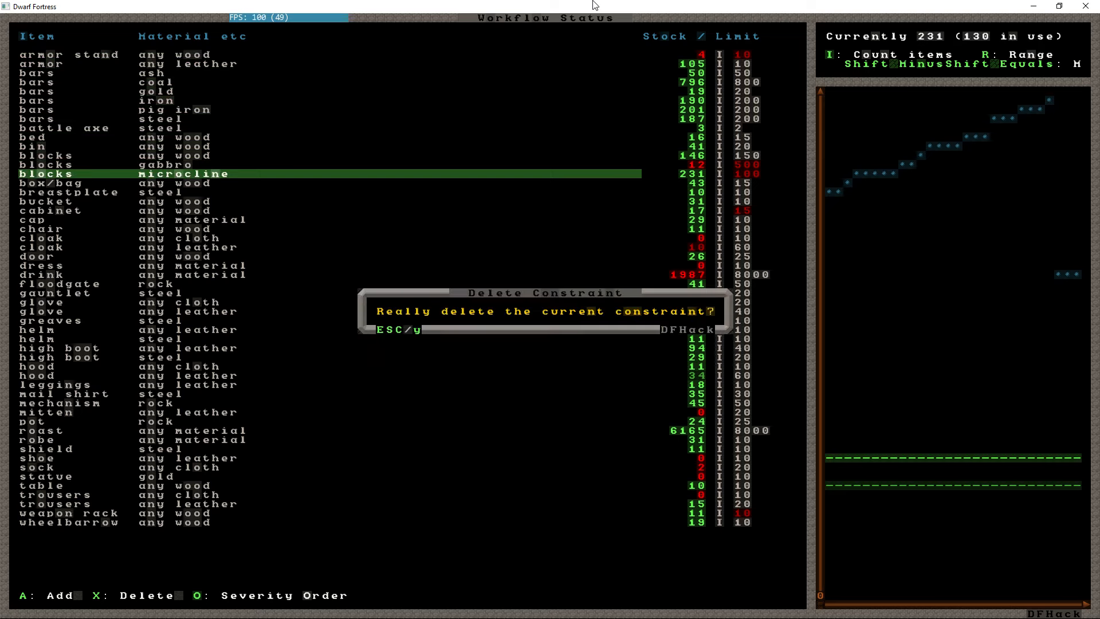
pyautogui.press('y')
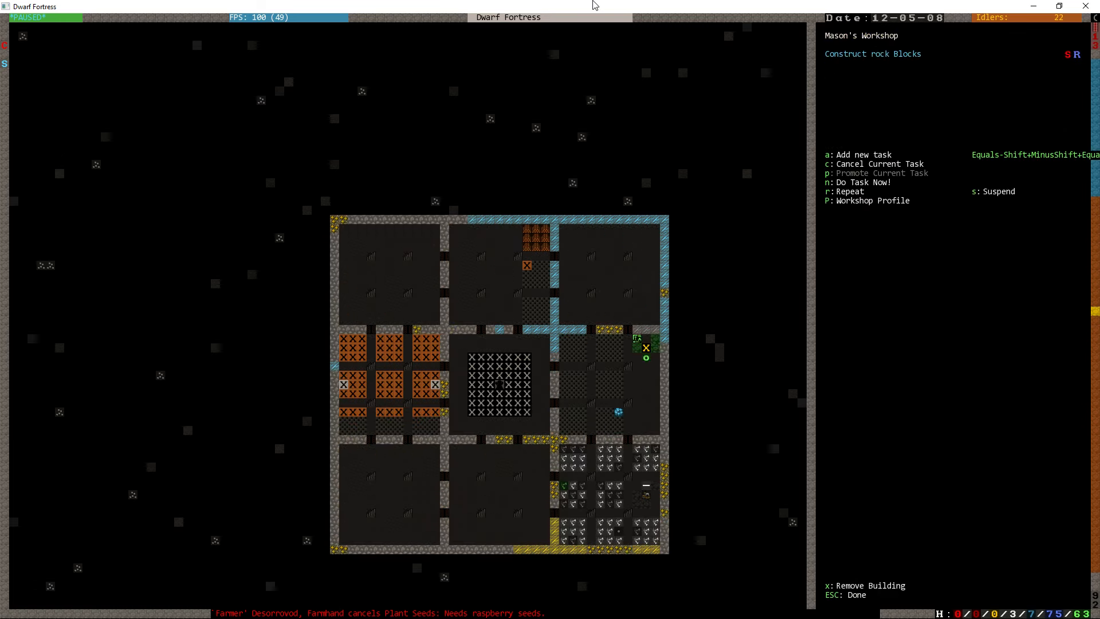
# Step: Check stone stockpile #81 giving to the Mason's Workshop, back out to the main menu and unpause
pyautogui.press('Escape')
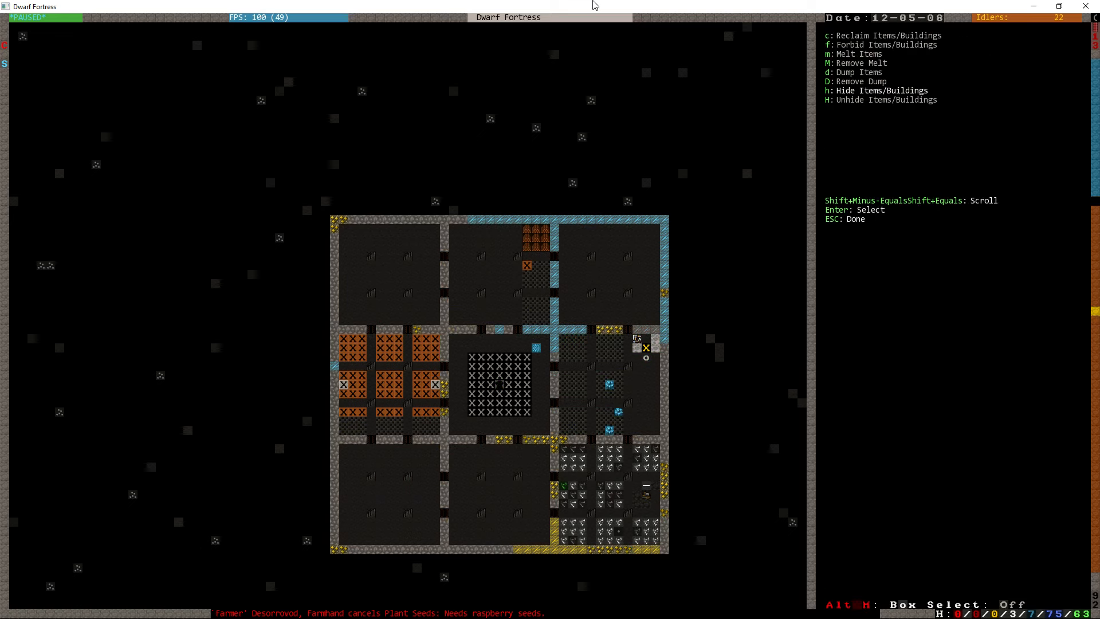
pyautogui.press('Escape')
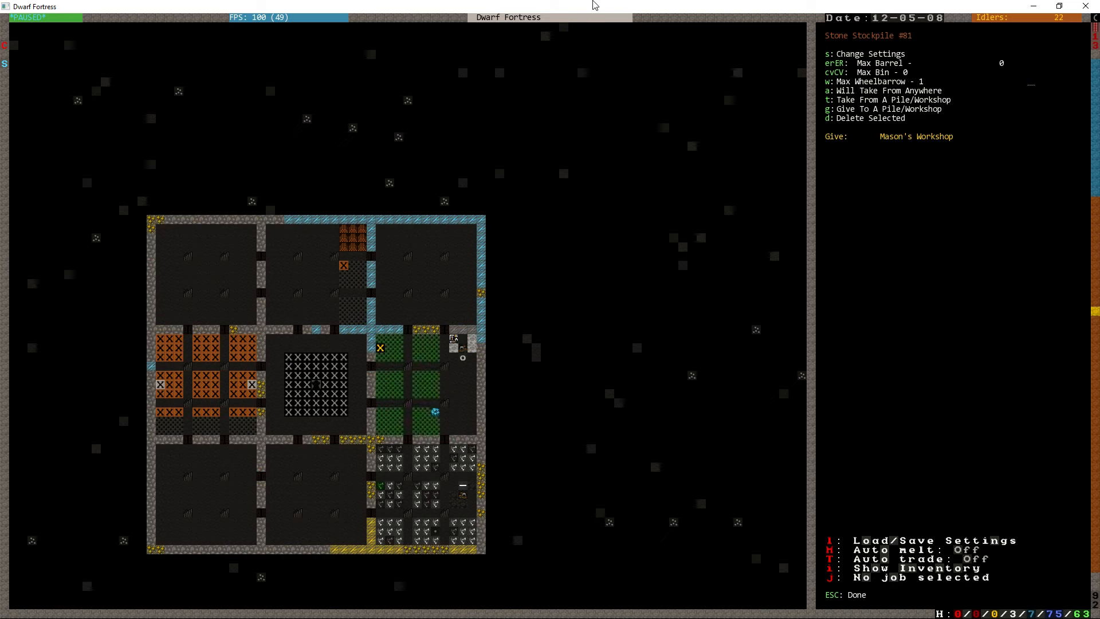
pyautogui.press('Escape')
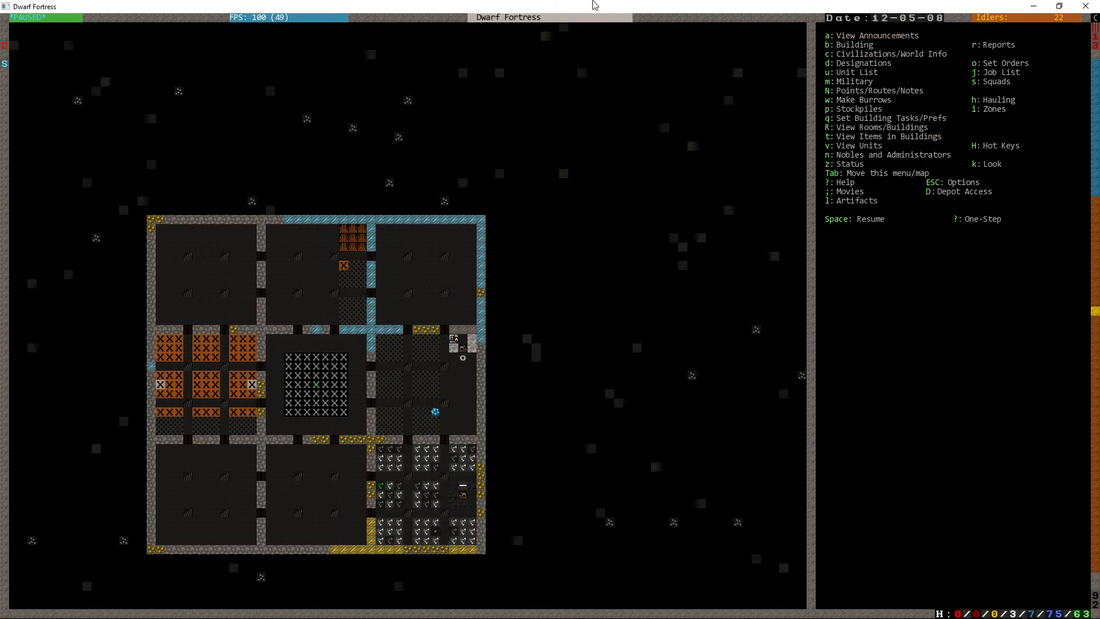
pyautogui.press('space')
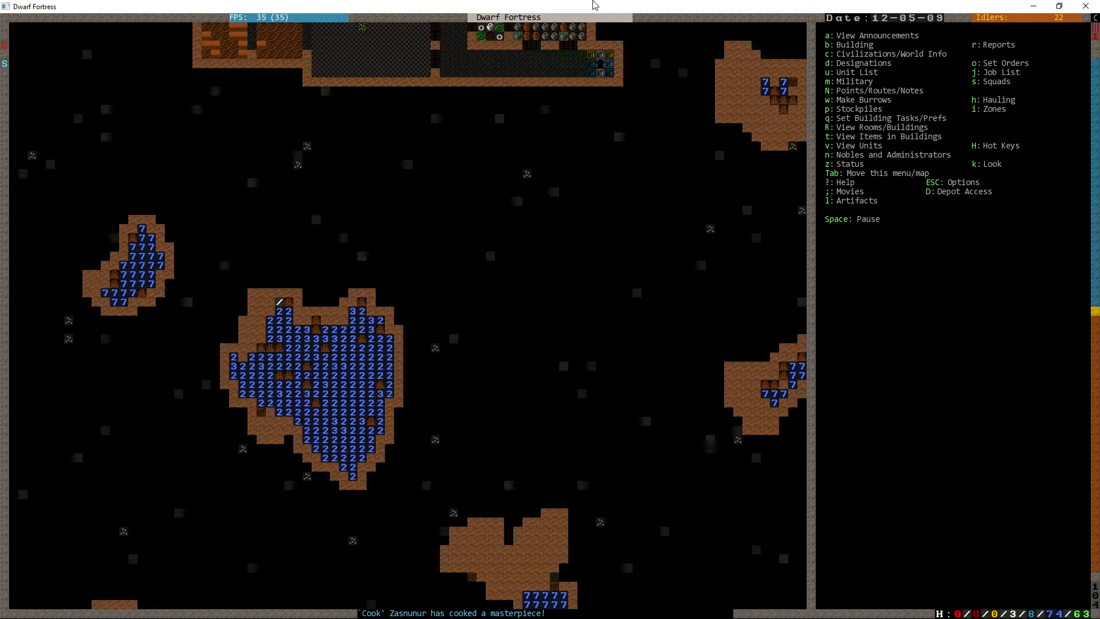
# Step: Scroll the view over the cavern area with the water pools while the fortress runs
pyautogui.scroll(-3)
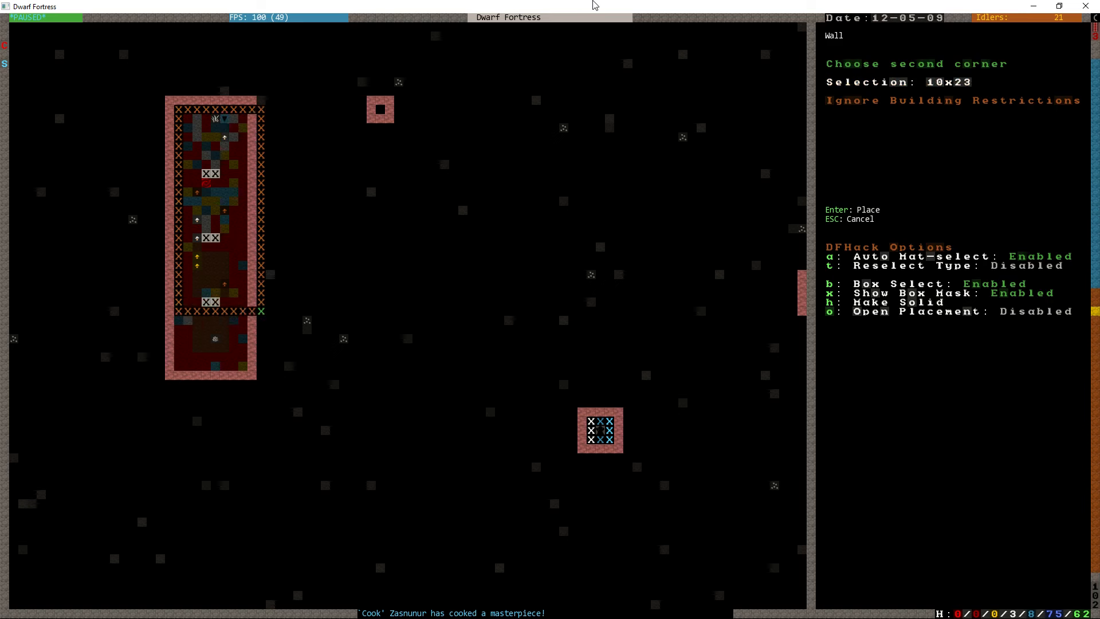
# Step: Place the 10x23 rectangle of walls around the long room and leave the build menu
pyautogui.press('Return')
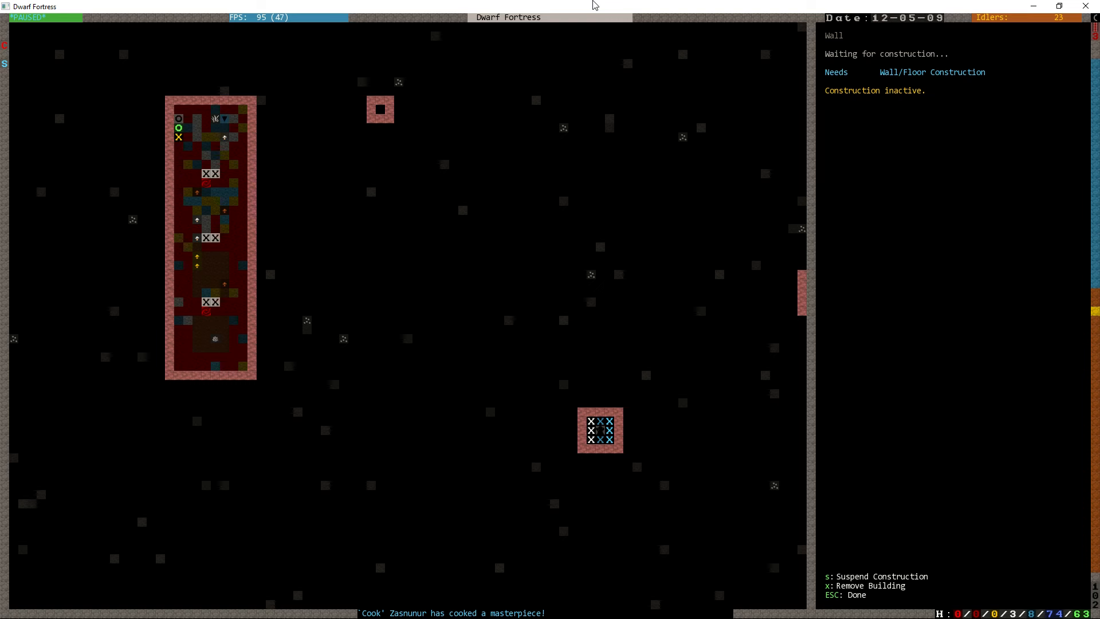
pyautogui.press('Escape')
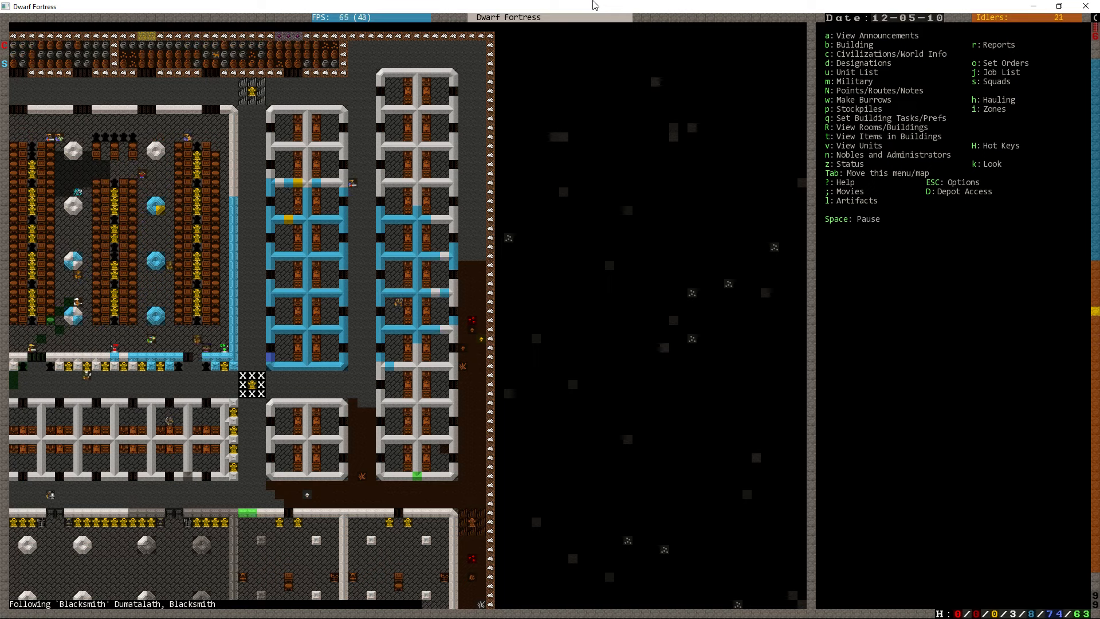
pyautogui.press('space')
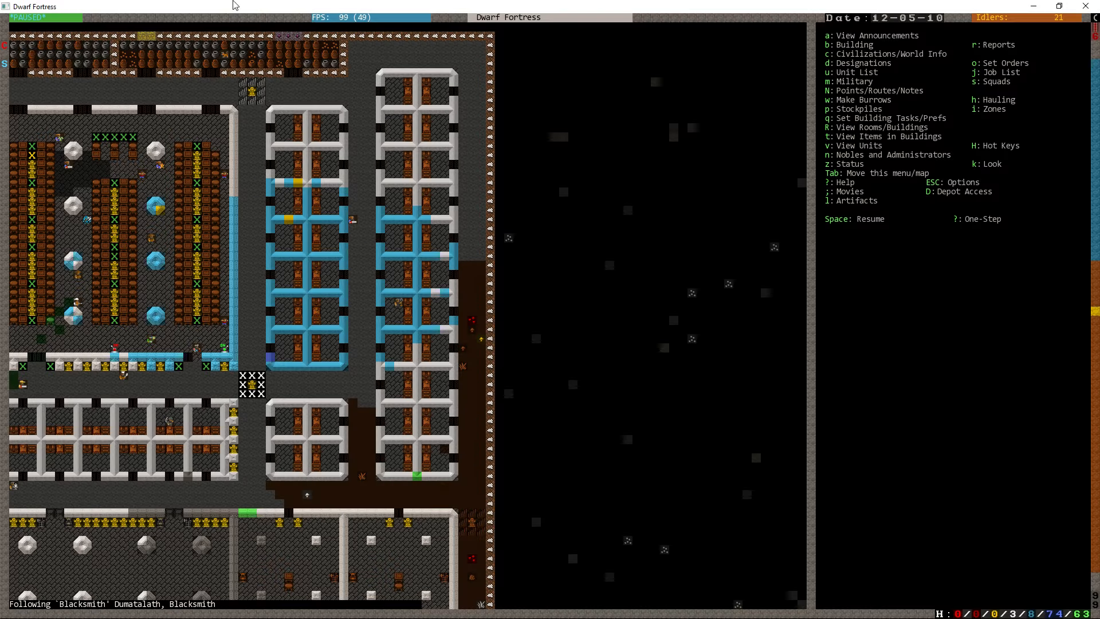
pyautogui.press('Space')
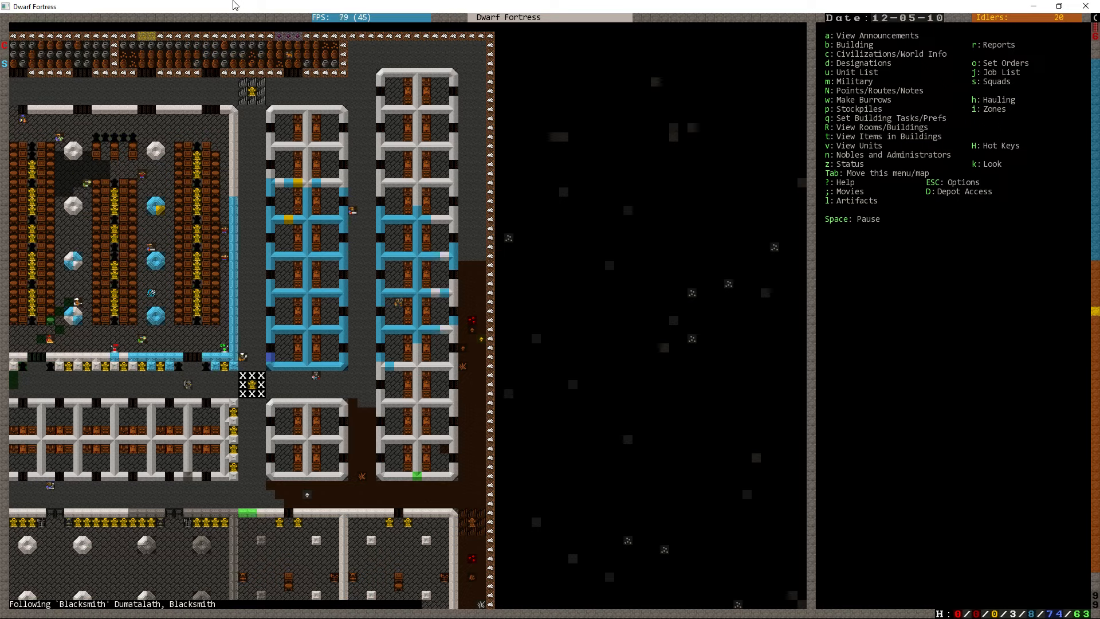
pyautogui.press('space')
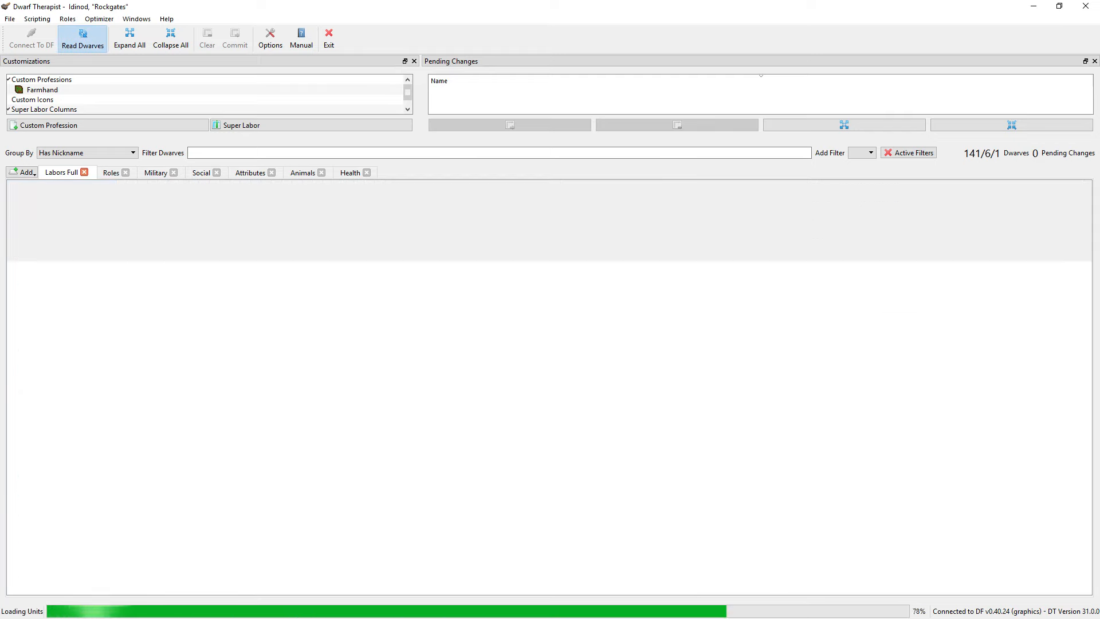
# Step: Read the fortress's dwarves into Dwarf Therapist from the running game
pyautogui.click(83, 39)
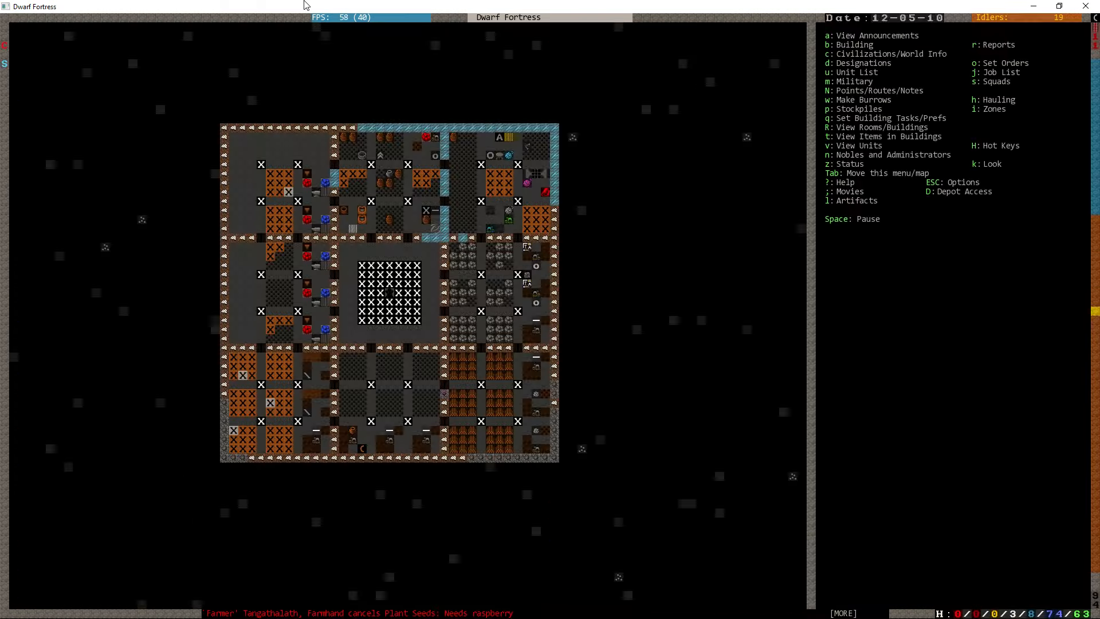
# Step: Queue about ten gold statue orders at the Metalsmith's Forge via Other Objects
pyautogui.click(314, 329)
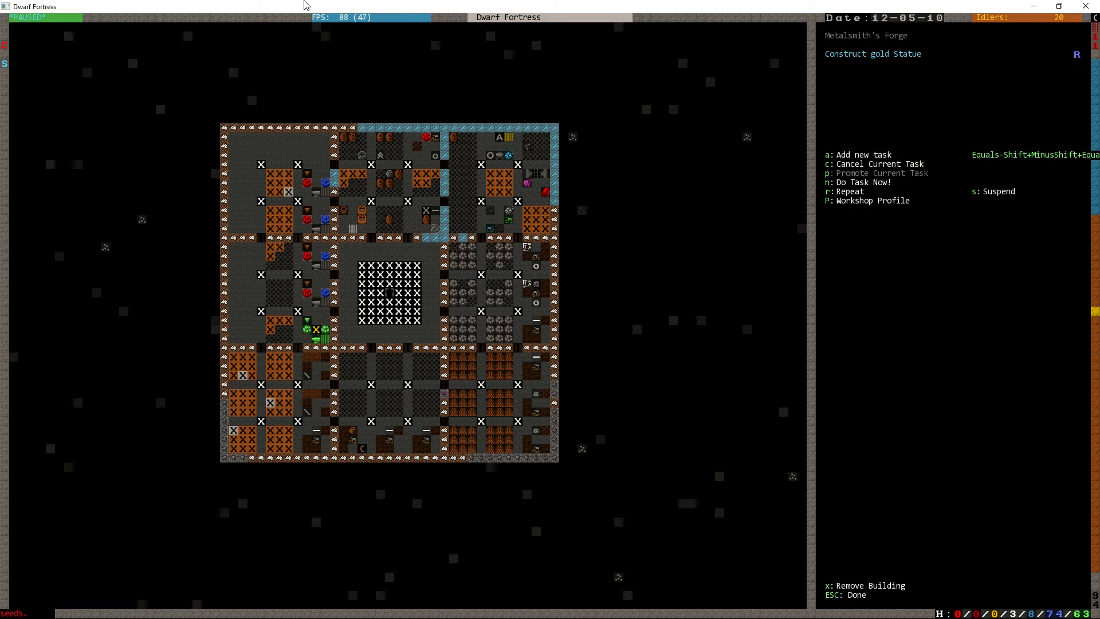
pyautogui.press('Escape')
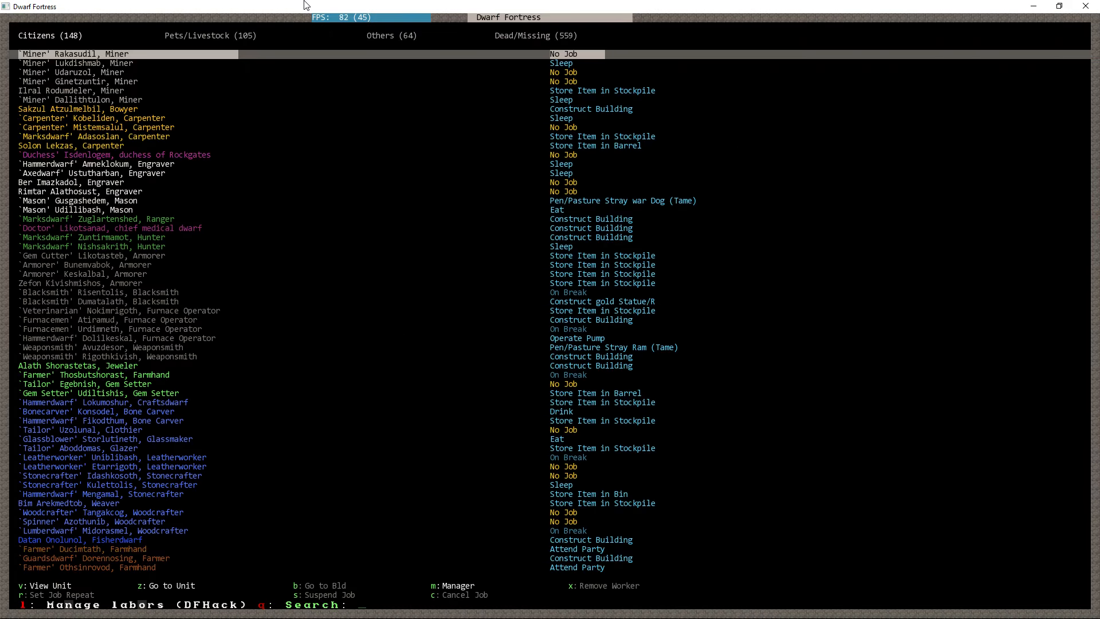
pyautogui.write('black')
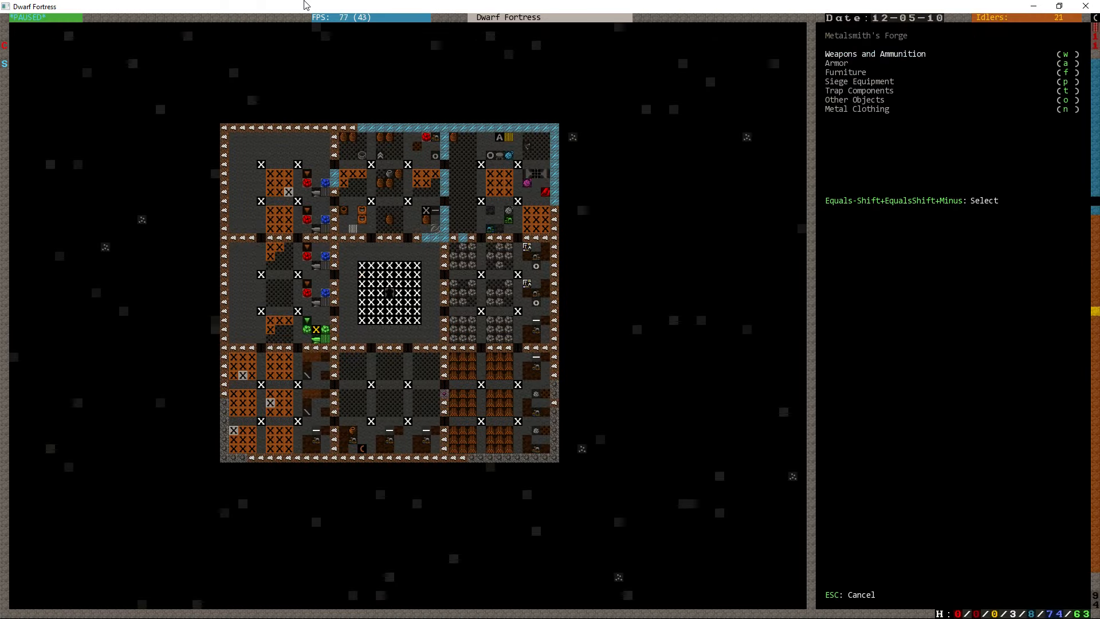
pyautogui.click(845, 71)
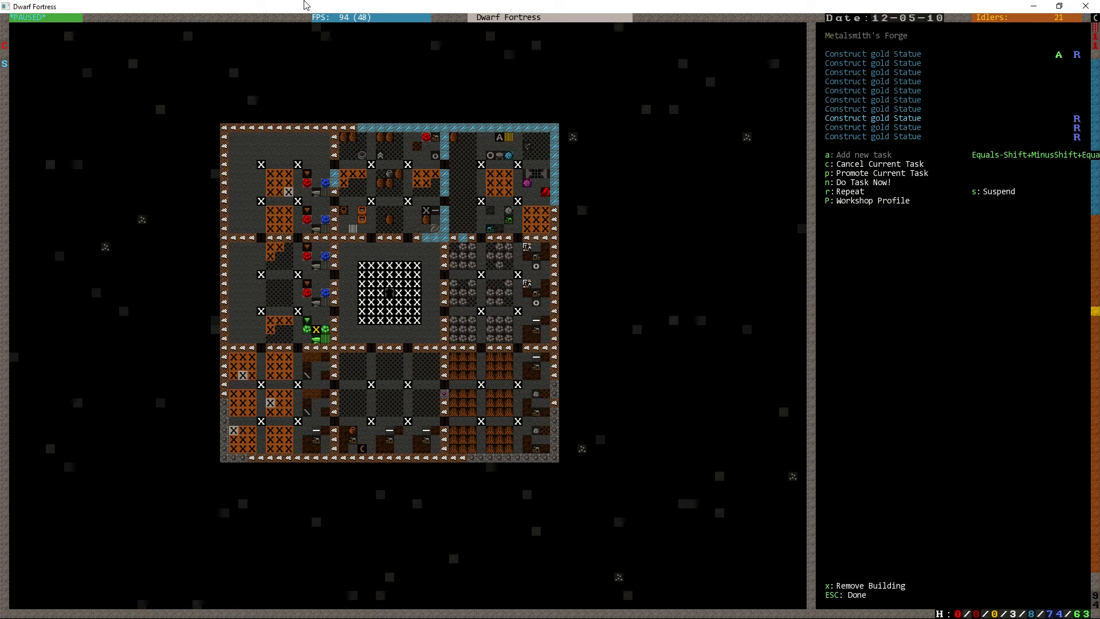
pyautogui.press('Escape')
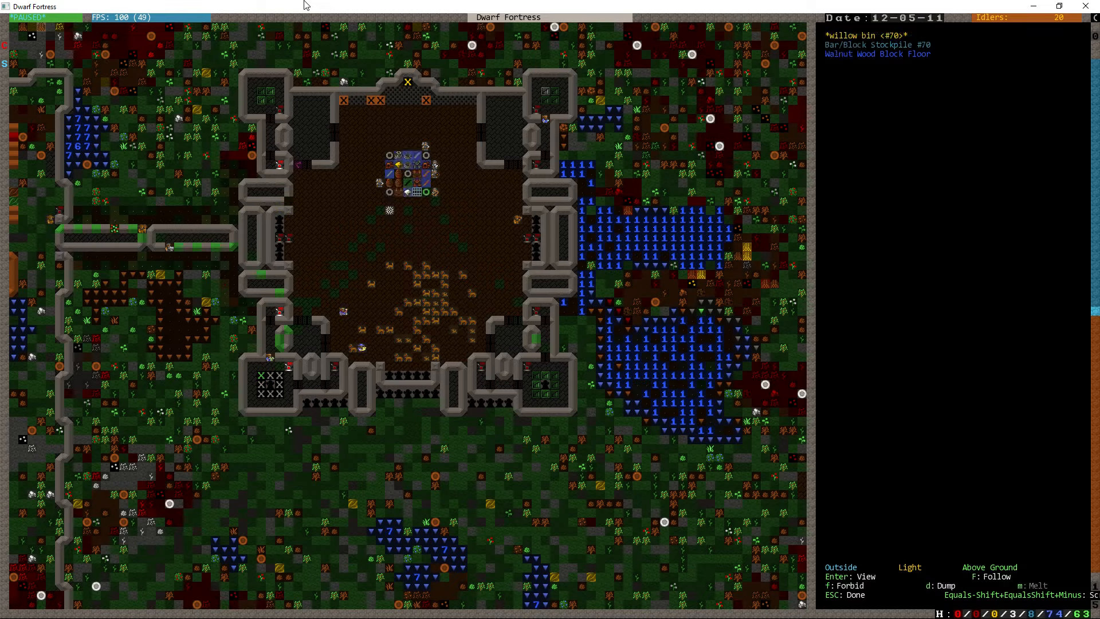
# Step: Leave the look cursor after checking the willow bin in Bar/Block Stockpile #70
pyautogui.press('Escape')
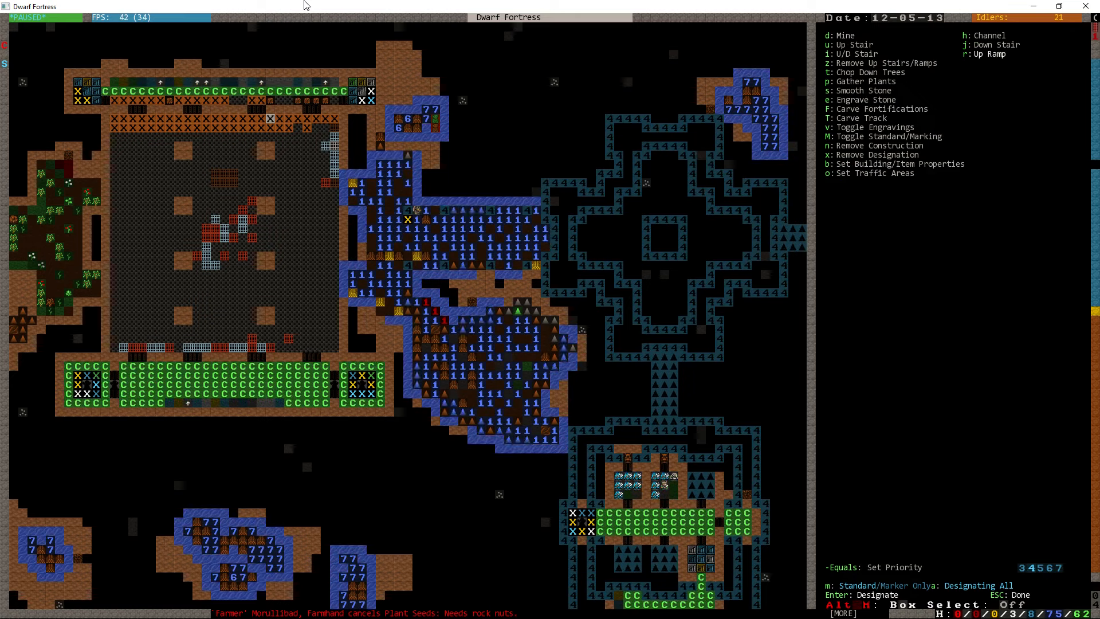
pyautogui.press('Escape')
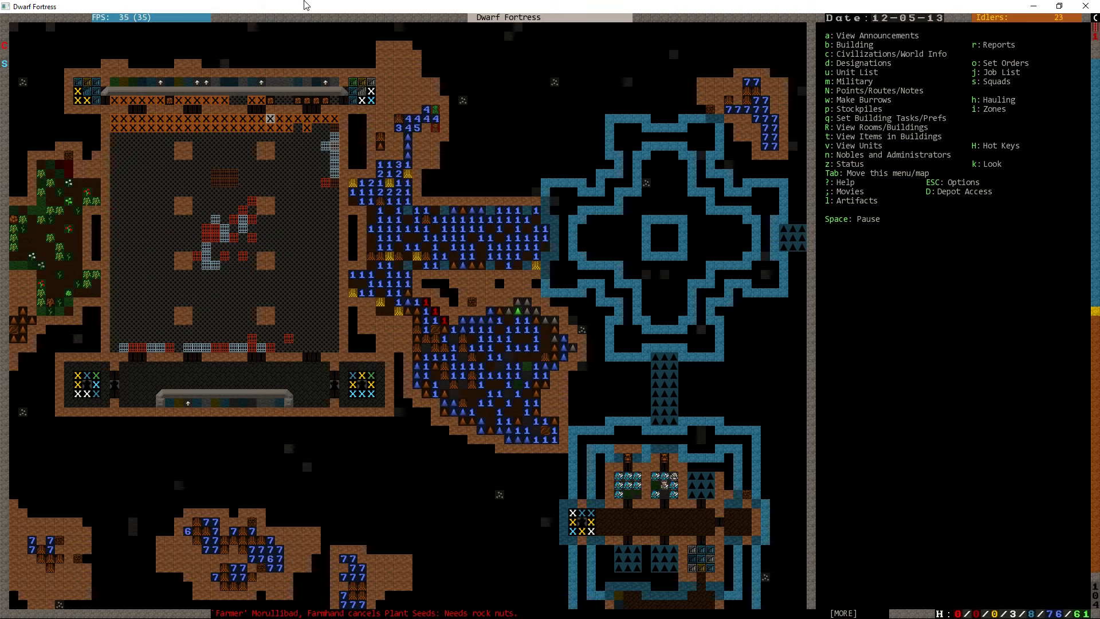
pyautogui.press('d')
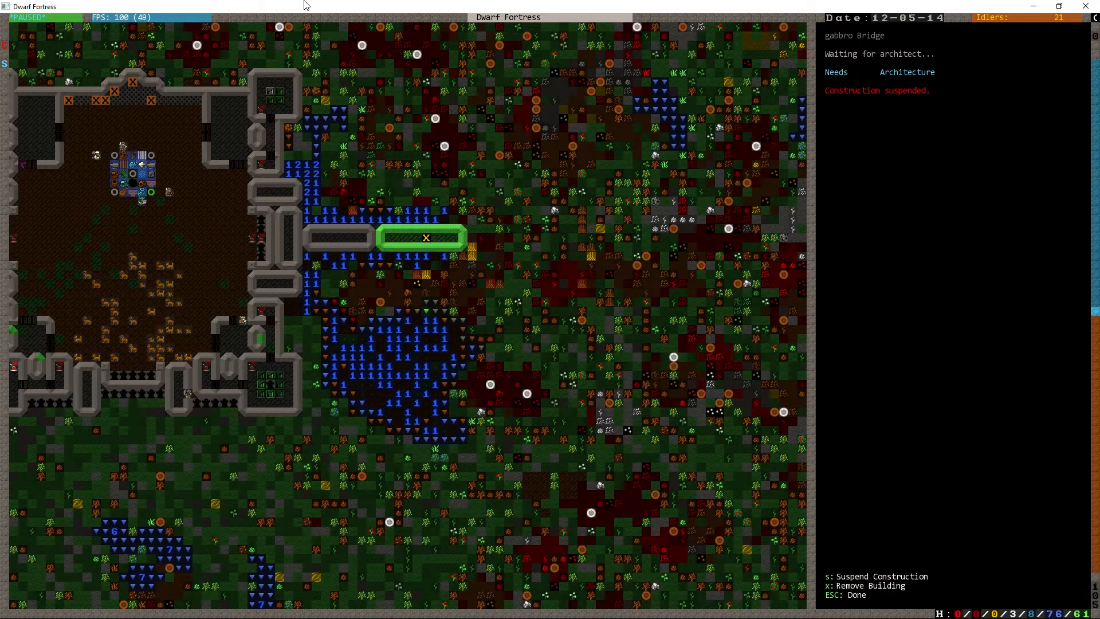
# Step: Close the suspended gabbro bridge's construction details by the surface pond
pyautogui.press('Escape')
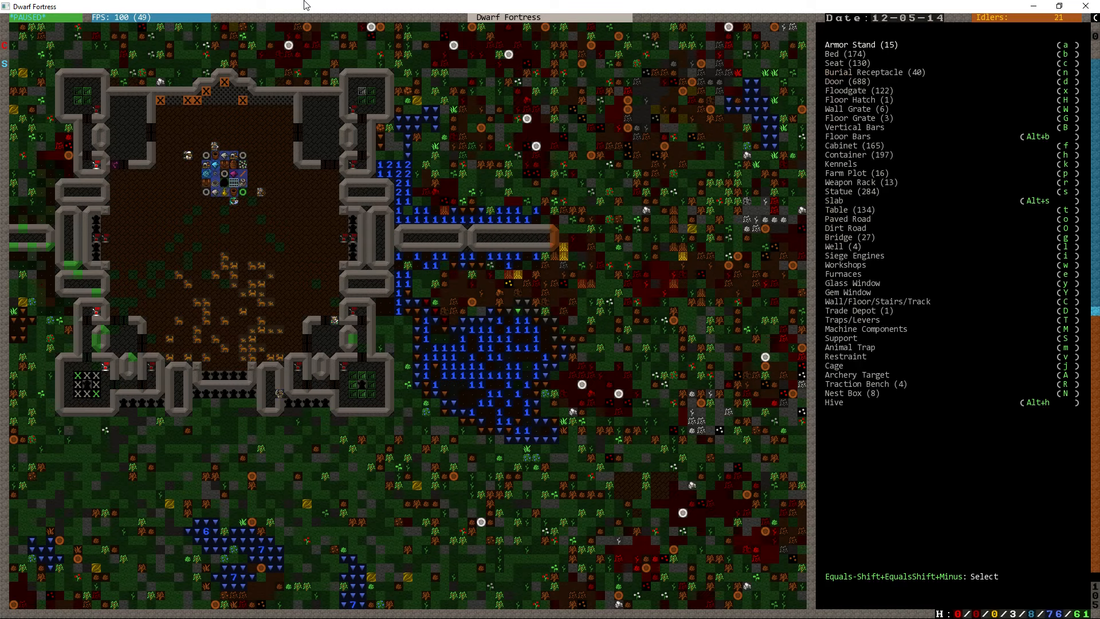
# Step: Leave the bridge info so the Building menu can be brought up
pyautogui.press('Escape')
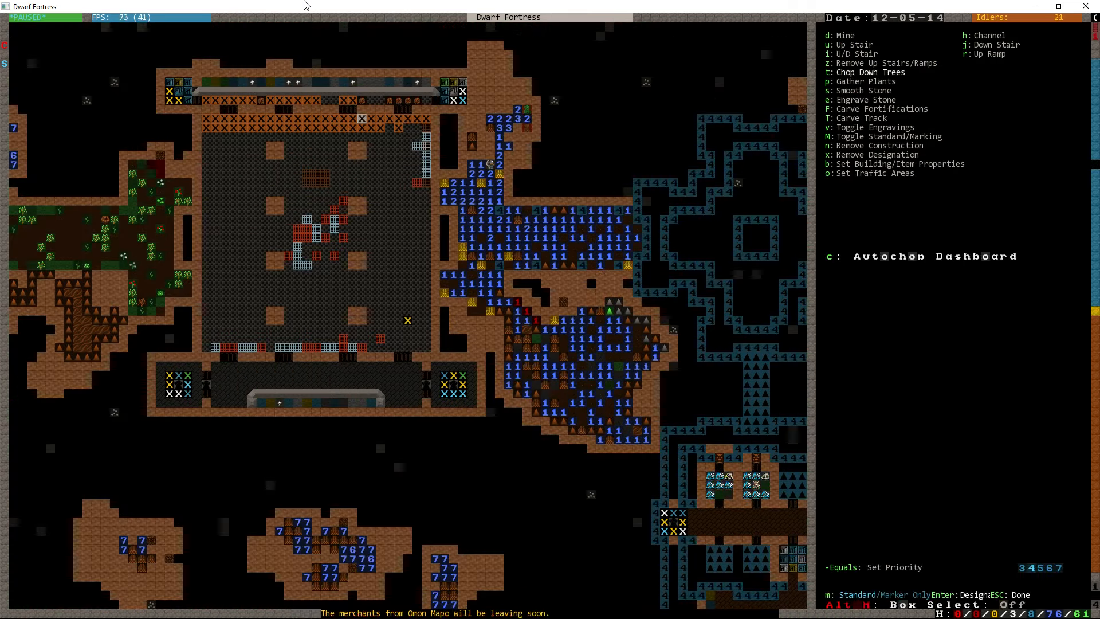
# Step: Return to the overview, pause, look at a surface tile, then descend to the cavern level
pyautogui.press('a')
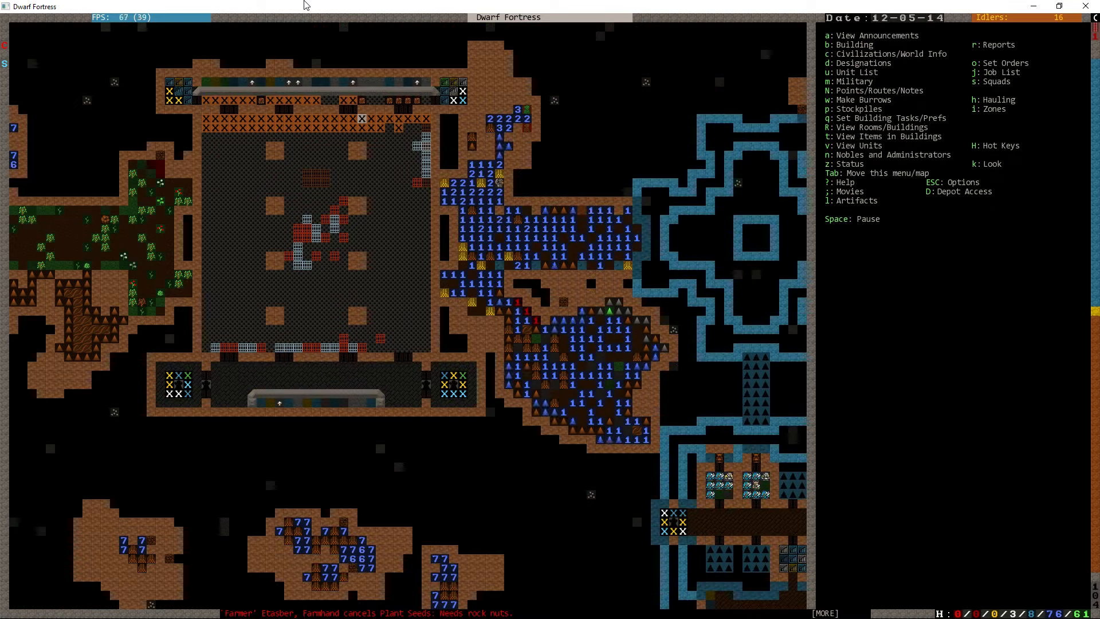
pyautogui.press('space')
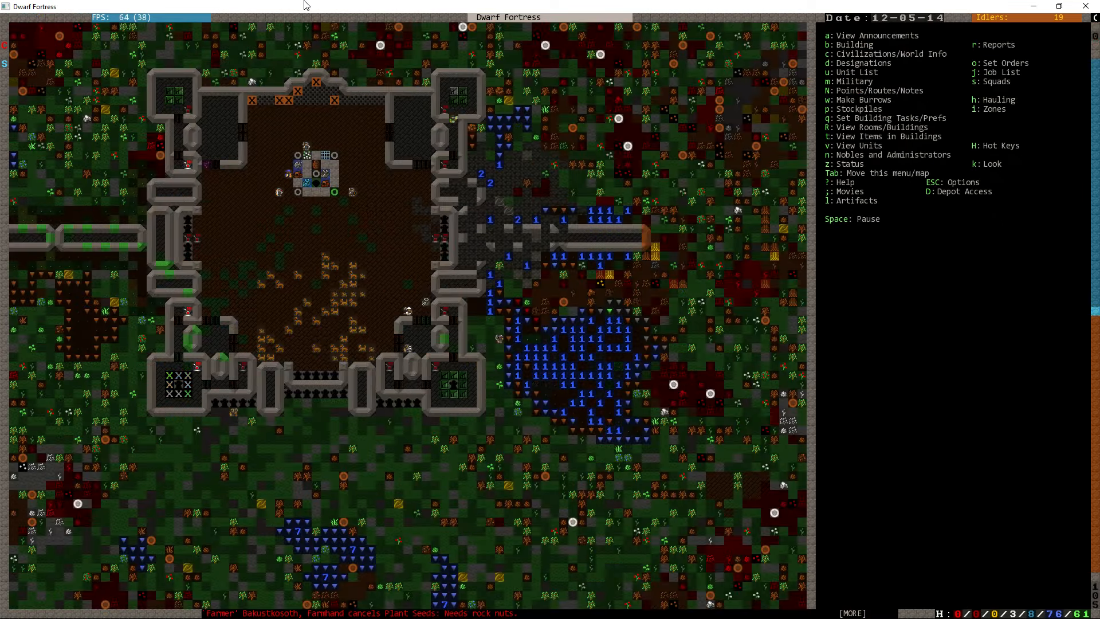
pyautogui.press('space')
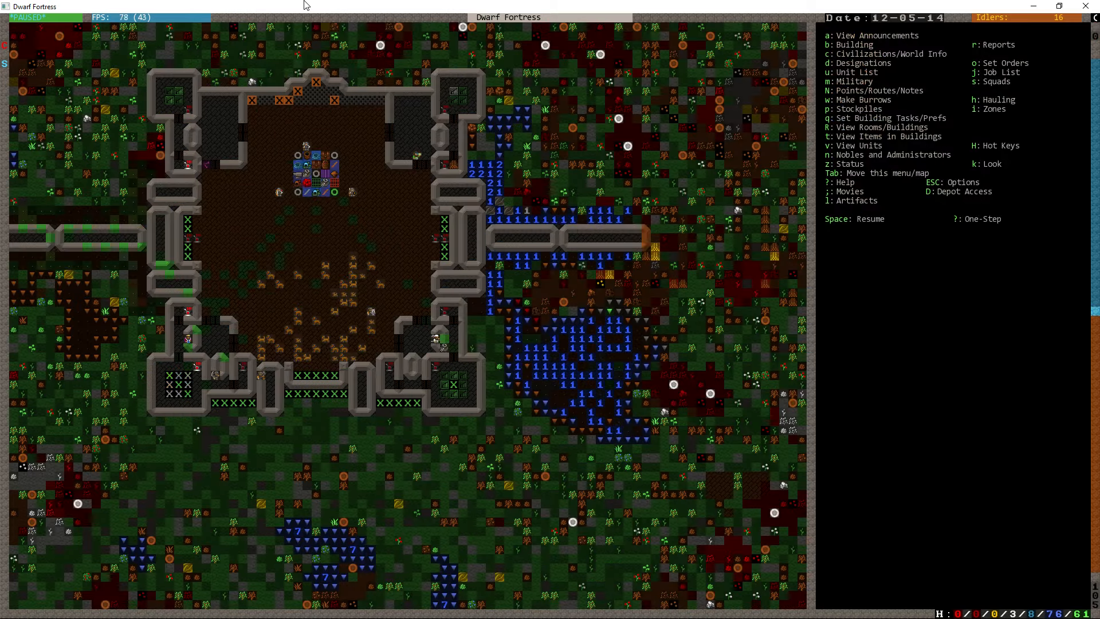
pyautogui.press('Space')
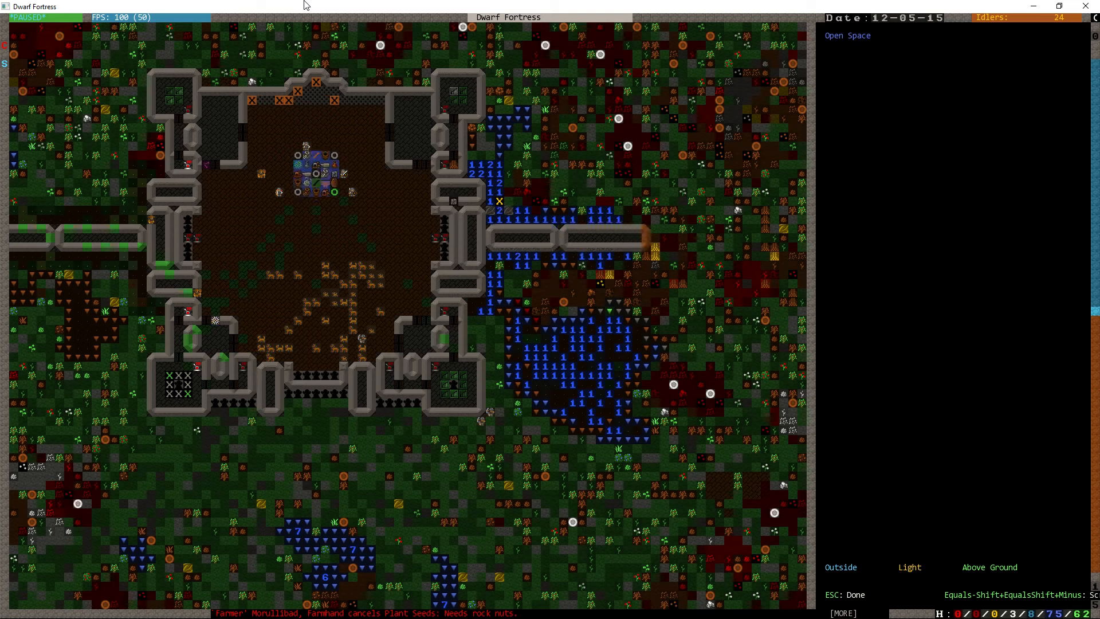
pyautogui.press('Escape')
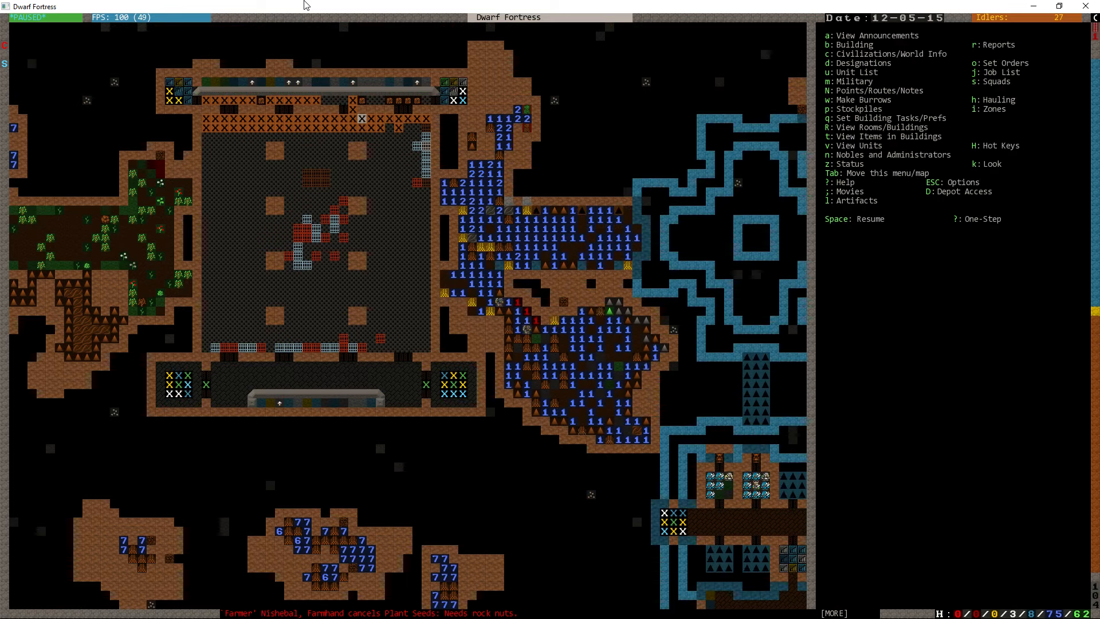
# Step: Place a single wall tile beside the cavern water and resume the game
pyautogui.press('Space')
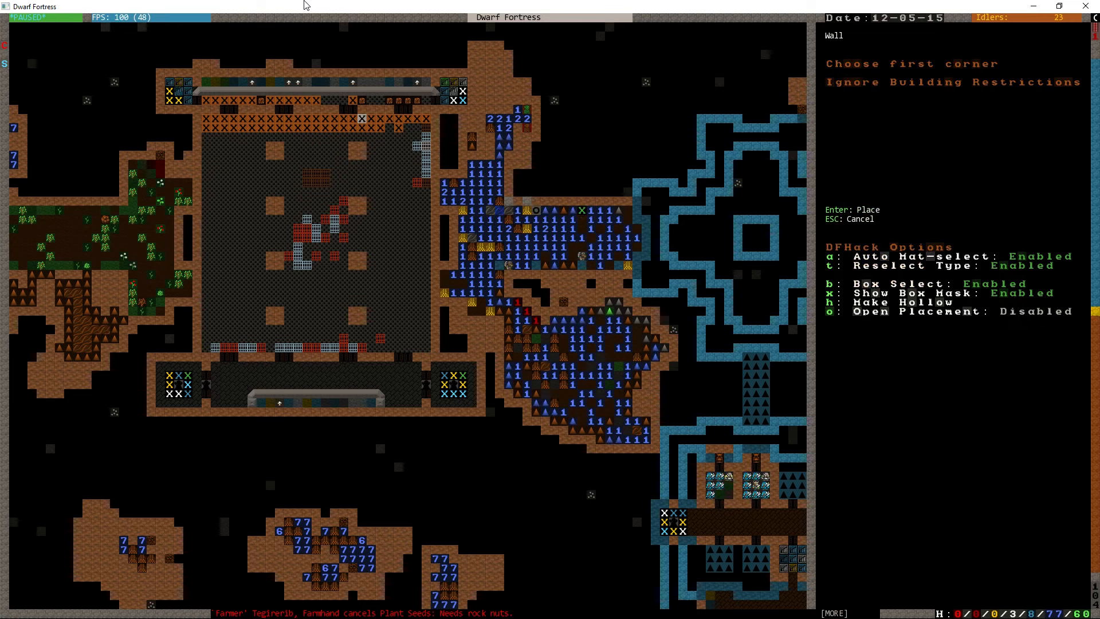
pyautogui.click(582, 210)
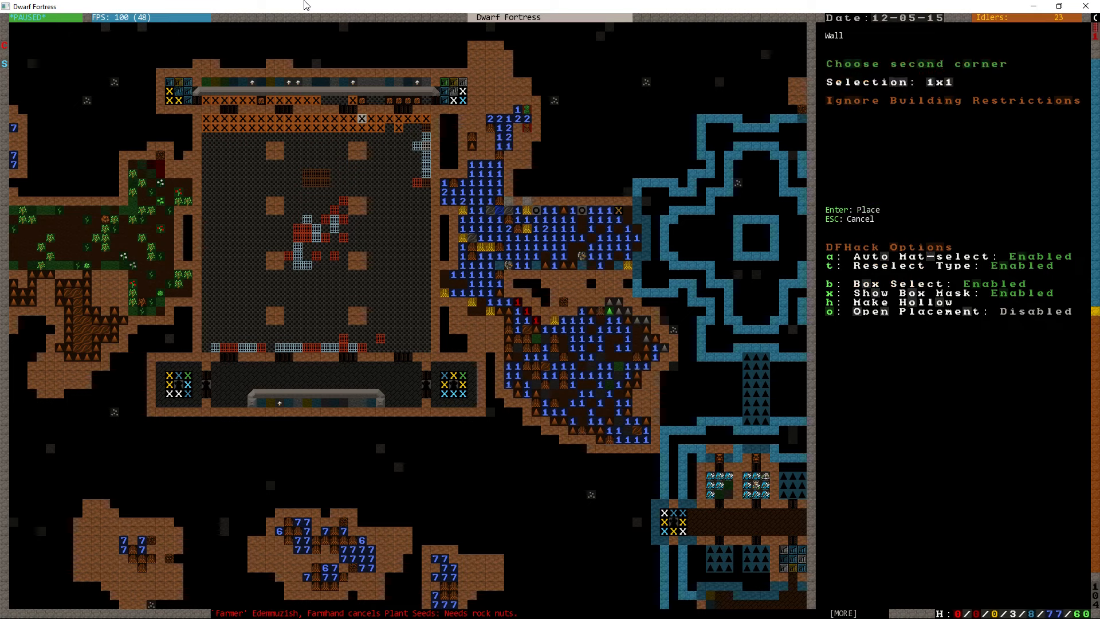
pyautogui.press('Escape')
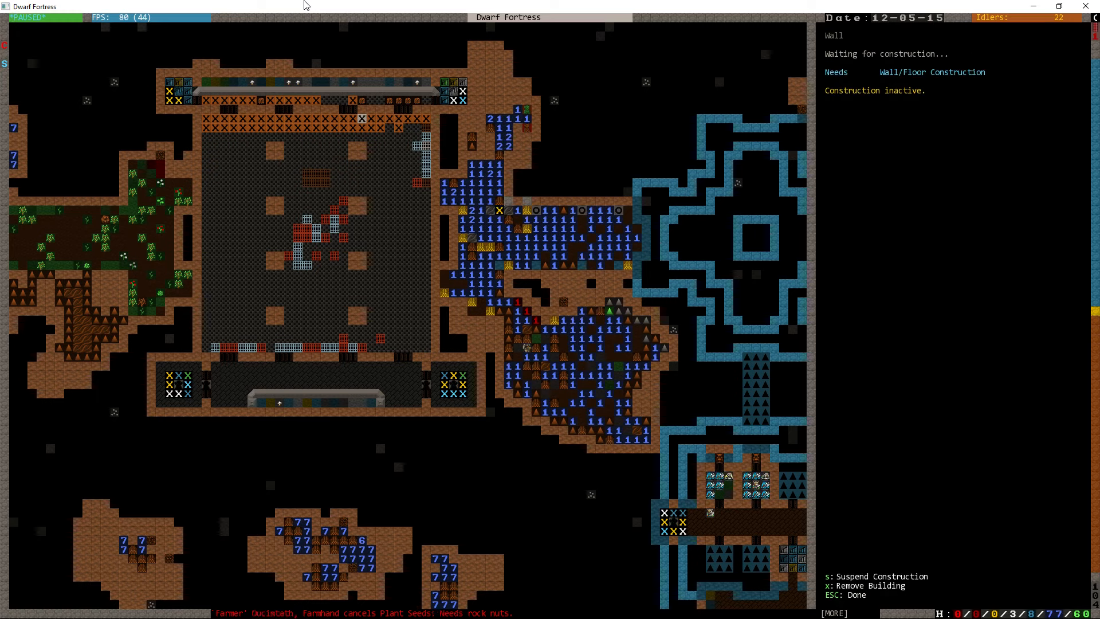
pyautogui.press('Escape')
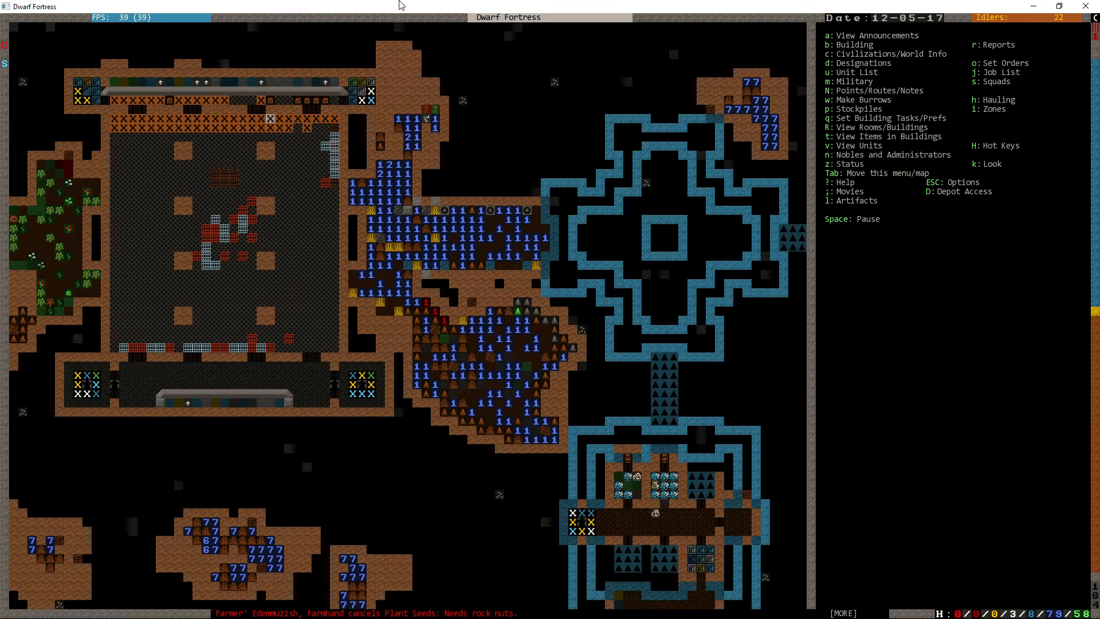
# Step: Inspect the pending wall near the water, then bring up the item reclaim/forbid/melt/dump designations
pyautogui.hscroll(3)
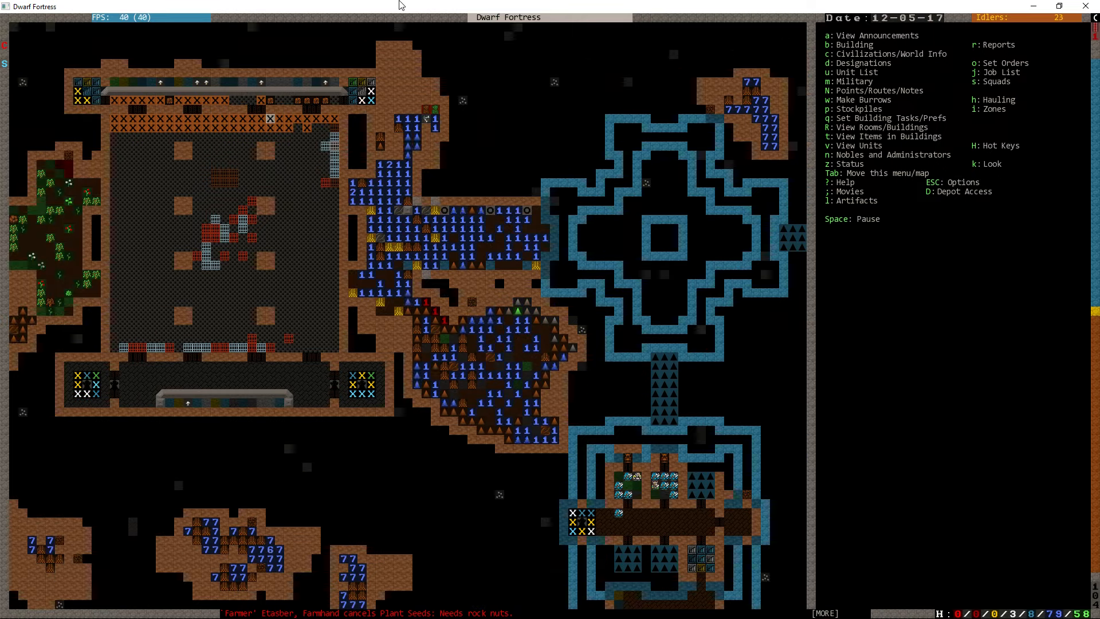
pyautogui.press('d')
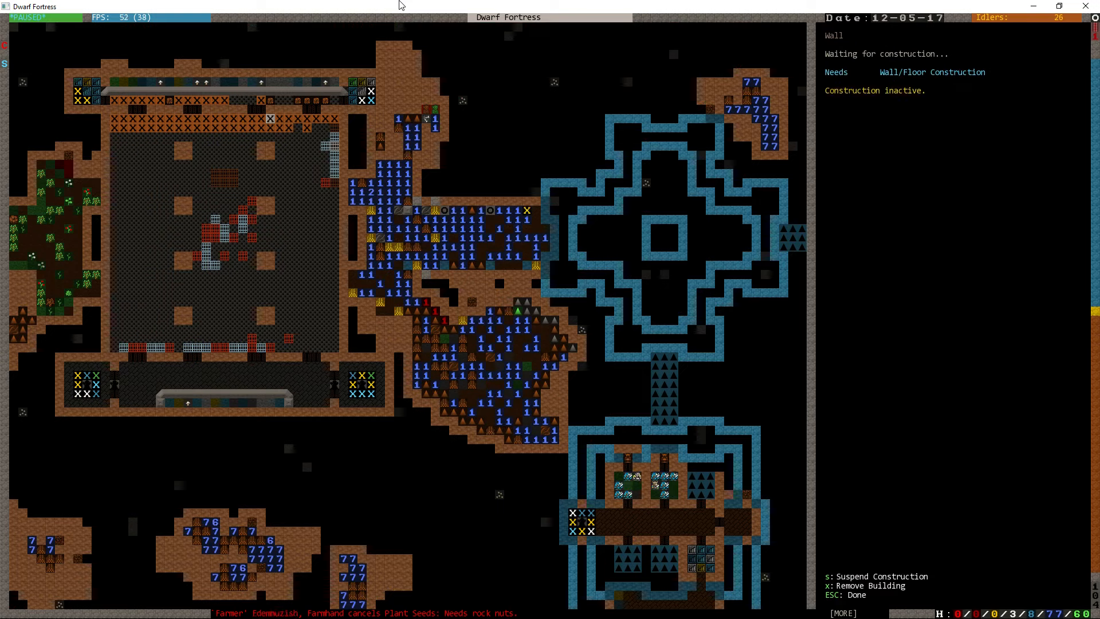
pyautogui.press('Escape')
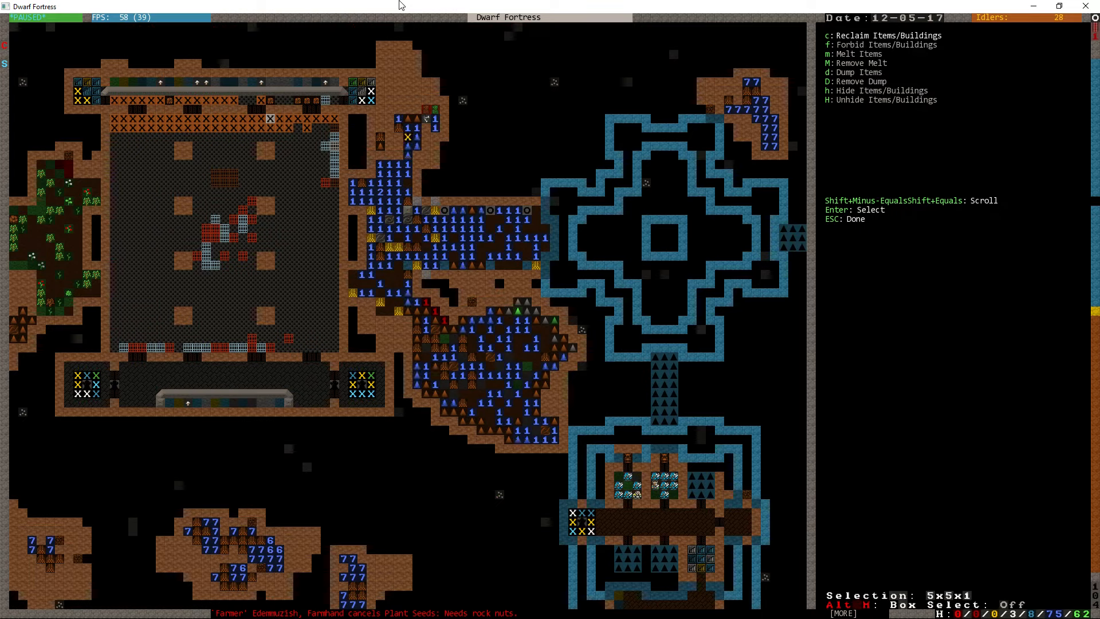
# Step: Leave the item designations, peek at digging designations, and recheck the inactive wall construction
pyautogui.press('Escape')
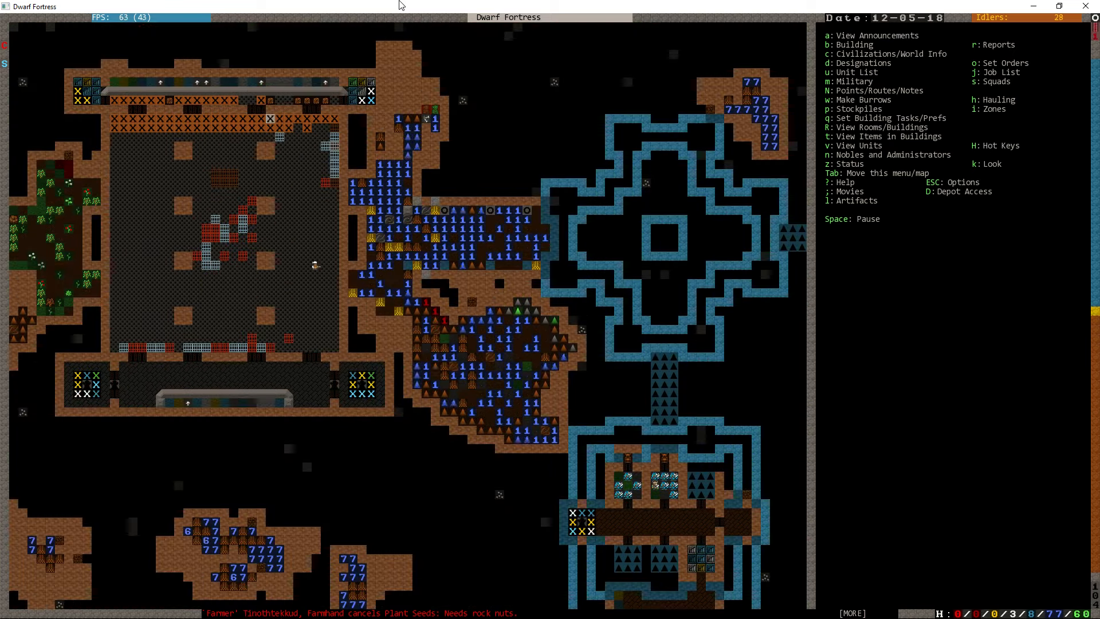
pyautogui.press('d')
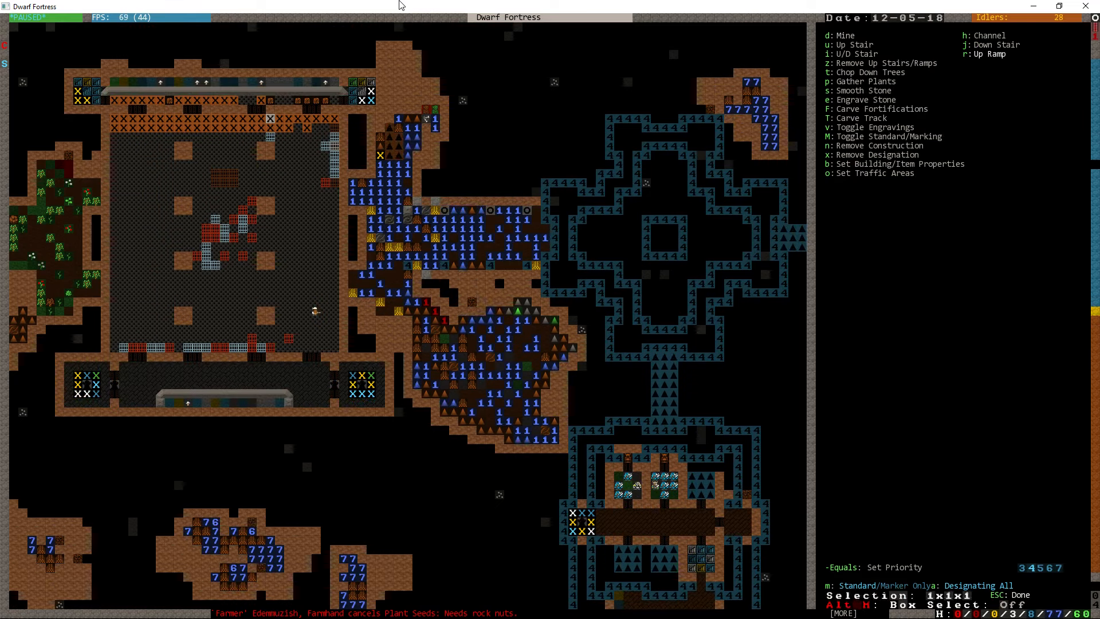
pyautogui.press('Escape')
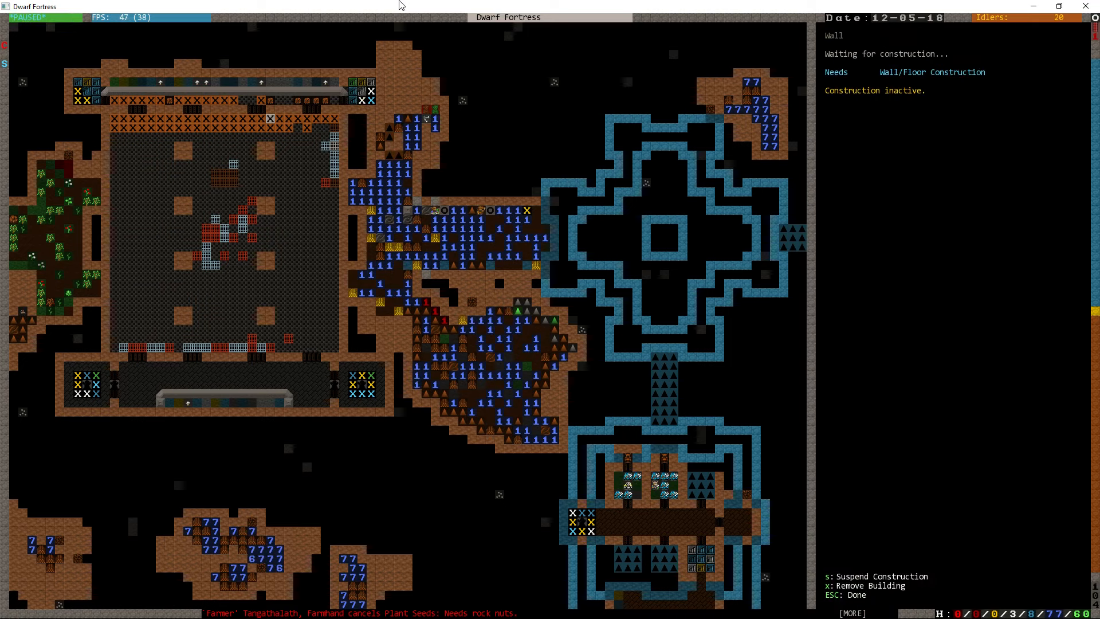
# Step: Leave the wall status and view the suspended, nearly finished floor on the reservoir level
pyautogui.press('Escape')
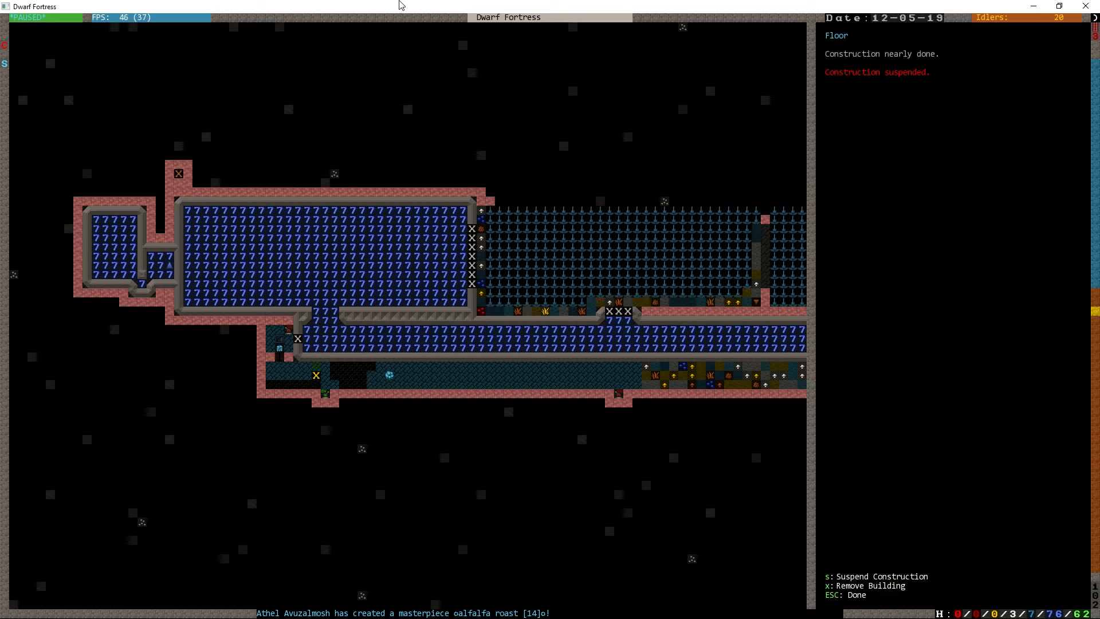
# Step: Leave the floor details and begin placing a gold statue on the surface level
pyautogui.press('Escape')
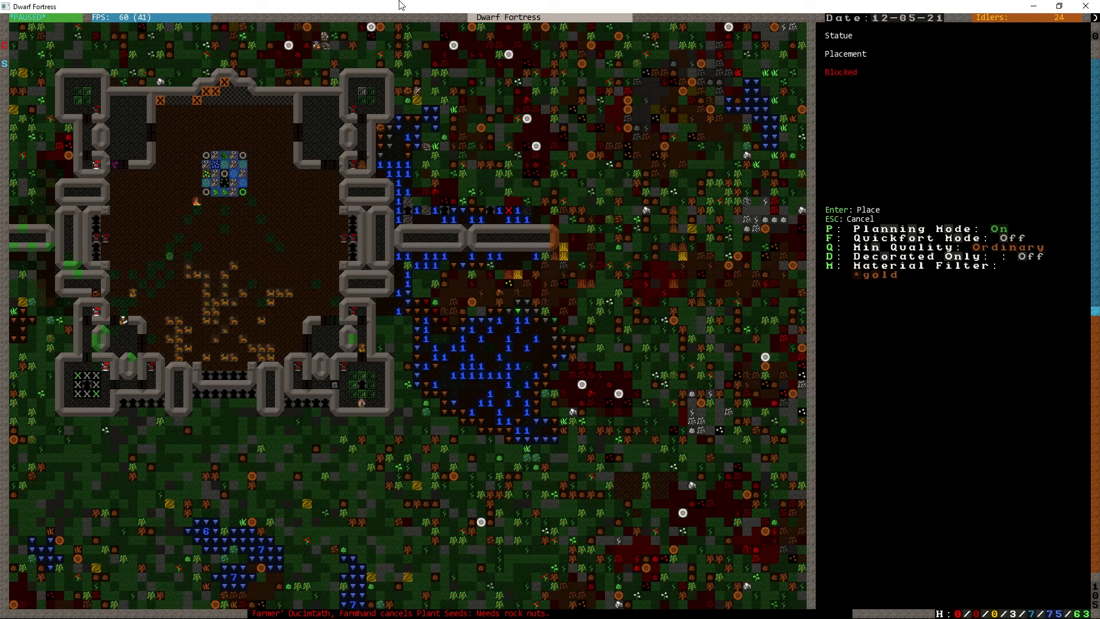
# Step: Cancel the gold statue placement and return to the main overview with the game running
pyautogui.press('Escape')
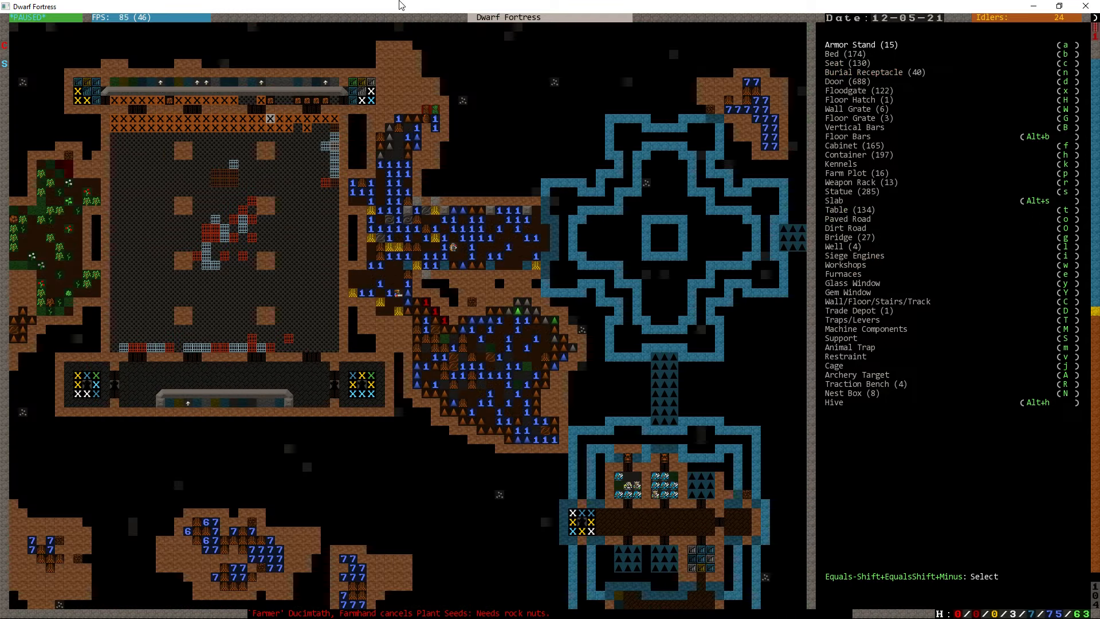
pyautogui.press('d')
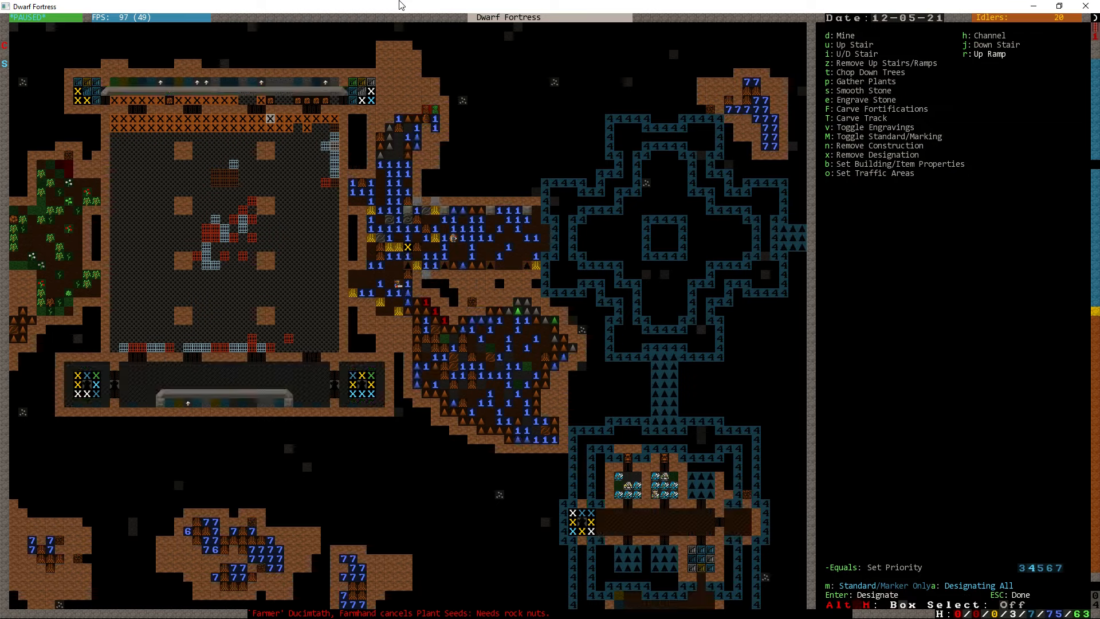
pyautogui.press('Escape')
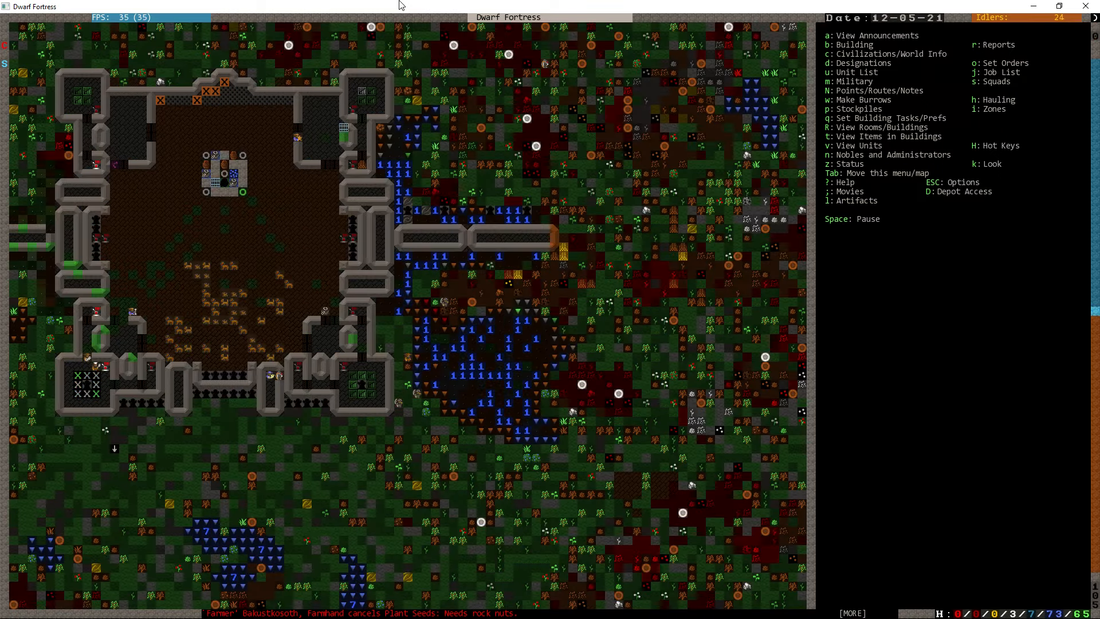
pyautogui.click(426, 234)
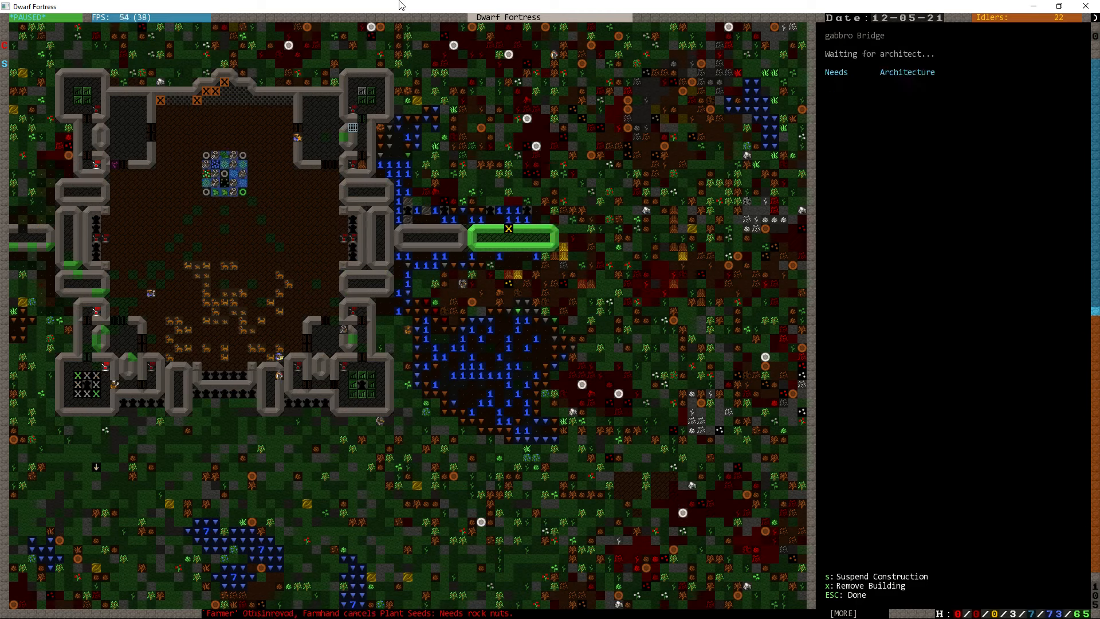
pyautogui.press('Escape')
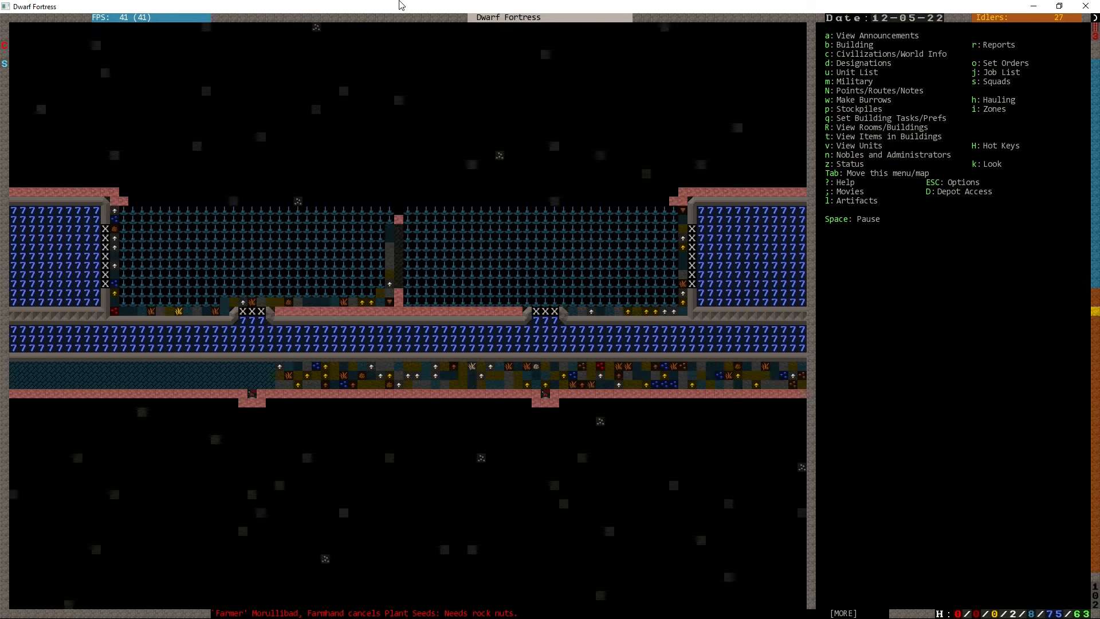
# Step: Place a floor construction at the east end of the underground corridor by the water channel
pyautogui.press('b')
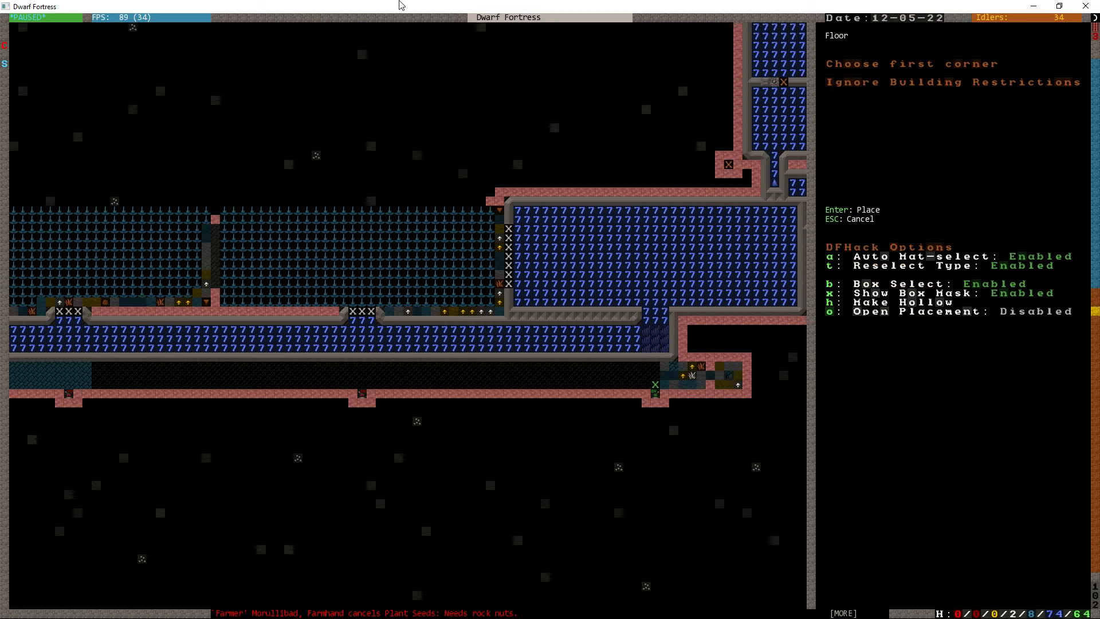
pyautogui.click(681, 374)
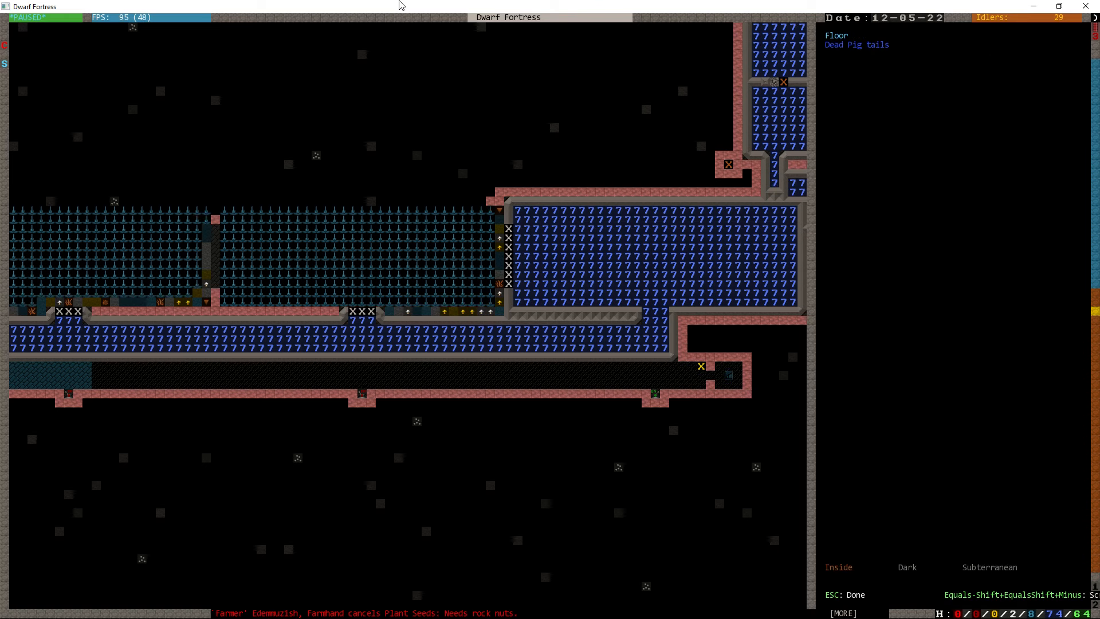
pyautogui.moveTo(645, 366)
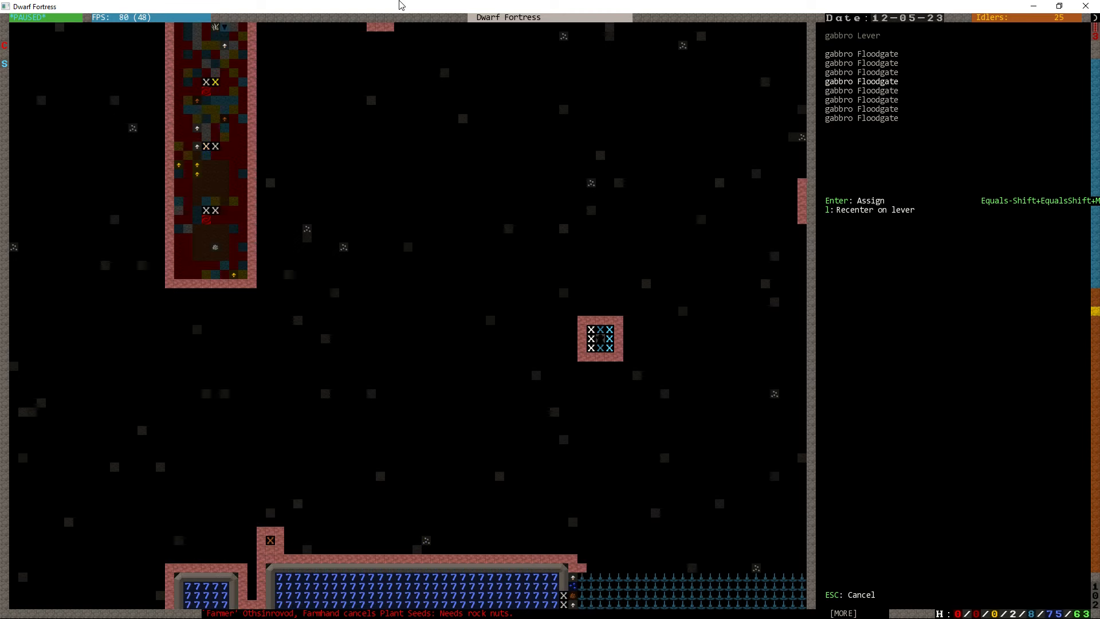
# Step: Review the gabbro lever's floodgate links and return to the main overview
pyautogui.scroll(-3)
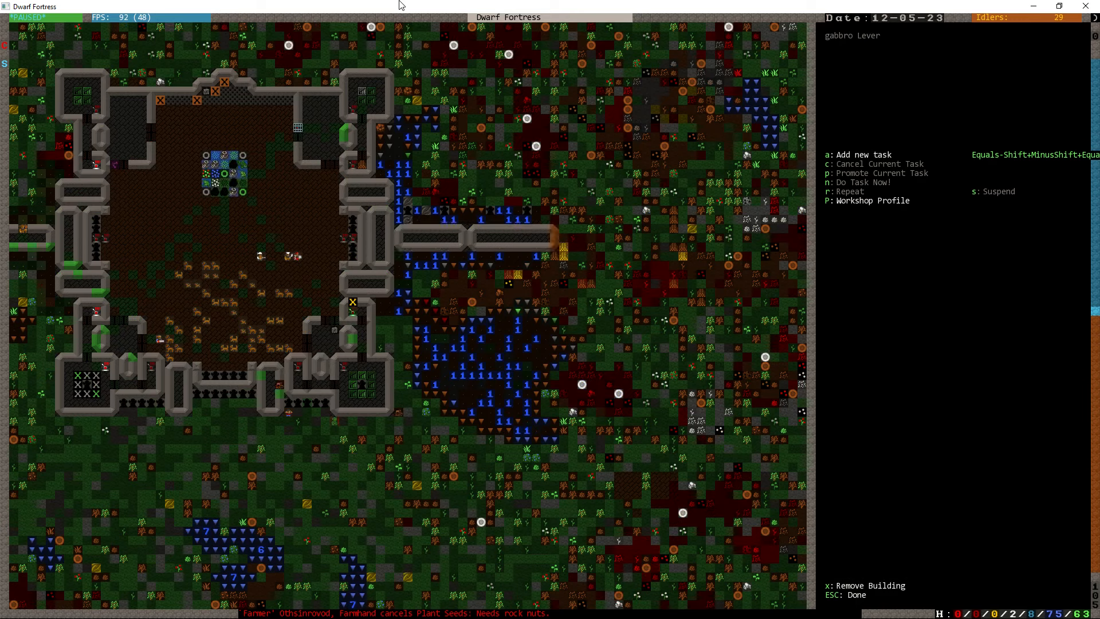
pyautogui.press('Escape')
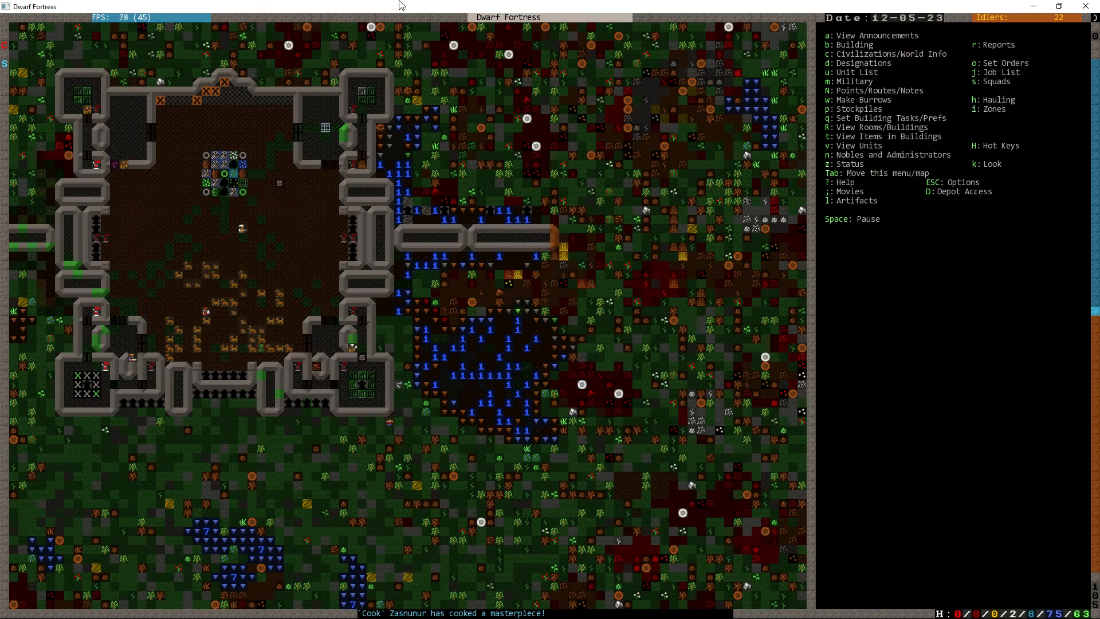
pyautogui.click(430, 237)
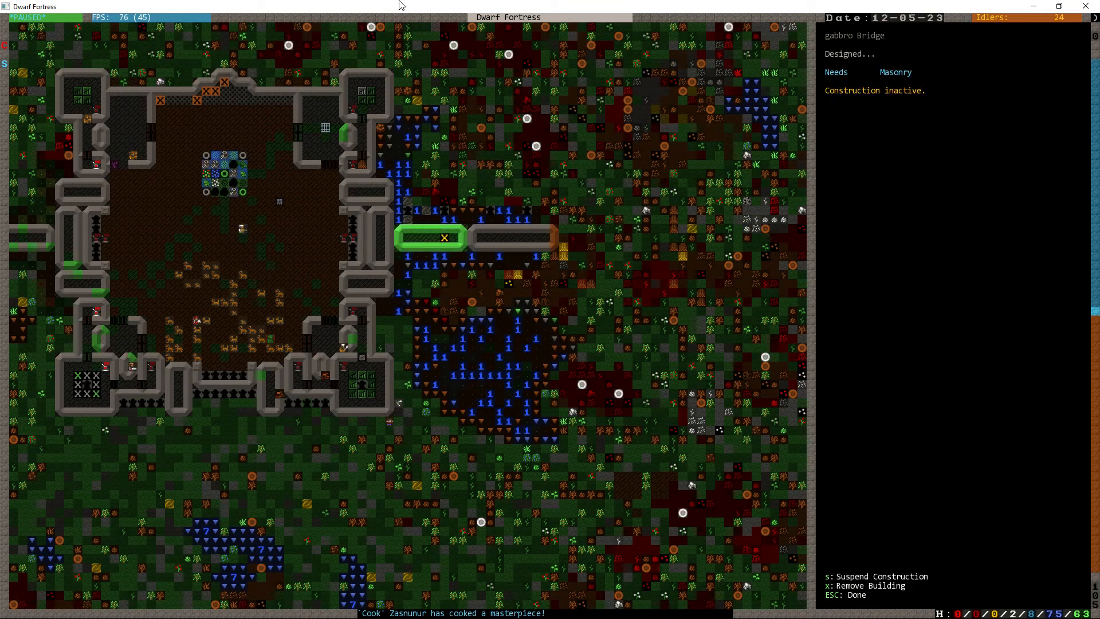
pyautogui.press('Escape')
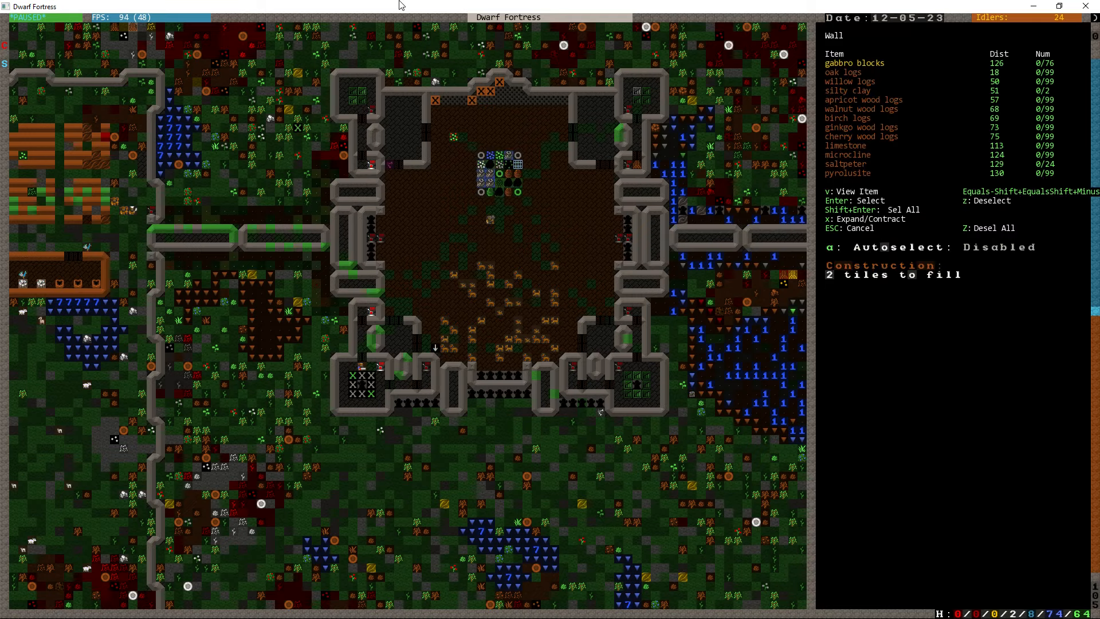
# Step: Confirm gabbro blocks and place the 8 by 28 hollow wall outline around the long room
pyautogui.press('Escape')
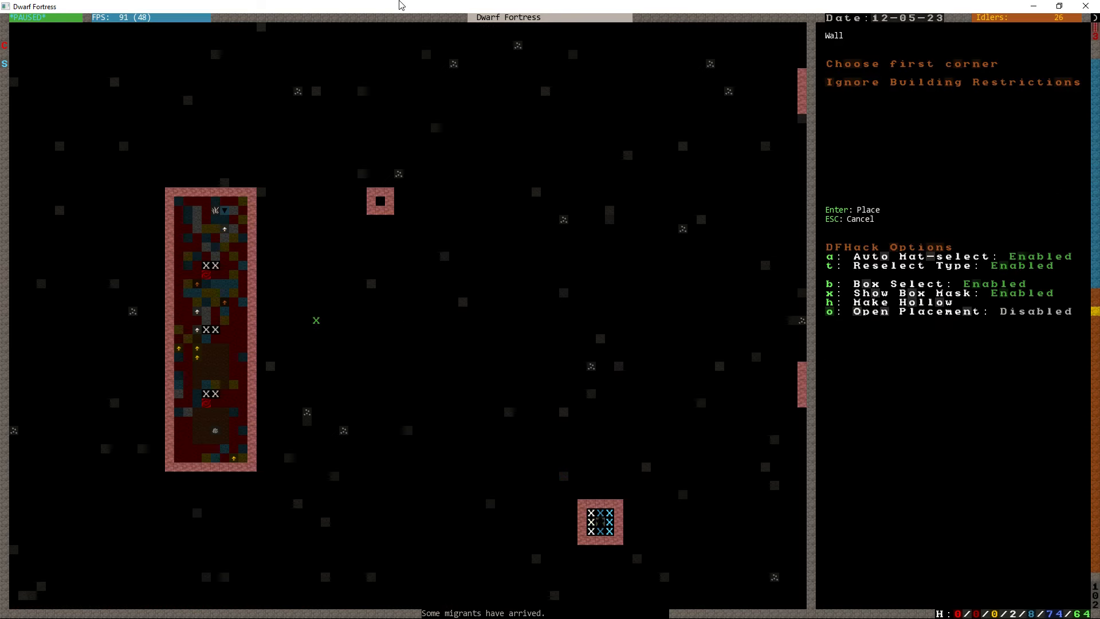
pyautogui.click(242, 202)
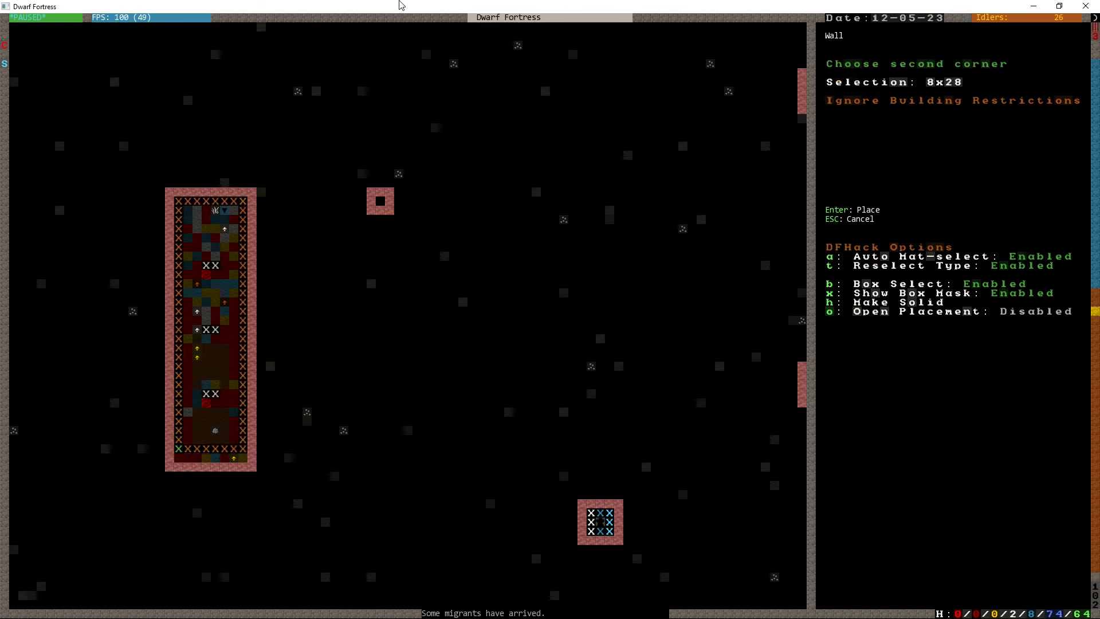
pyautogui.press('Enter')
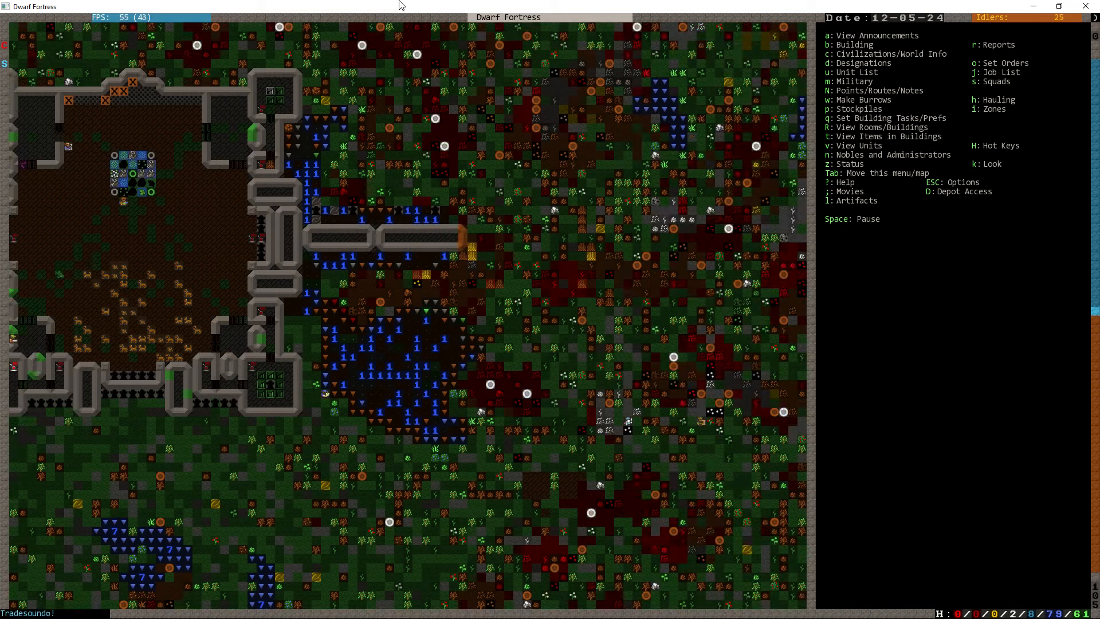
# Step: Switch to Dwarf Therapist and select two dwarves from the No Nickname group
pyautogui.press('space')
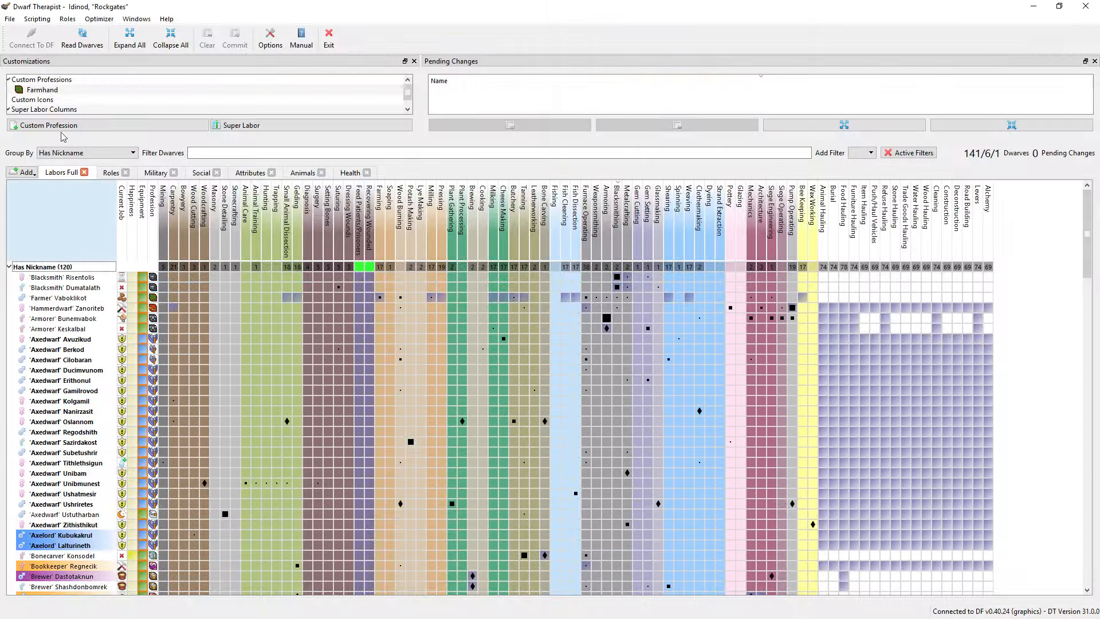
pyautogui.click(64, 287)
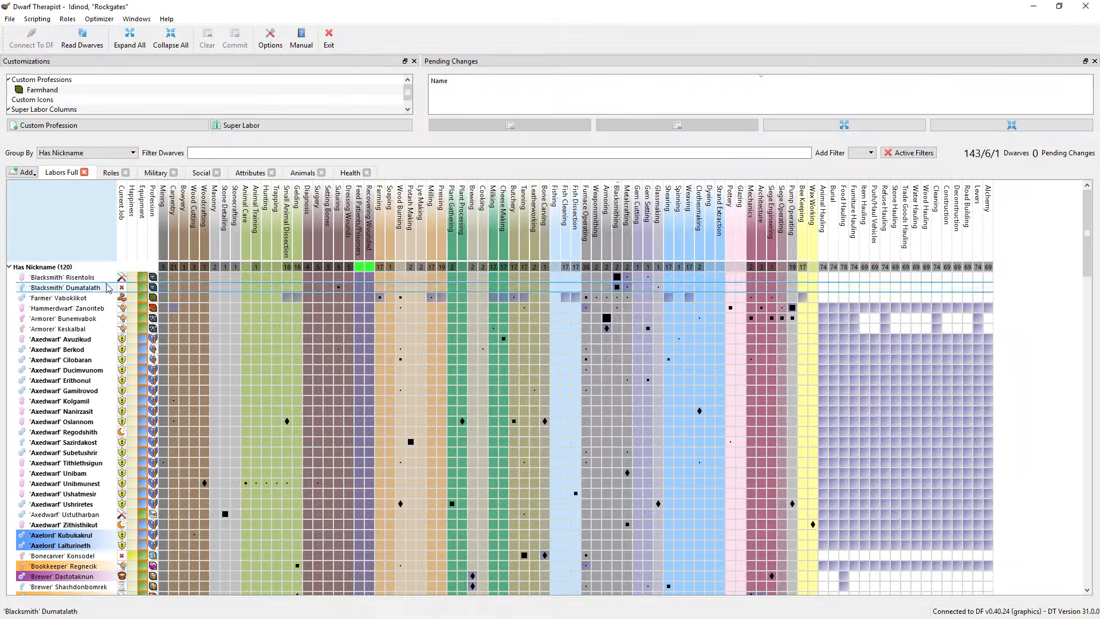
pyautogui.scroll(-3)
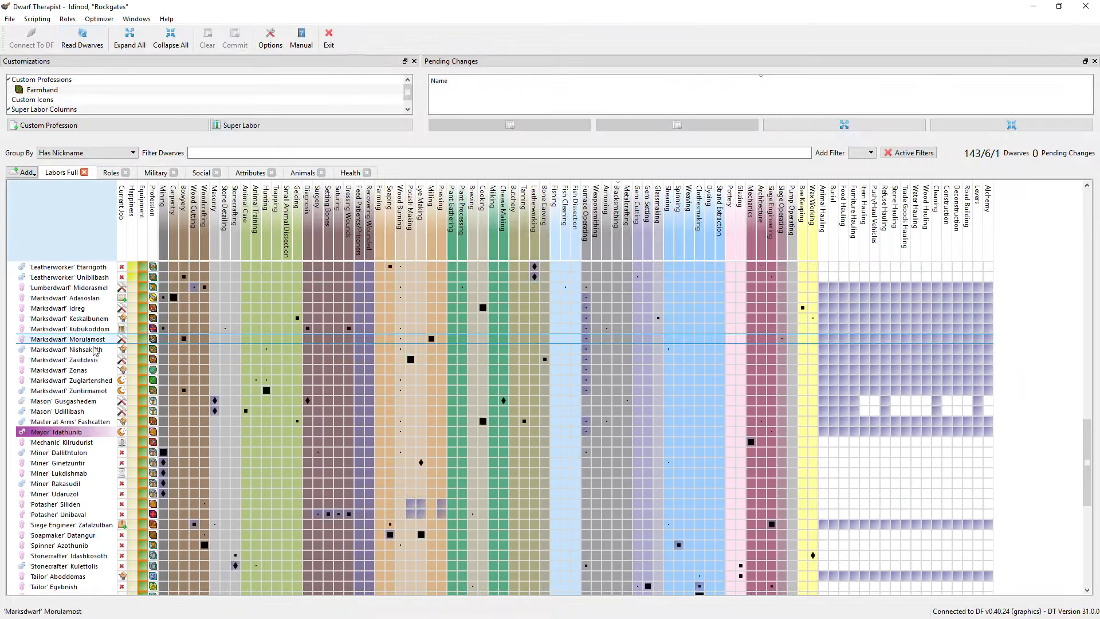
pyautogui.scroll(-3)
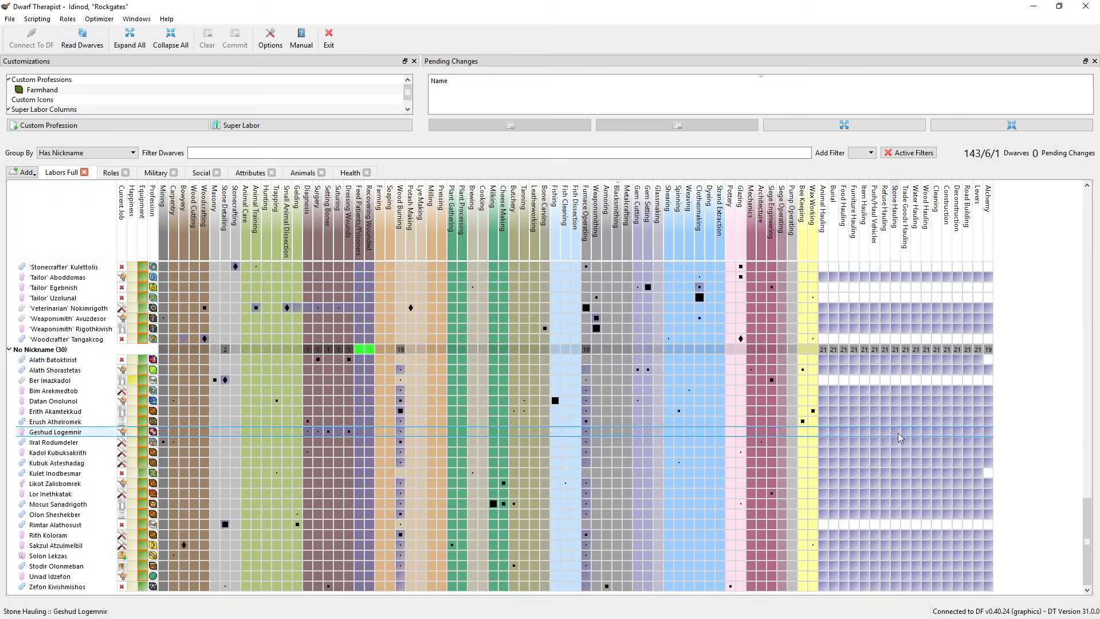
pyautogui.click(73, 482)
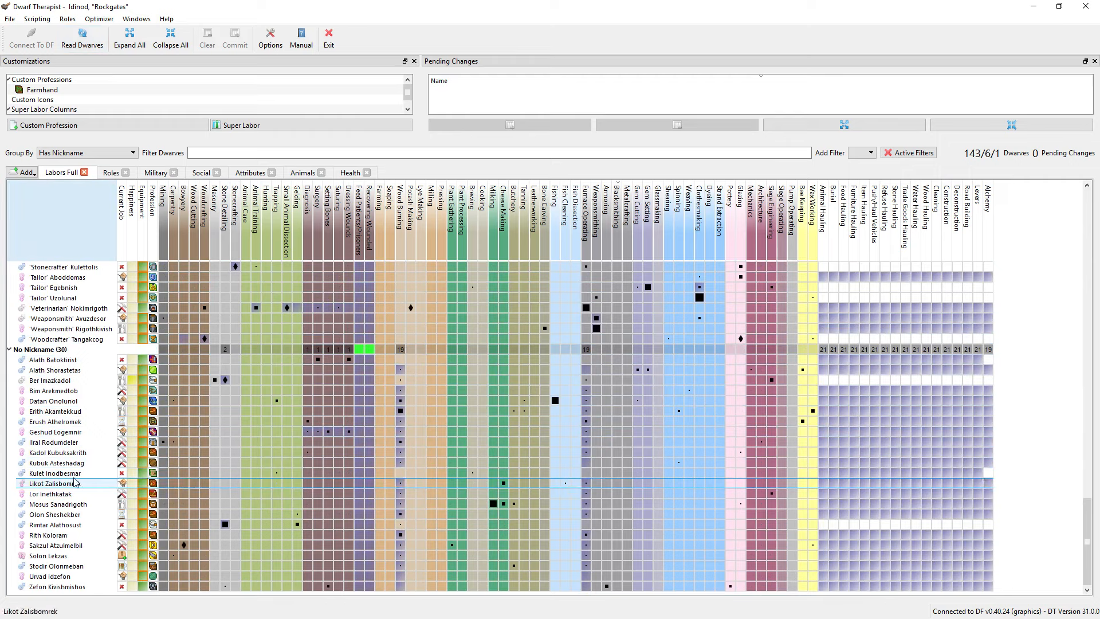
pyautogui.click(60, 473)
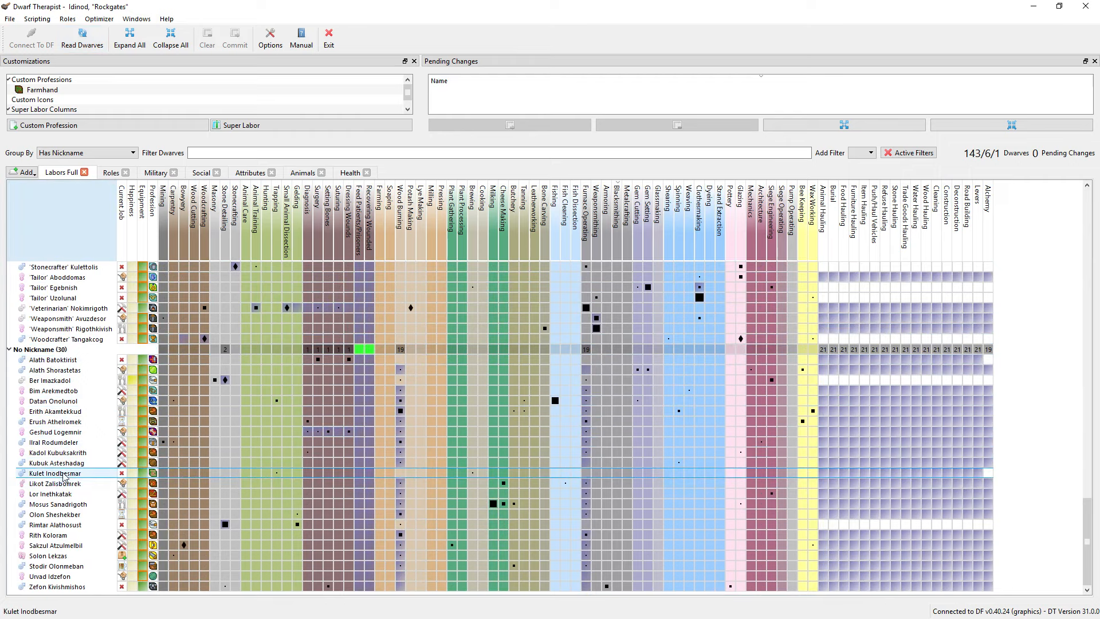
pyautogui.click(56, 358)
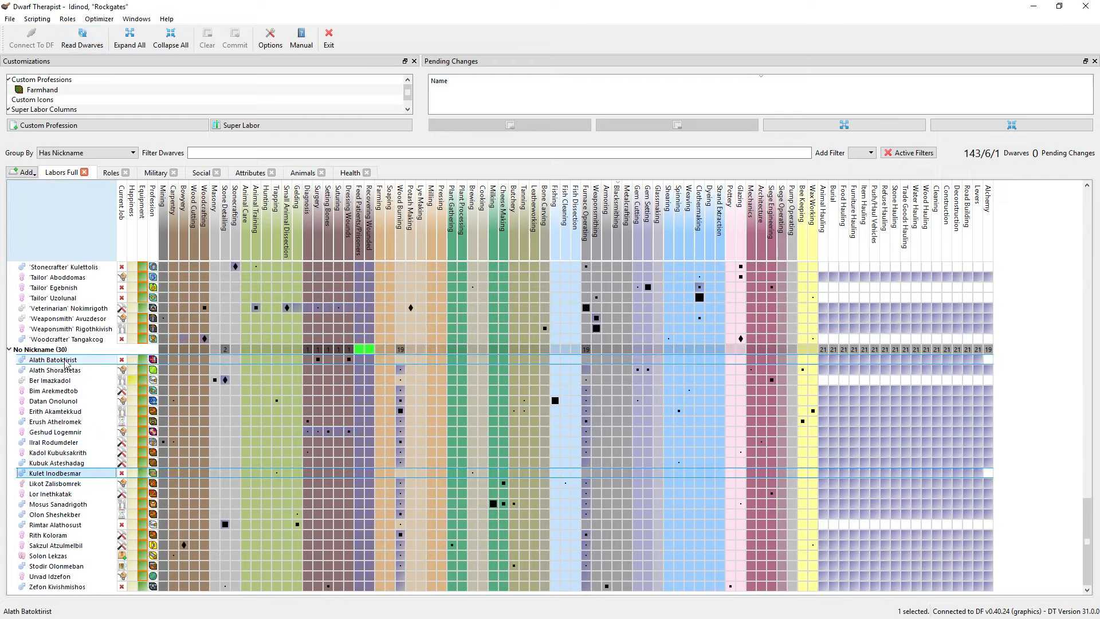
# Step: Show the roster's Military skills and armor overview
pyautogui.click(156, 173)
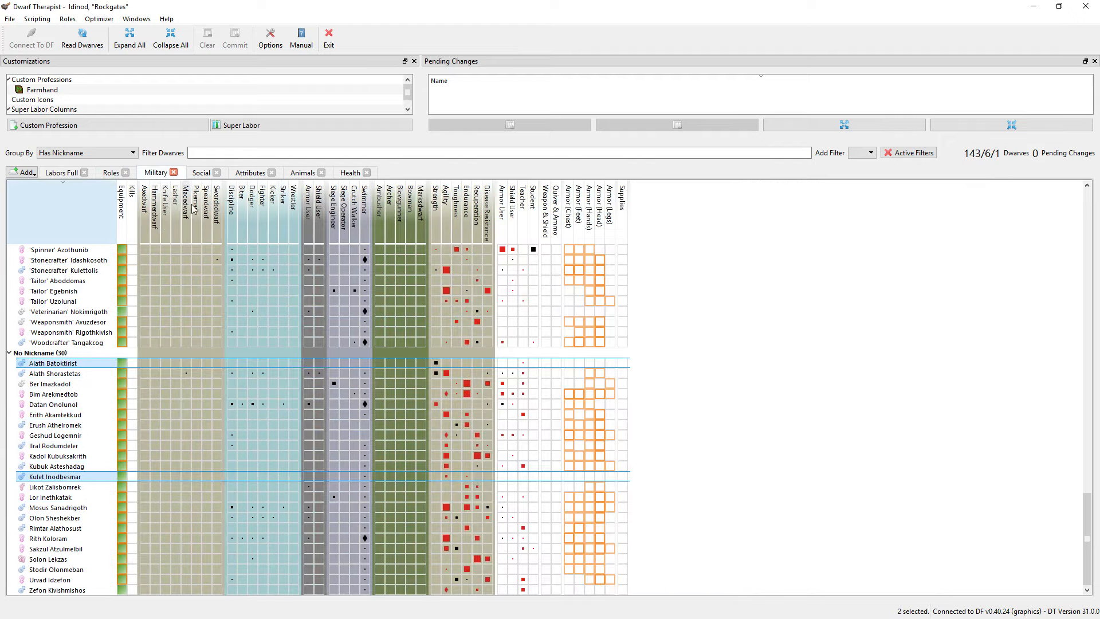
pyautogui.moveTo(466, 485)
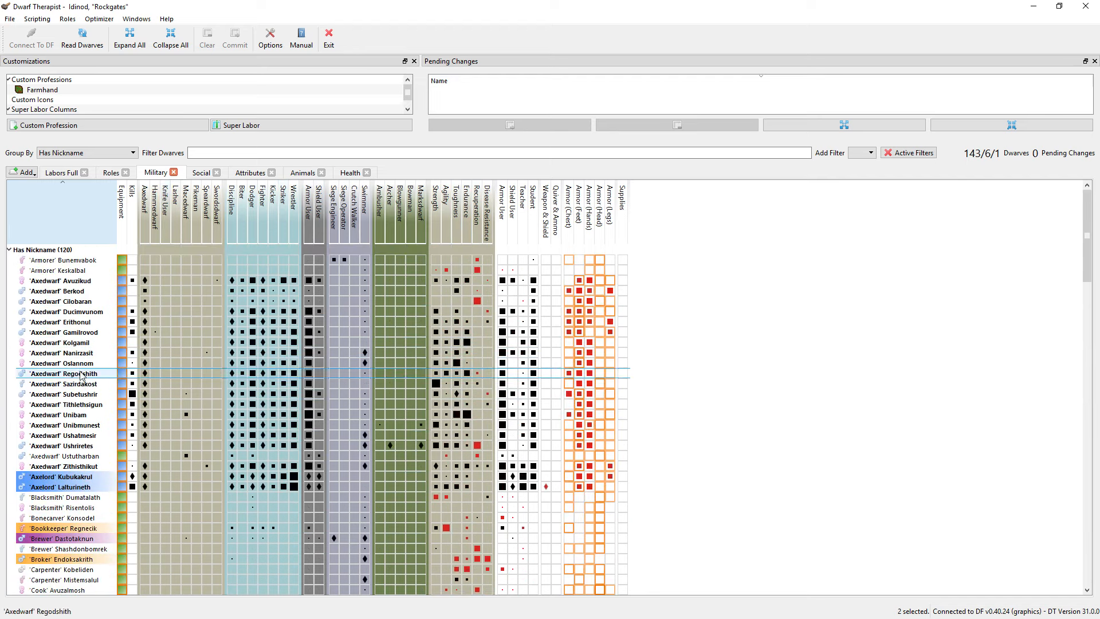
# Step: Shift-select hammerdwarves and marksdwarves in the Military roster under No Nickname
pyautogui.scroll(-3)
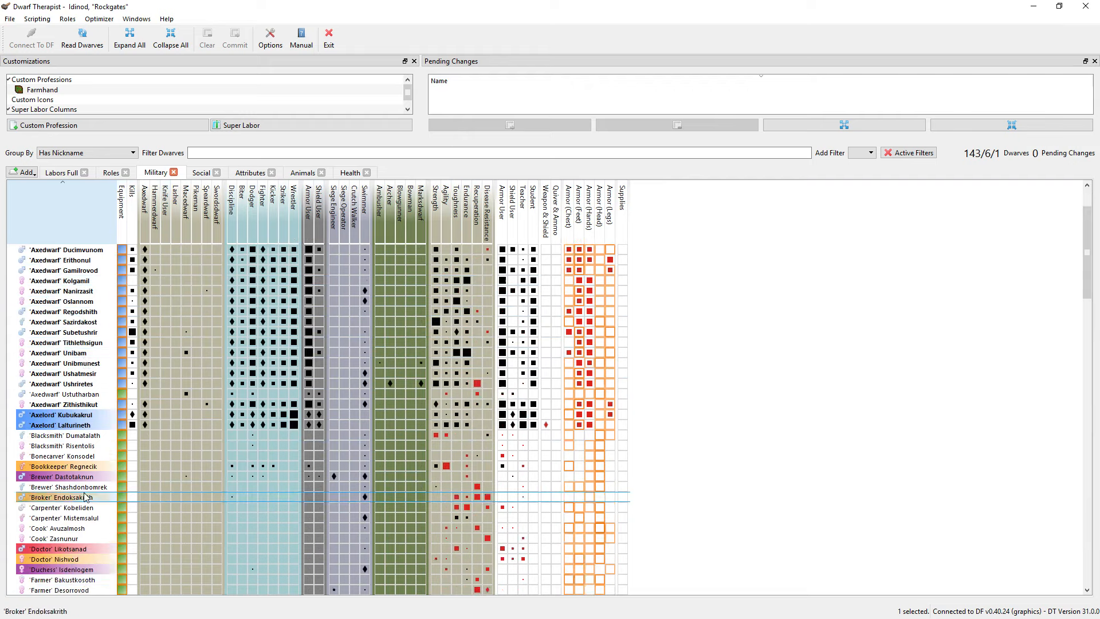
pyautogui.scroll(-3)
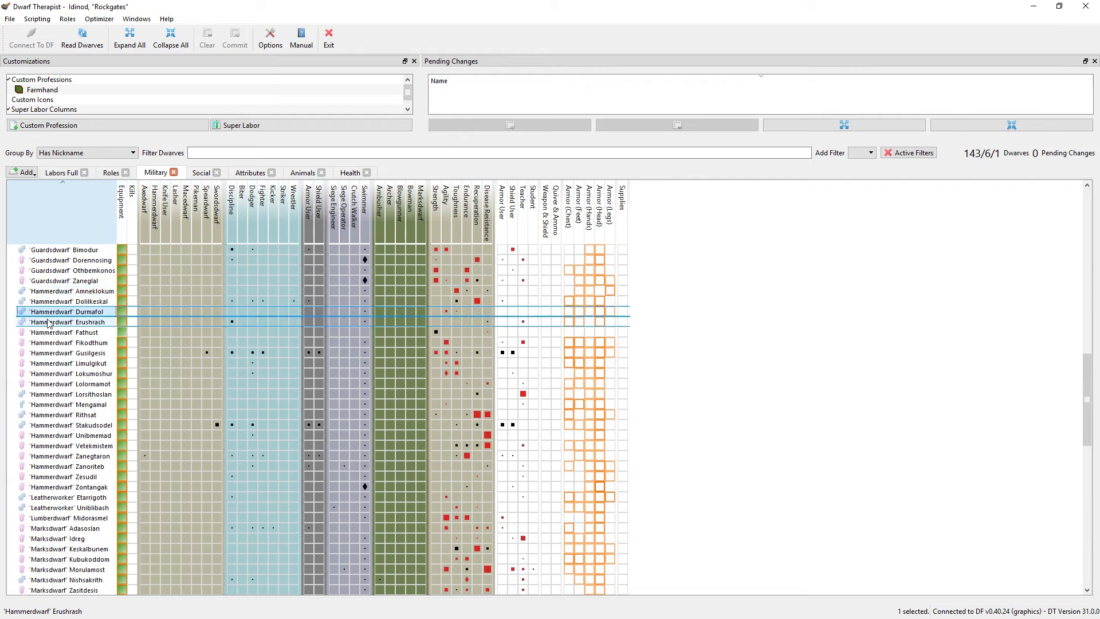
pyautogui.click(70, 353)
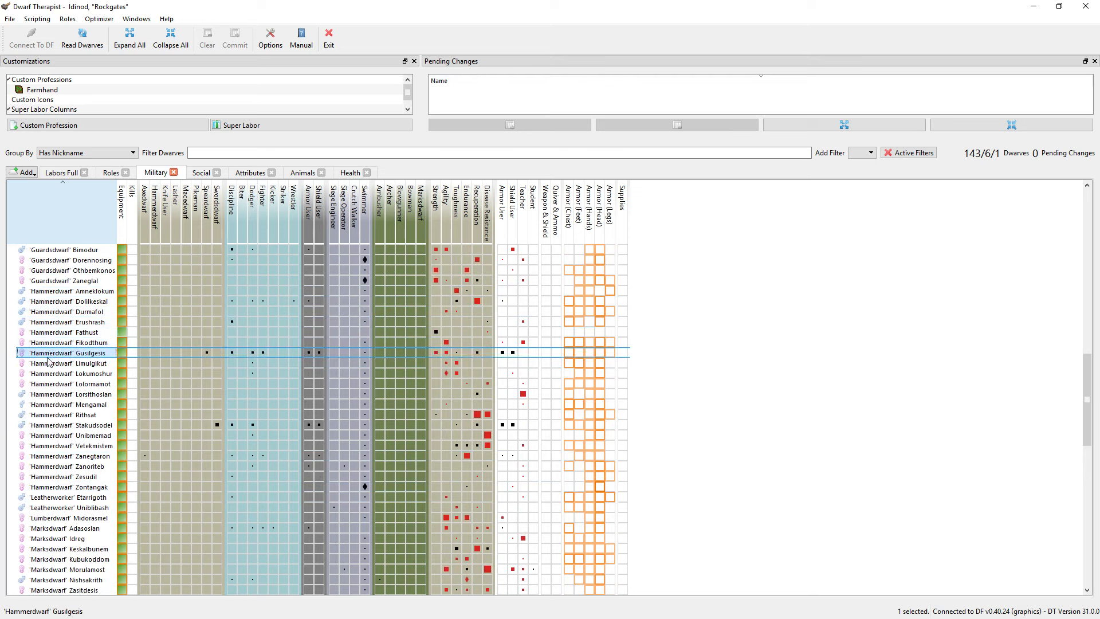
pyautogui.click(70, 404)
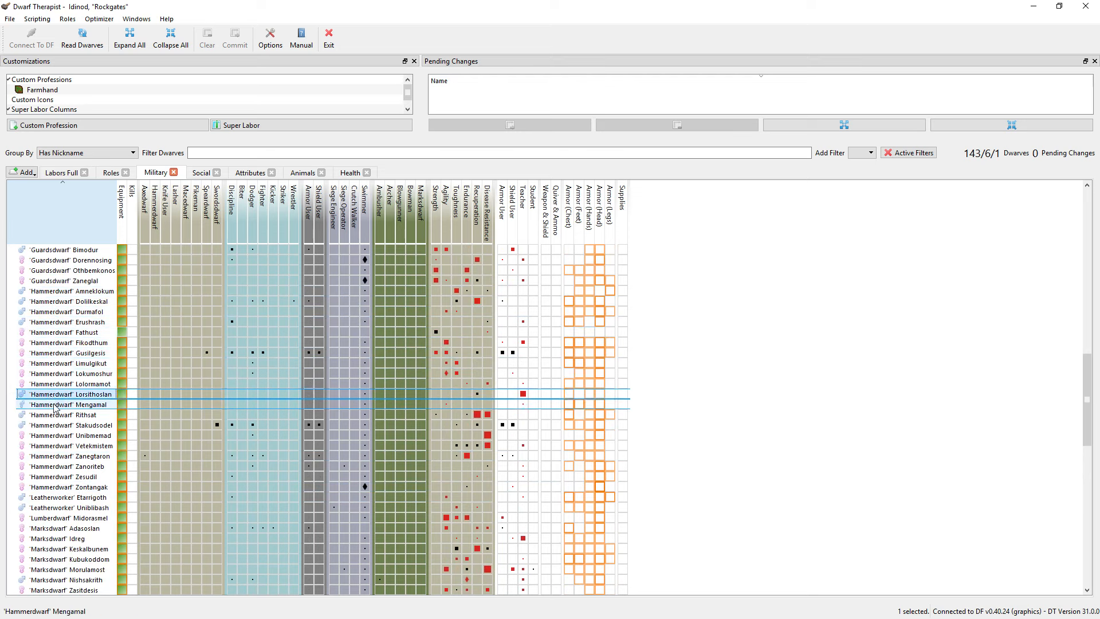
pyautogui.click(70, 435)
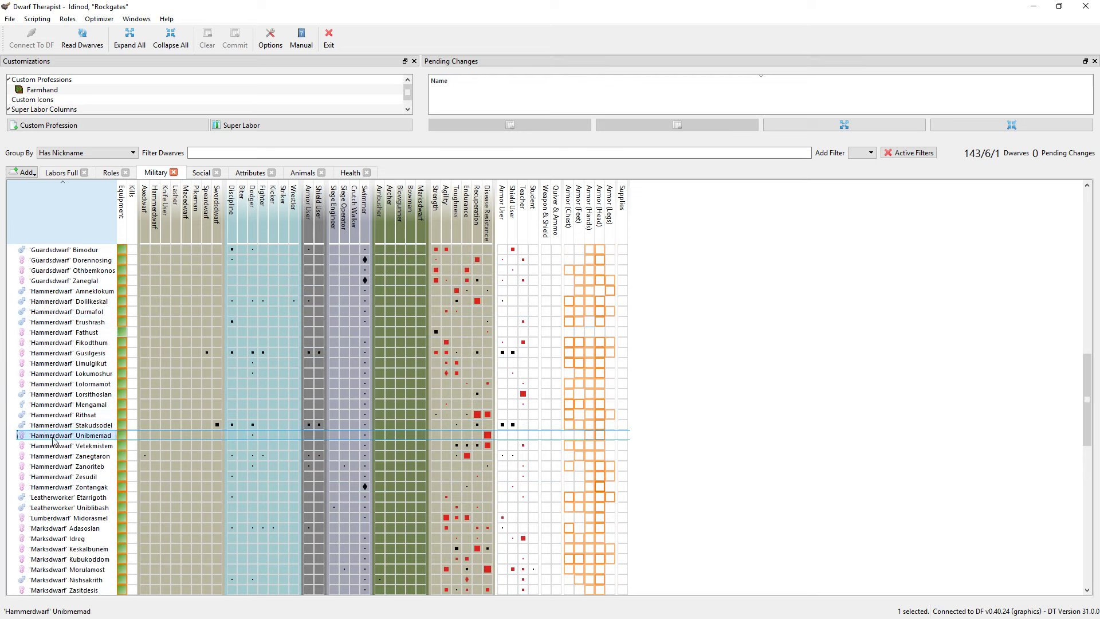
pyautogui.click(63, 477)
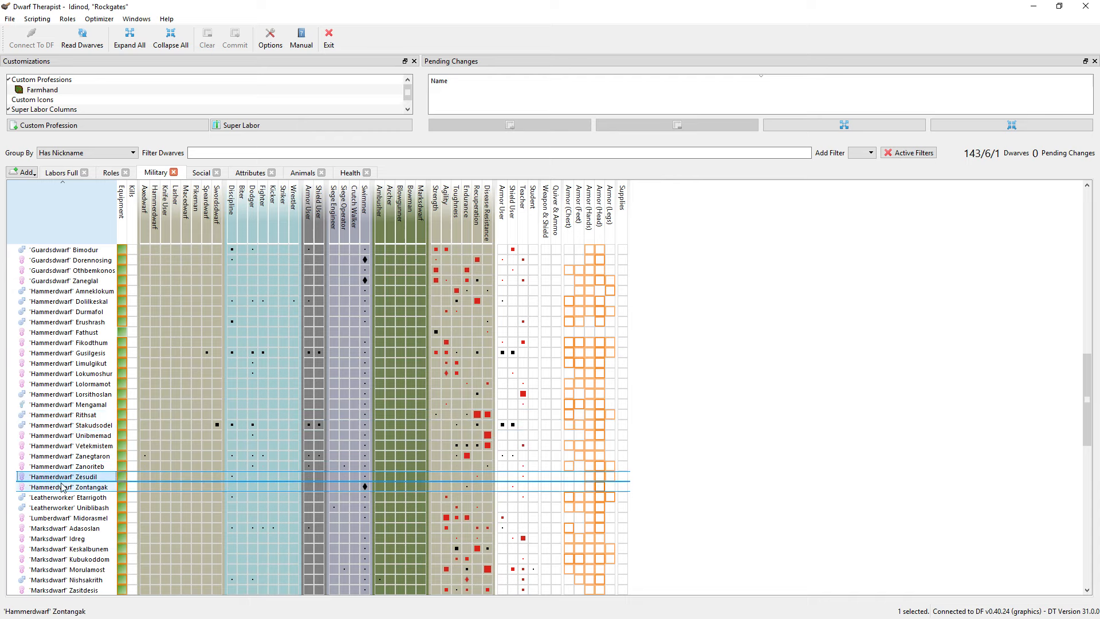
pyautogui.scroll(-3)
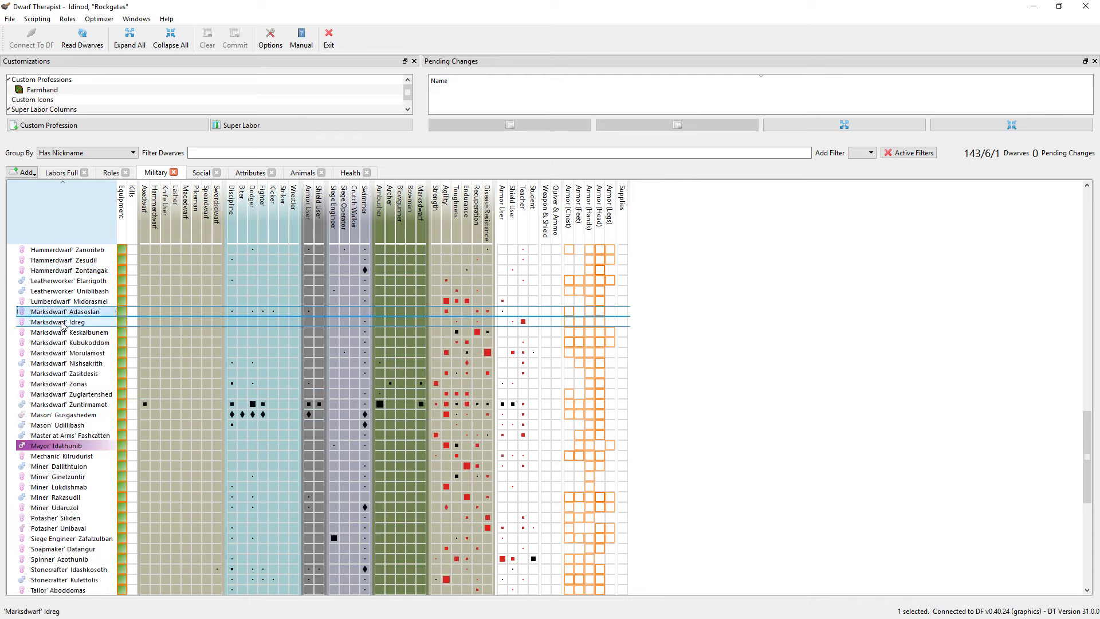
pyautogui.click(66, 342)
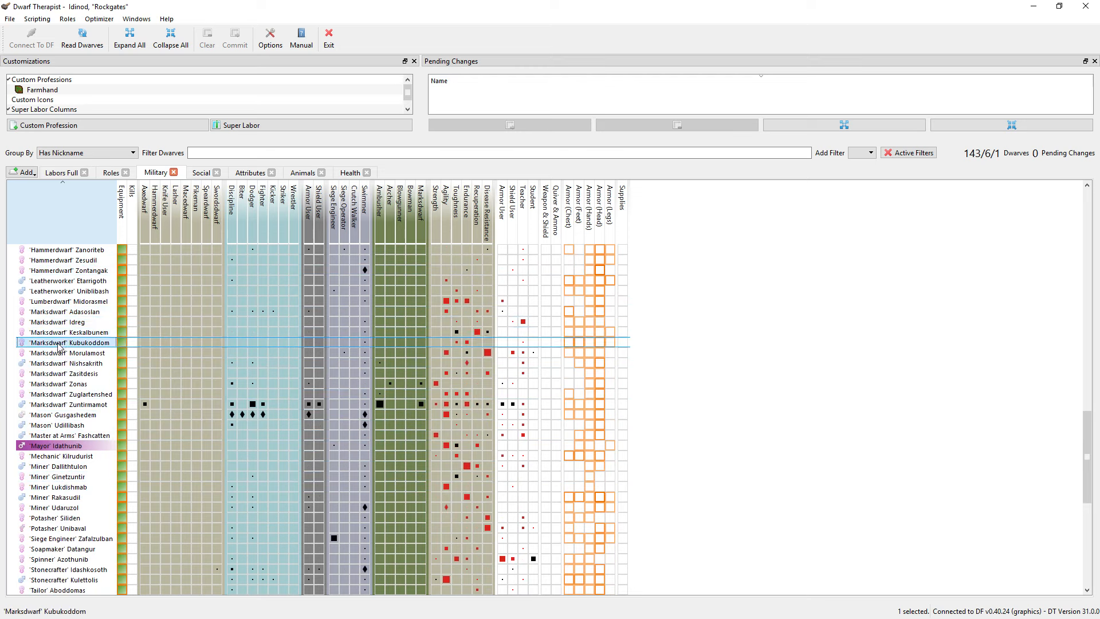
pyautogui.click(67, 384)
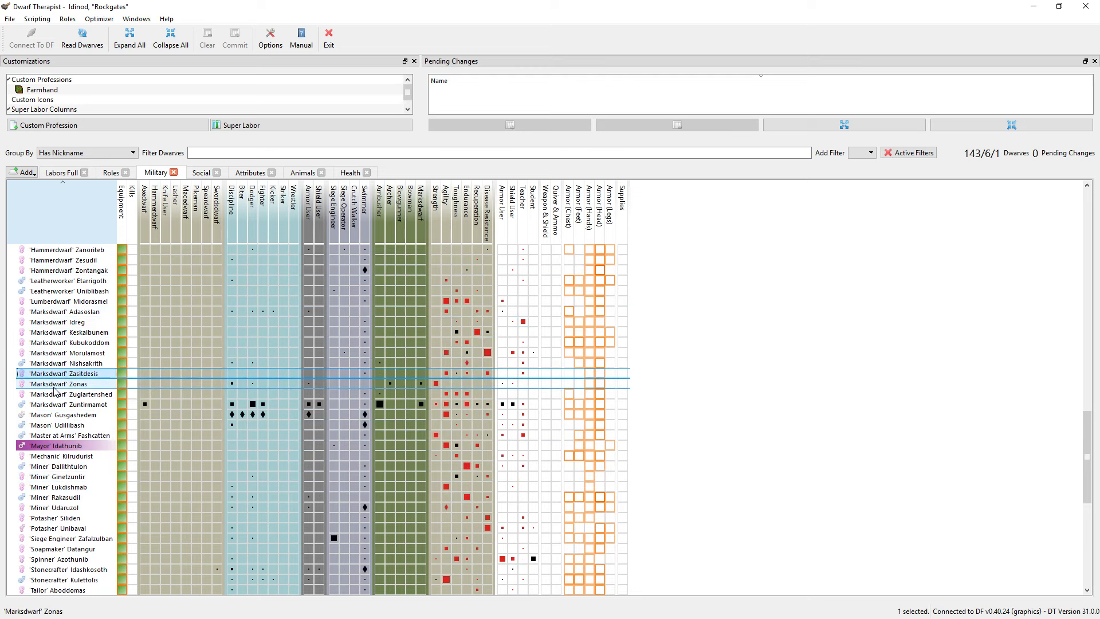
pyautogui.click(67, 404)
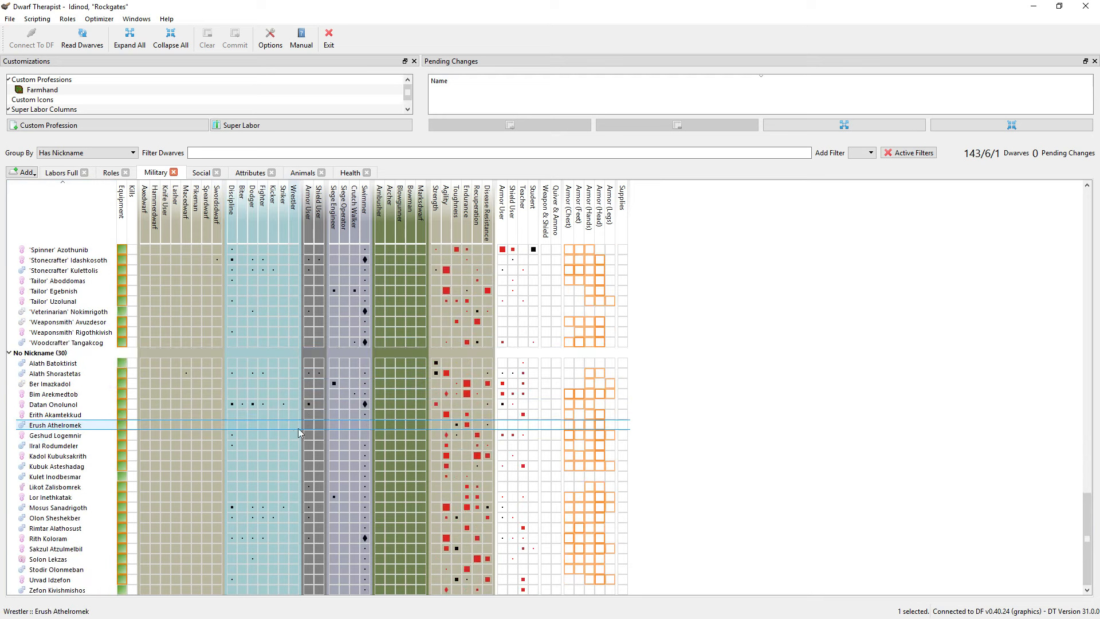
pyautogui.moveTo(444, 424)
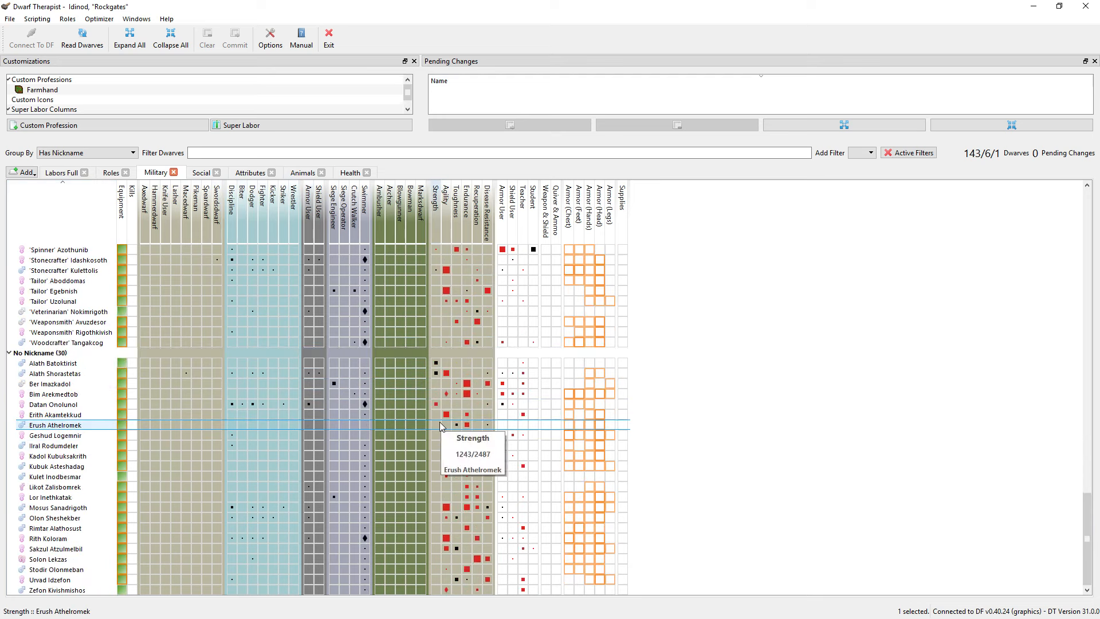
# Step: Nickname the ten selected dwarves Marksdwarf and commit the change to the fortress
pyautogui.click(54, 373)
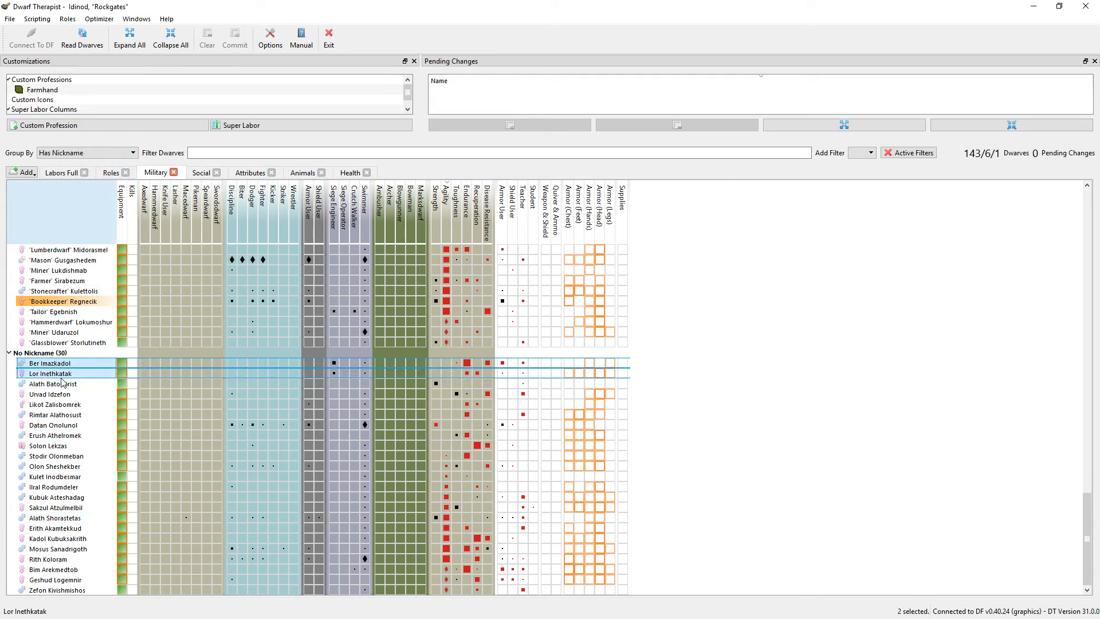
pyautogui.click(60, 414)
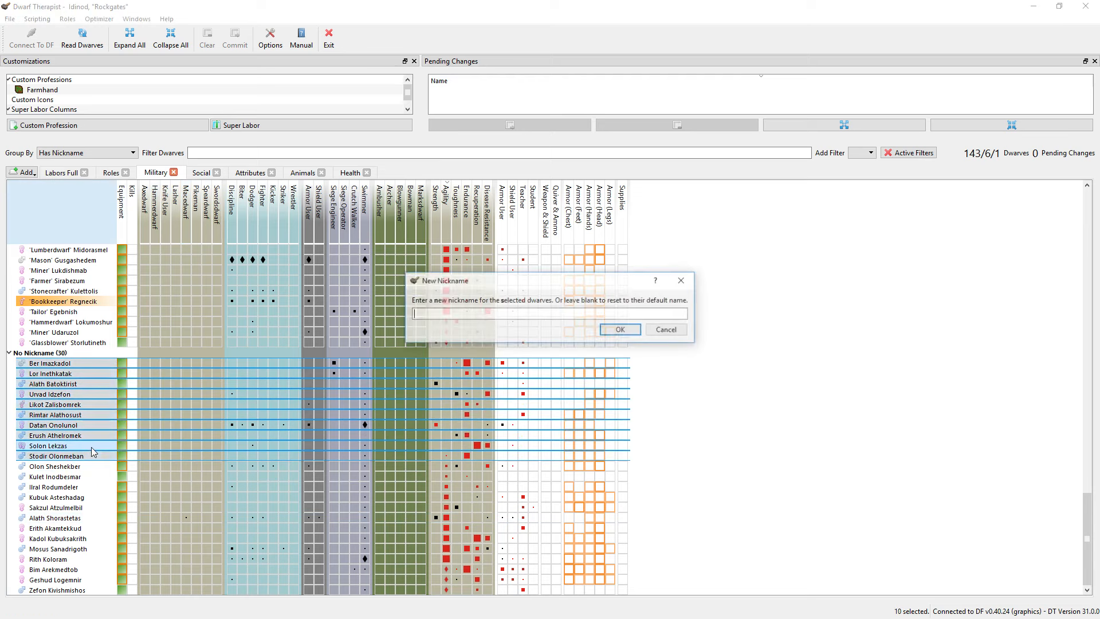
pyautogui.write('Marksdwa')
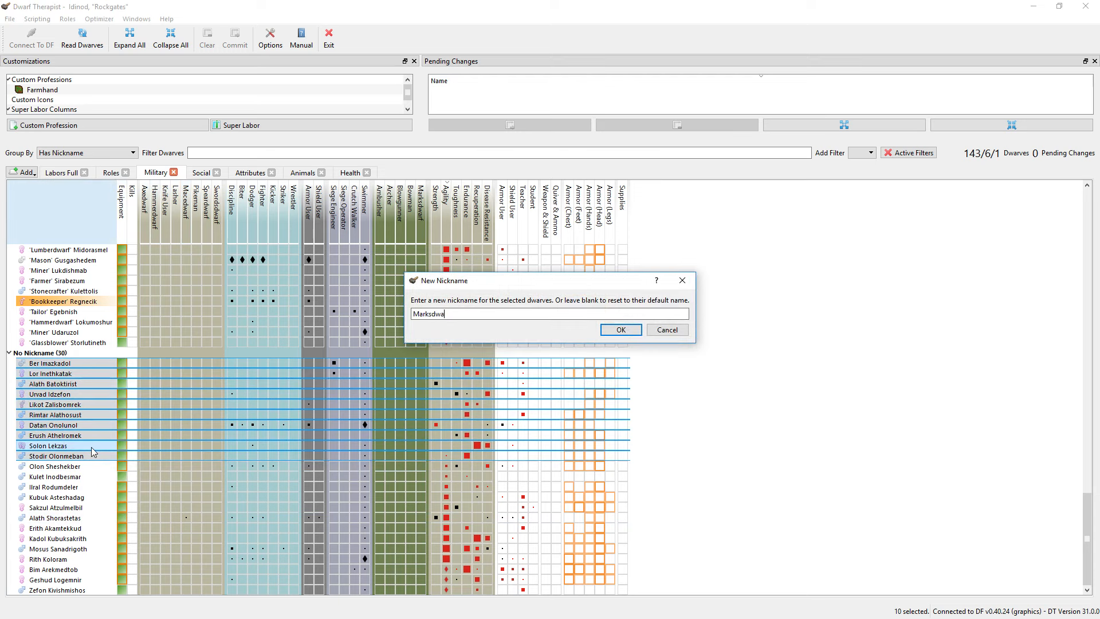
pyautogui.click(620, 330)
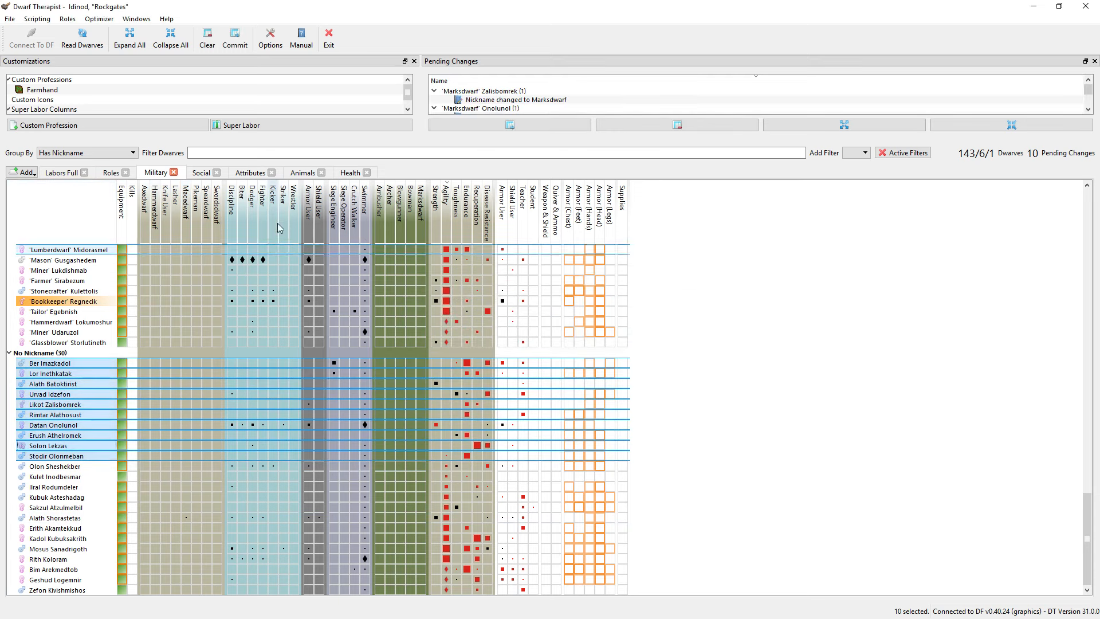
pyautogui.click(235, 36)
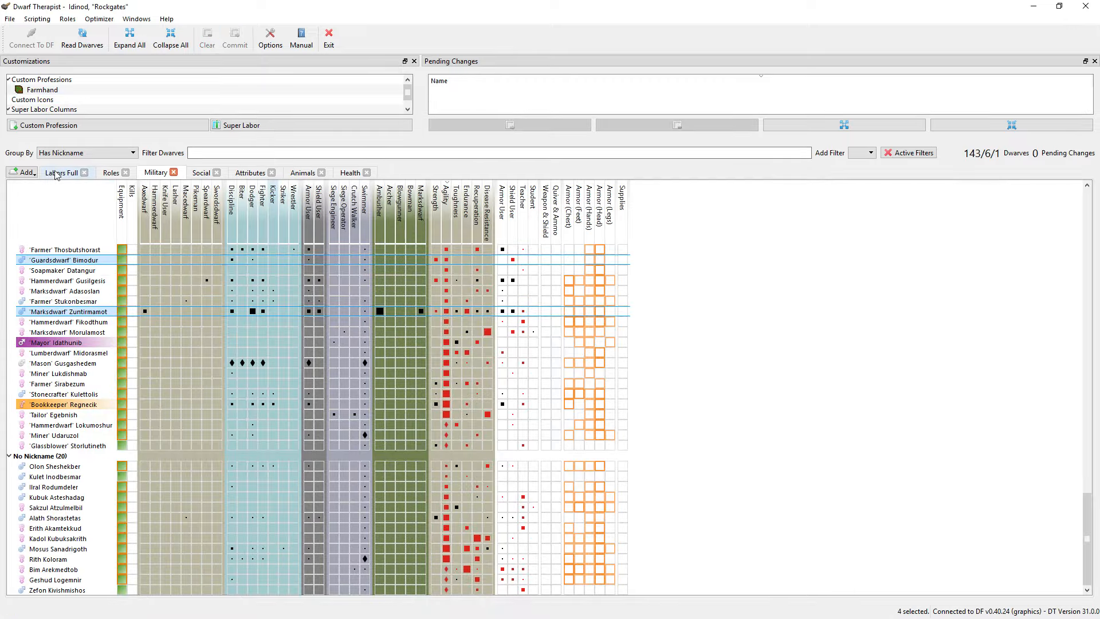
# Step: Enable Wood Burning and Furnace Operating for Marksdwarf dwarves in the full labor list
pyautogui.click(62, 172)
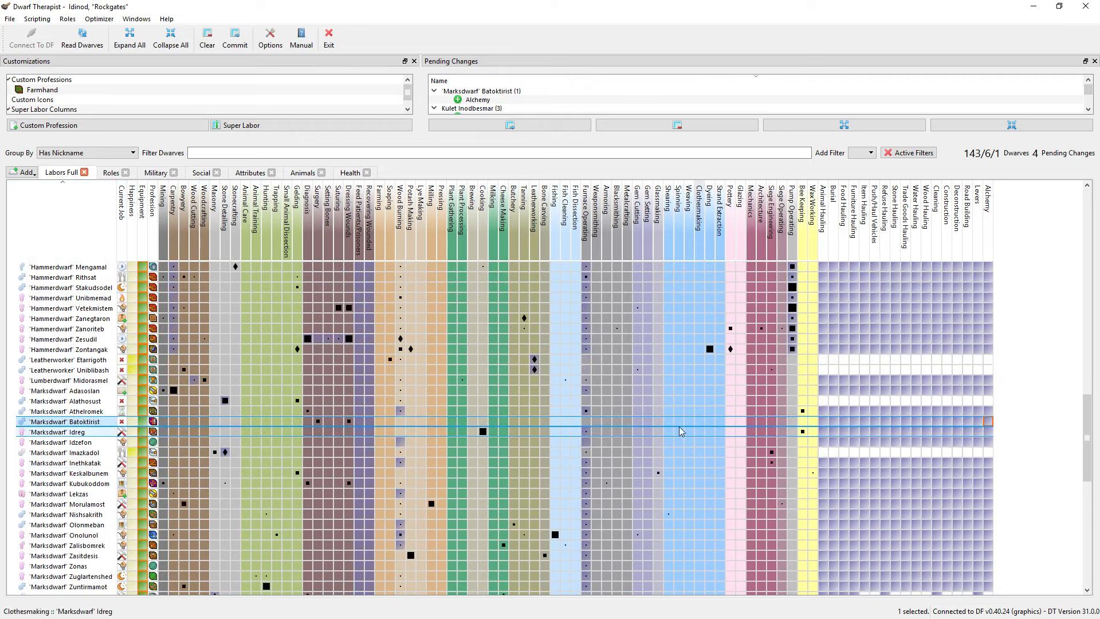
pyautogui.click(585, 421)
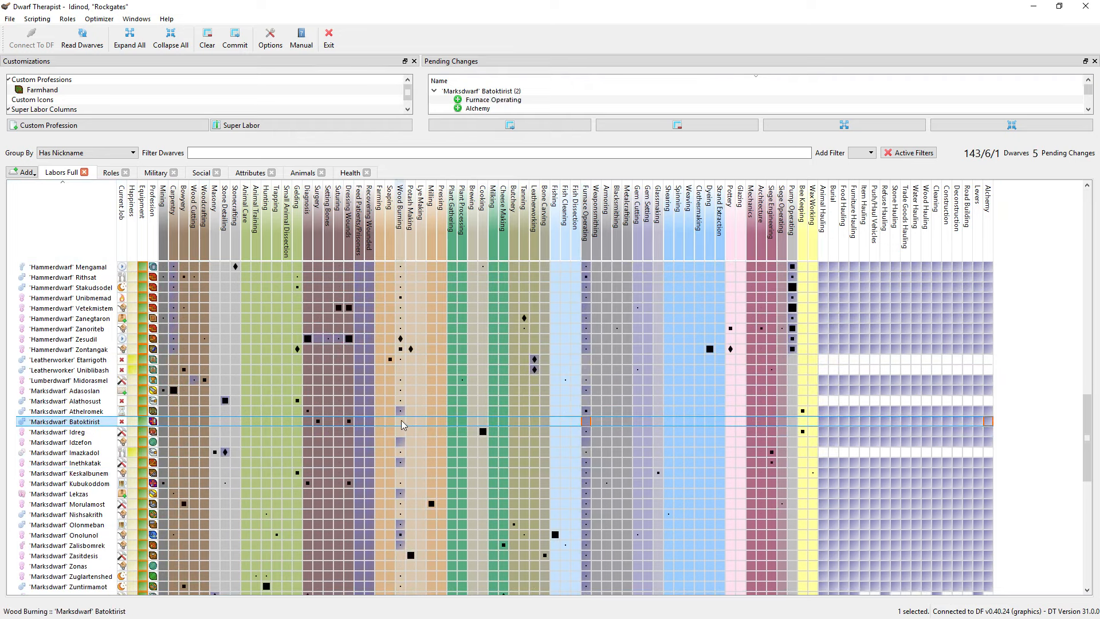
pyautogui.click(401, 432)
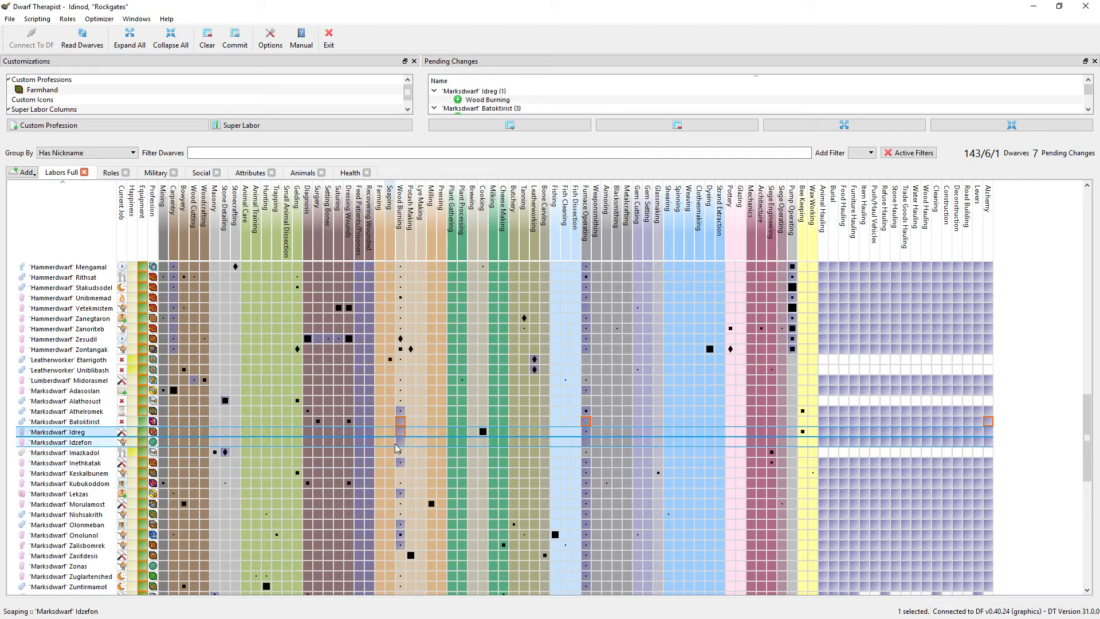
pyautogui.scroll(-3)
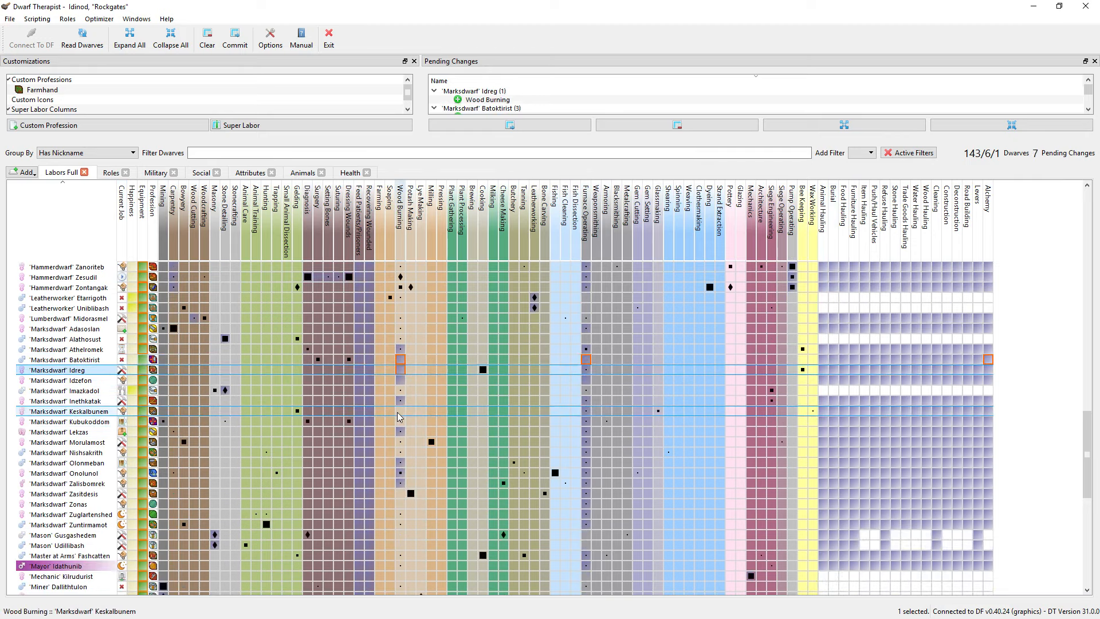
pyautogui.click(401, 422)
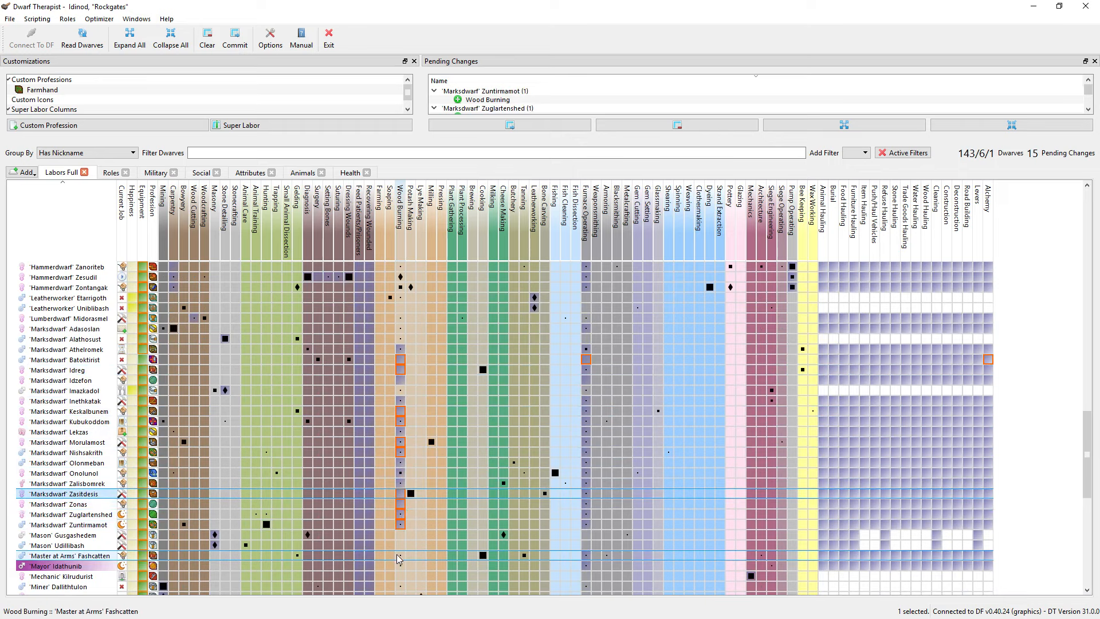
# Step: Enable wood burning for another Marksdwarf and return to the Dwarf Fortress window
pyautogui.scroll(-3)
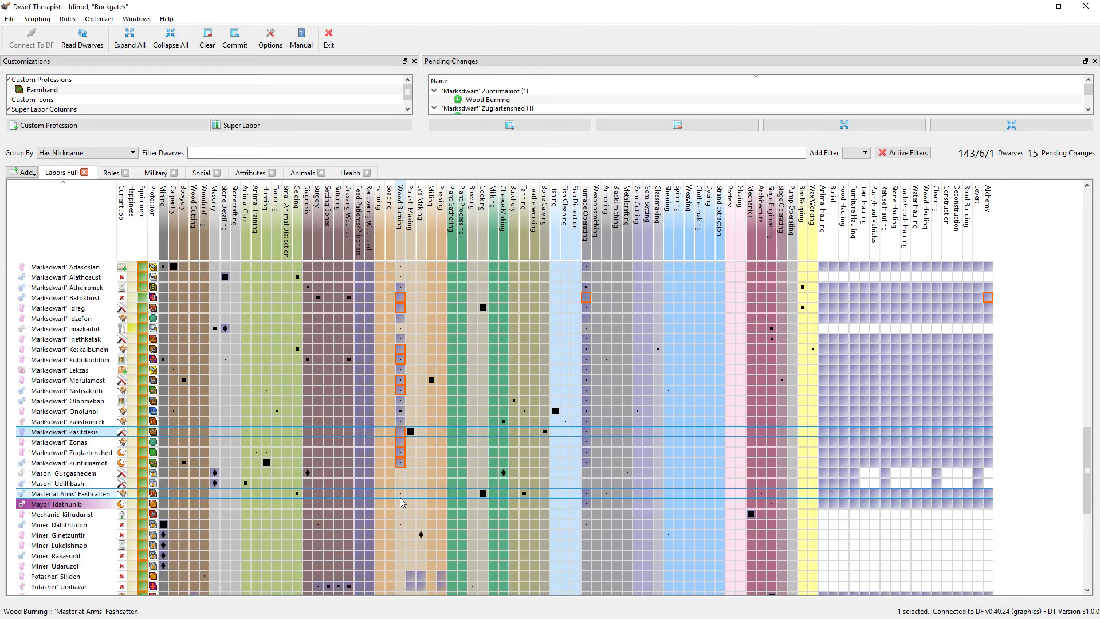
pyautogui.click(588, 504)
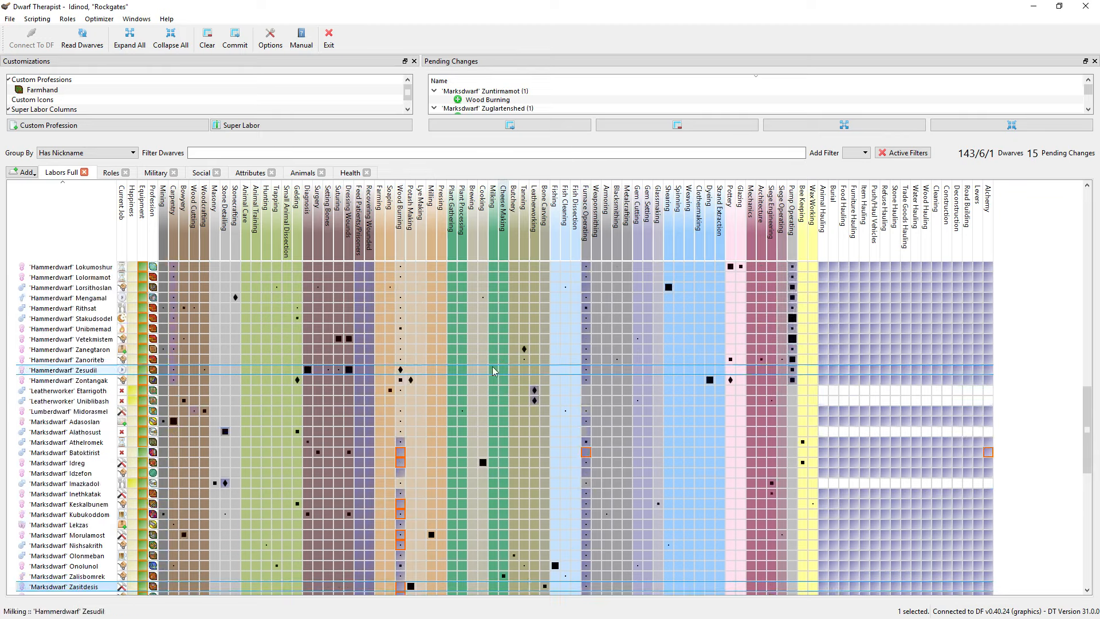
pyautogui.click(235, 36)
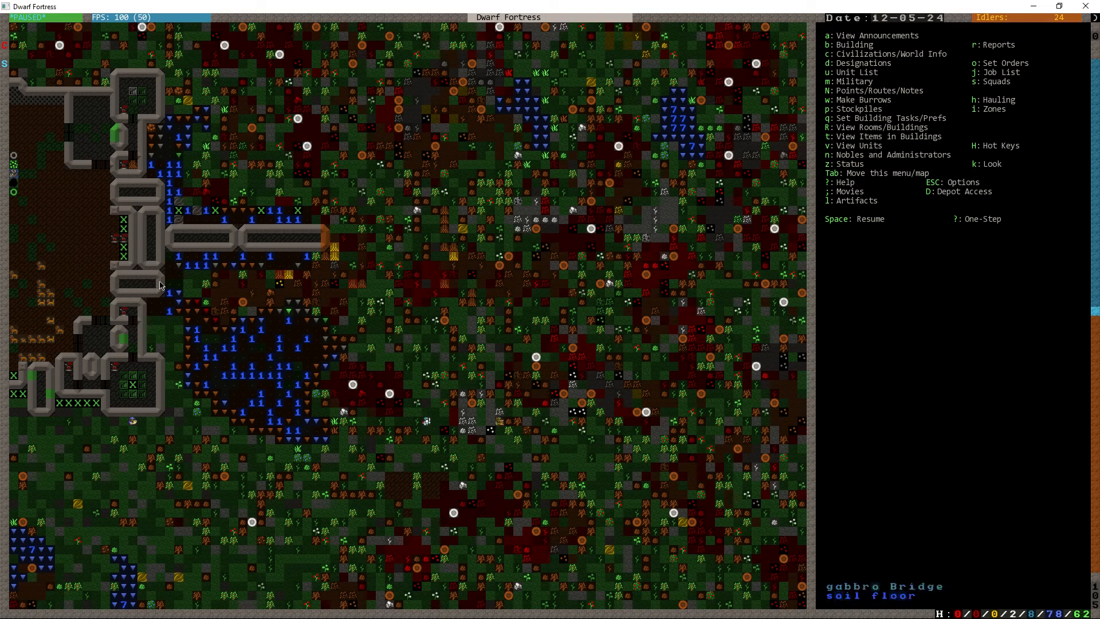
# Step: Bring up the stockpile's settings showing the Coins category and metal types
pyautogui.press('space')
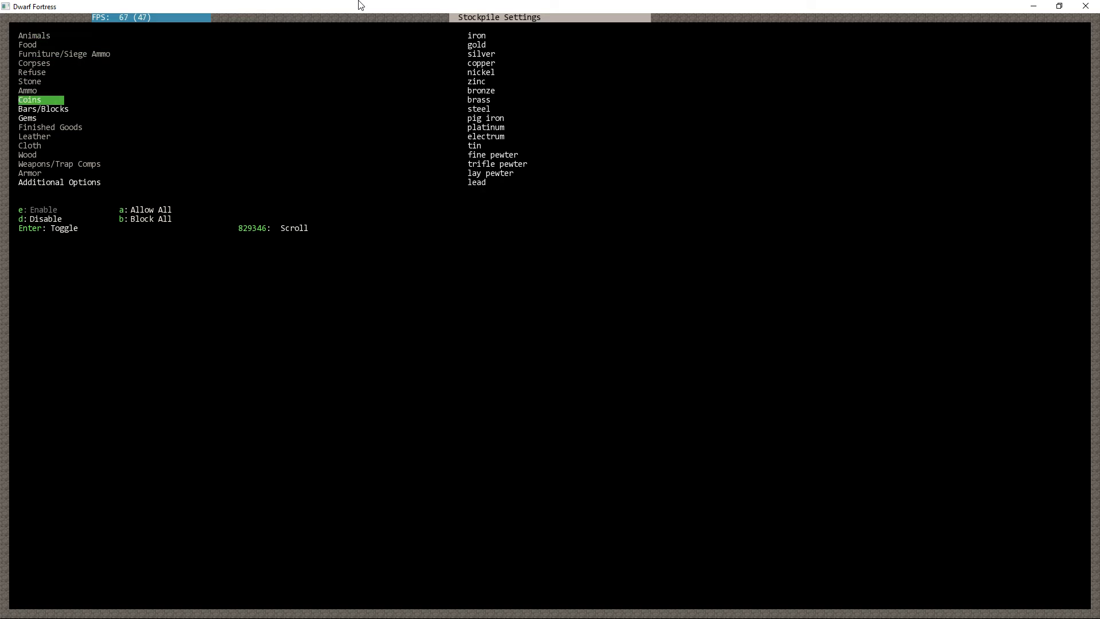
# Step: Search the stone block materials ('i', then 'mic') in Bar/Block Stockpile #70 and return to its summary
pyautogui.click(44, 109)
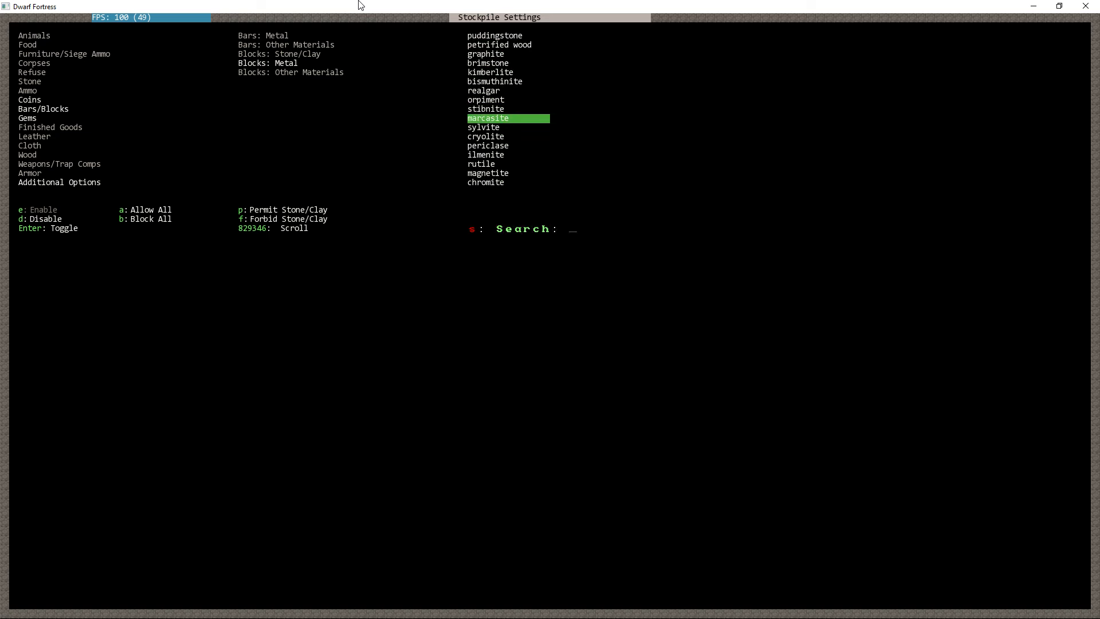
pyautogui.write('i')
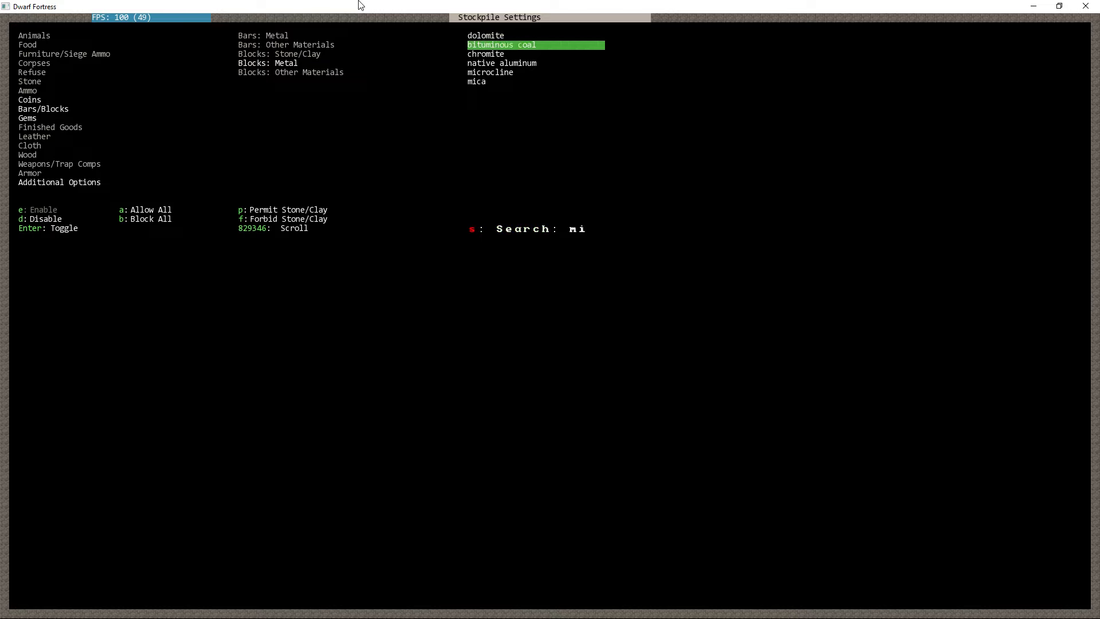
pyautogui.press('Escape')
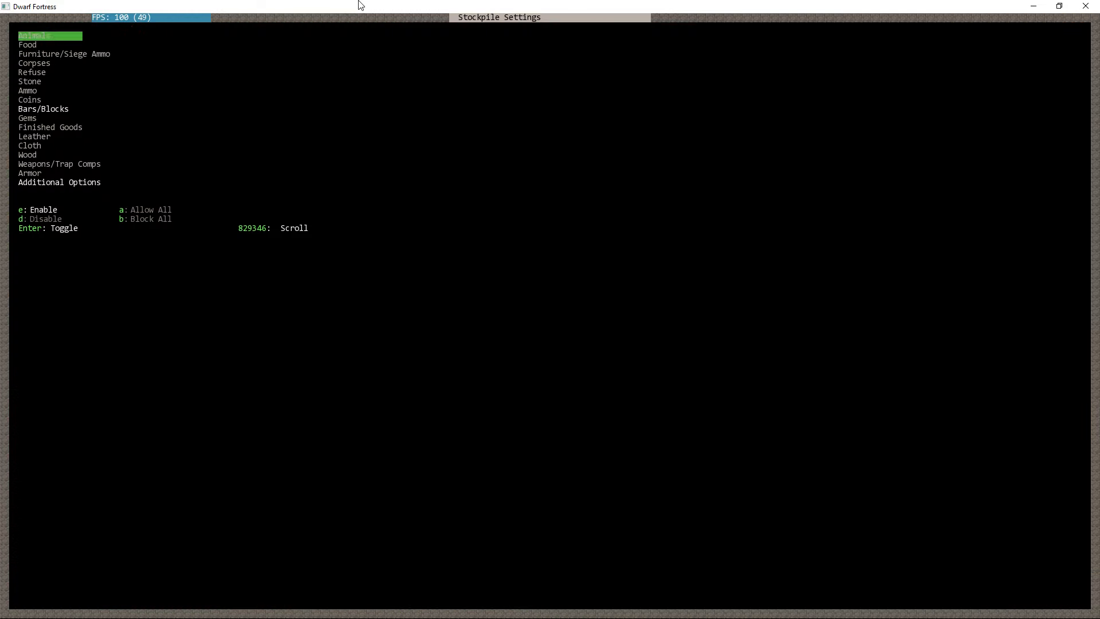
pyautogui.click(42, 109)
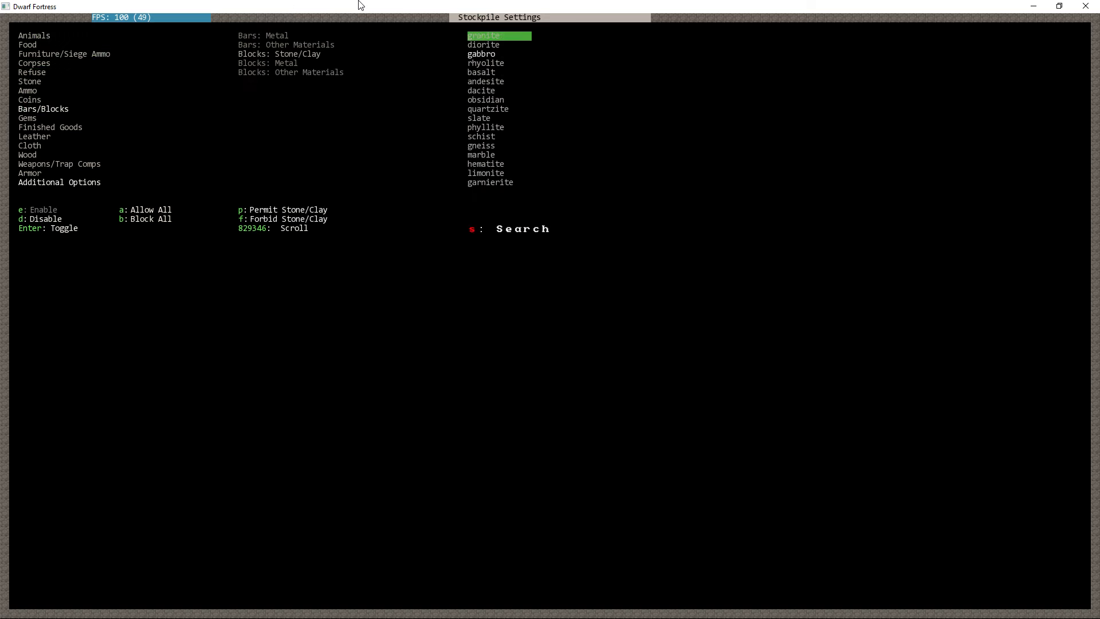
pyautogui.write('mic')
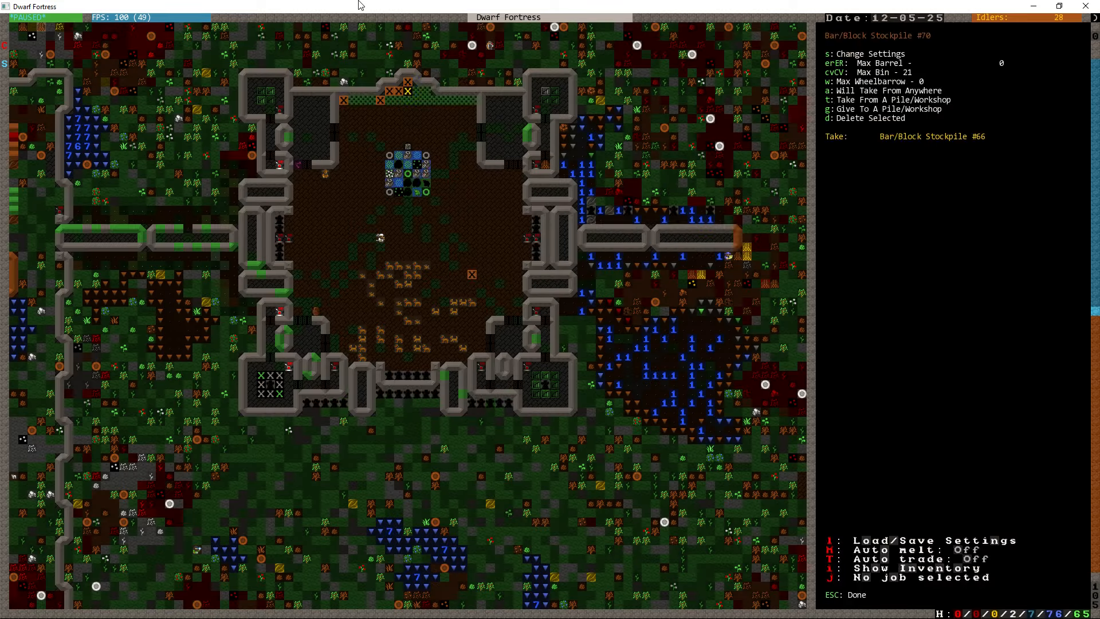
# Step: Recheck the stockpile's stone block list, close it, and move to the underground hall level
pyautogui.press('Escape')
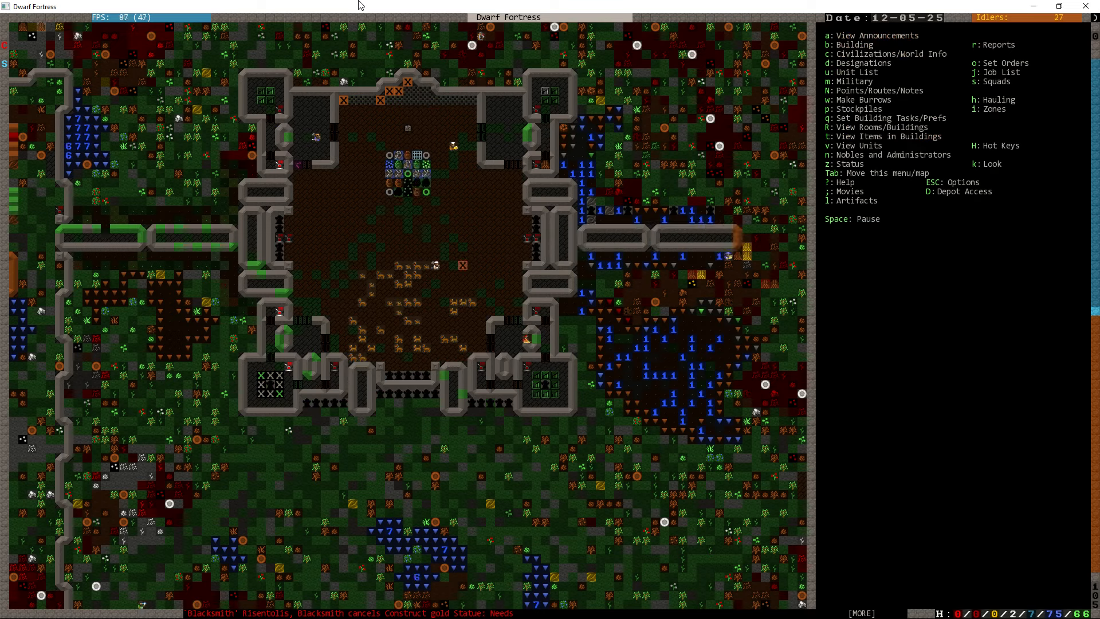
pyautogui.press('space')
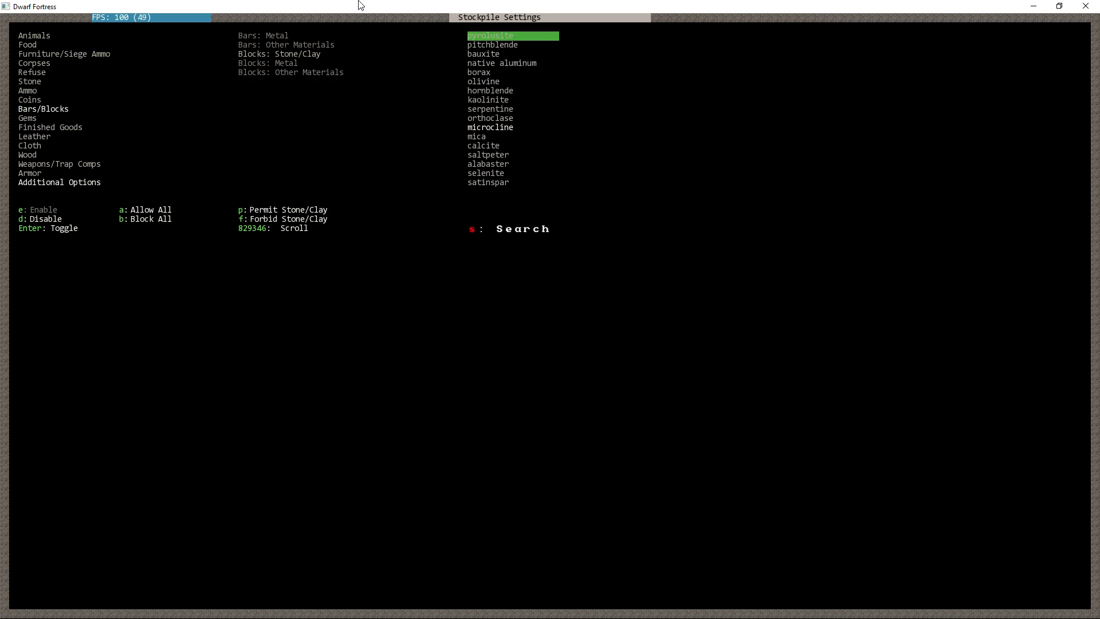
pyautogui.click(268, 63)
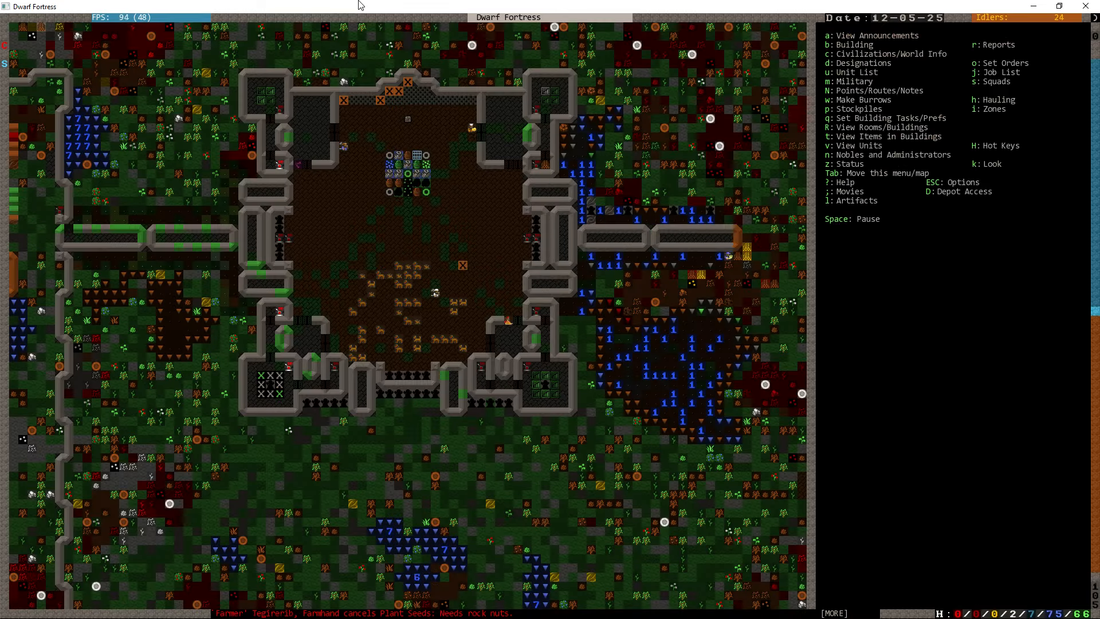
pyautogui.scroll(-3)
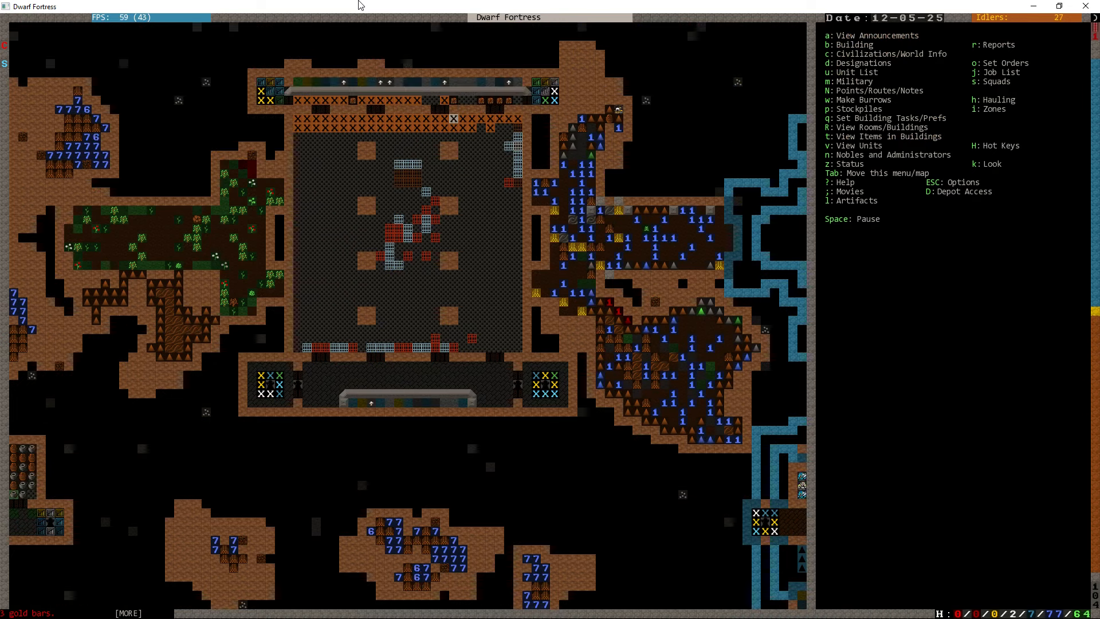
# Step: Scroll down to the workshop level and back out of the current menu
pyautogui.scroll(-3)
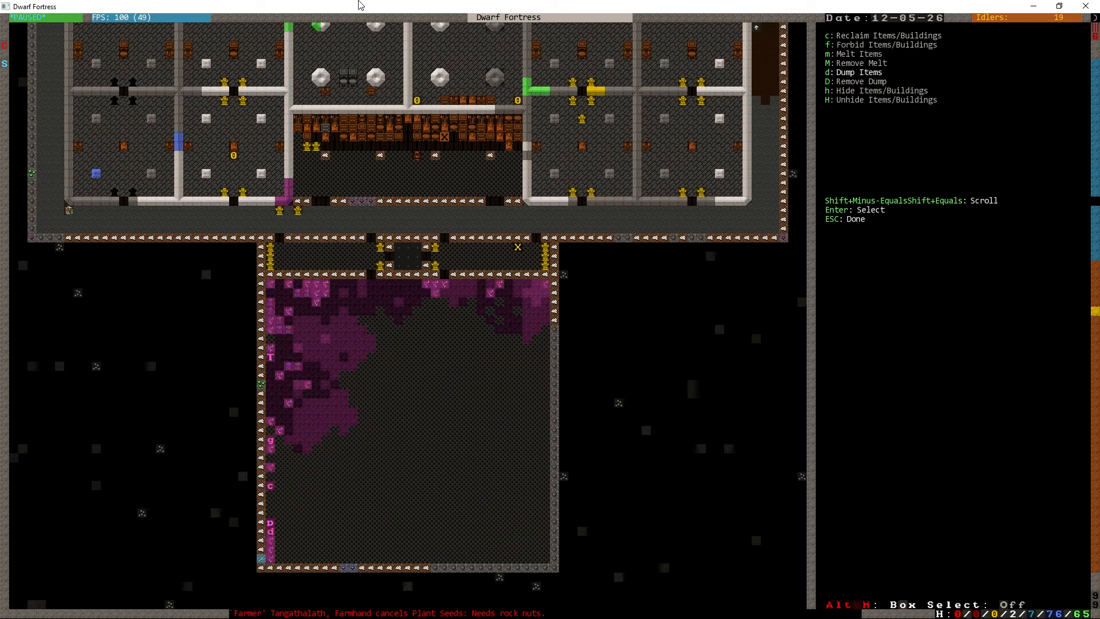
pyautogui.press('Escape')
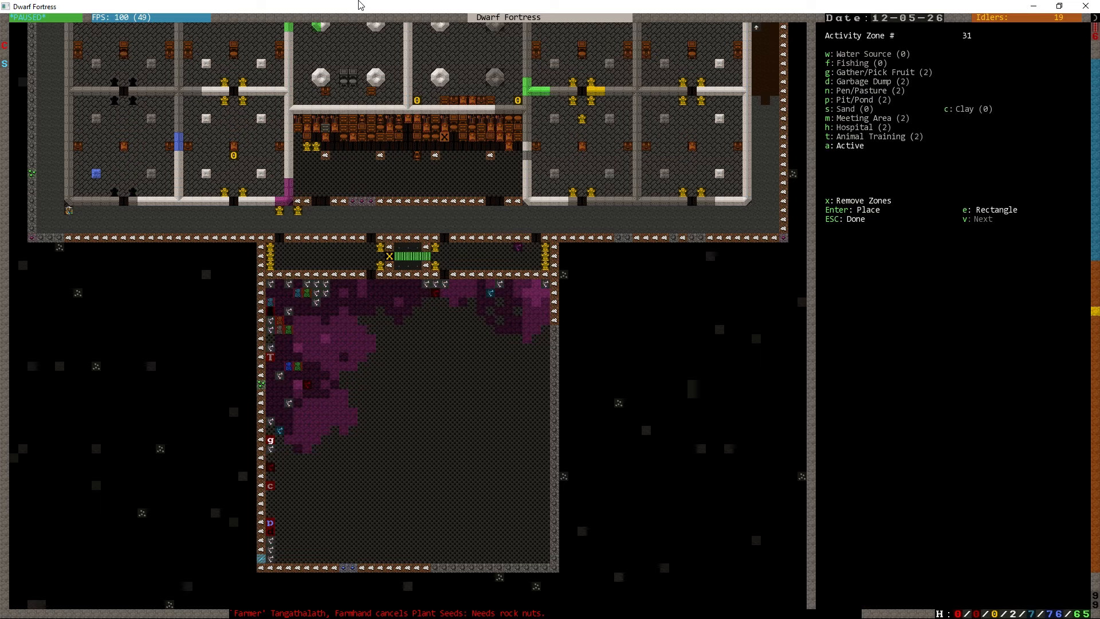
# Step: Leave activity zone placement and return to the running fortress map
pyautogui.press('Escape')
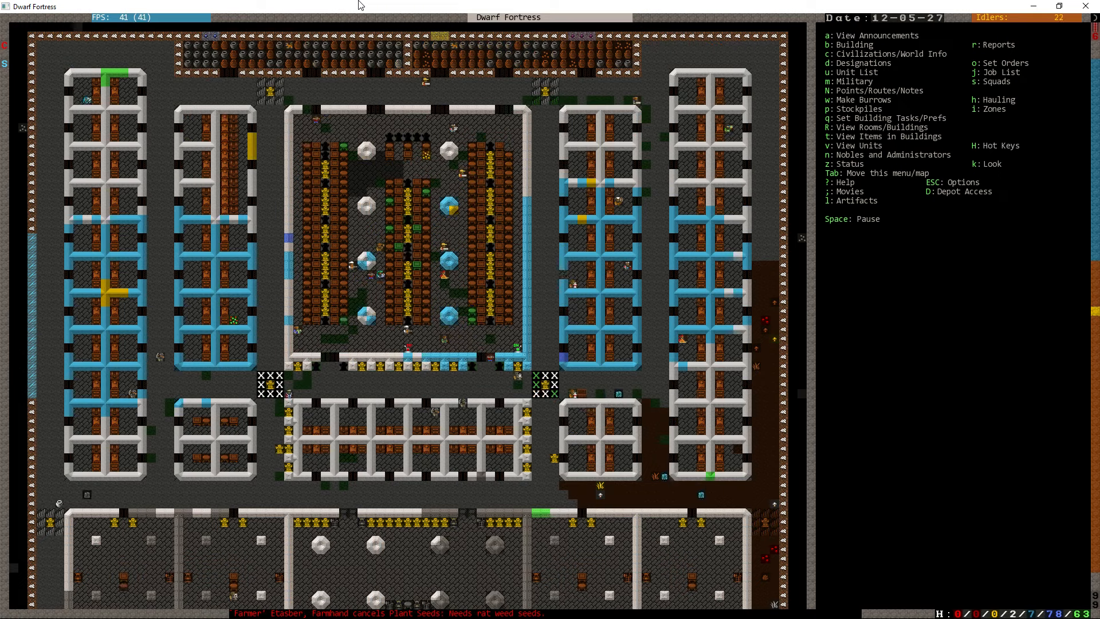
pyautogui.press('space')
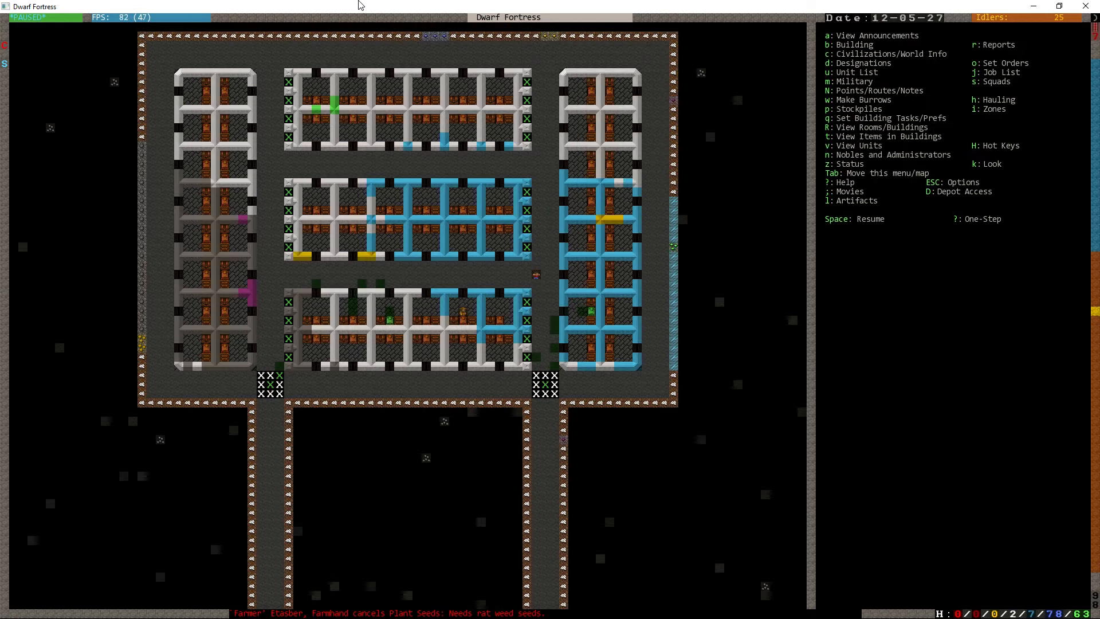
pyautogui.press('d')
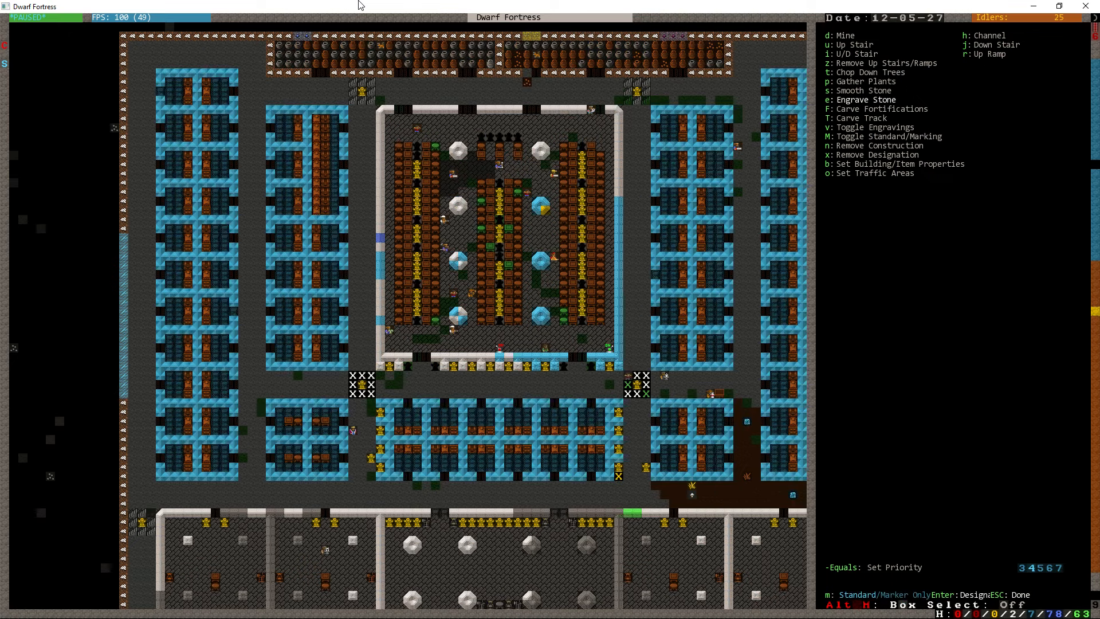
pyautogui.scroll(-3)
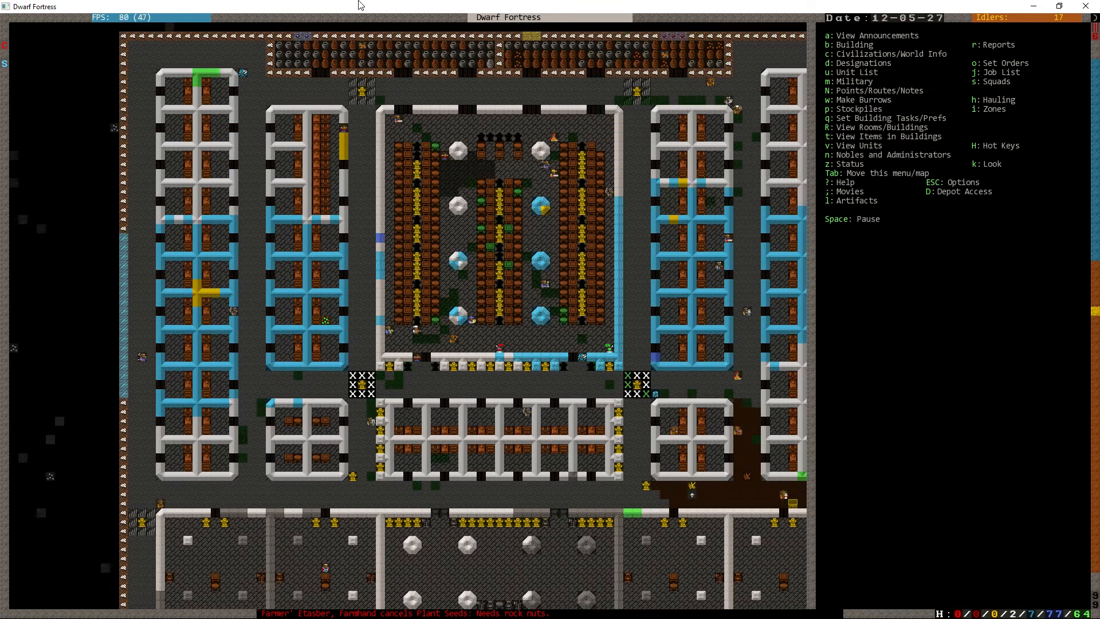
# Step: Change z-level from the farm to the level with the long walled chamber
pyautogui.scroll(-3)
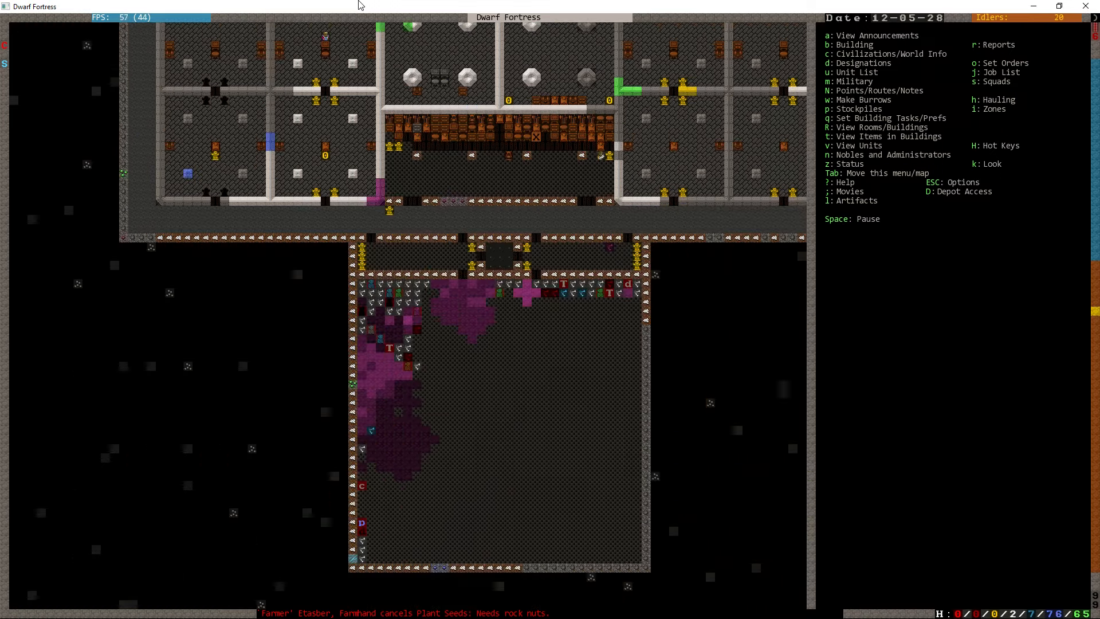
pyautogui.press('j')
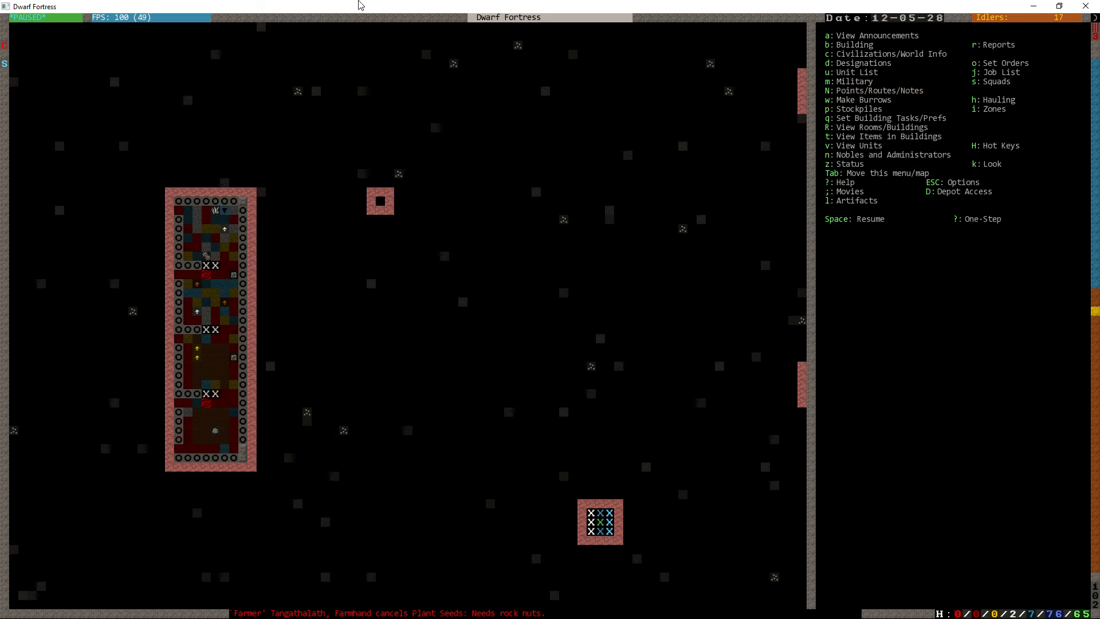
# Step: Check the planned gabbro bridge's status and close its details
pyautogui.press('space')
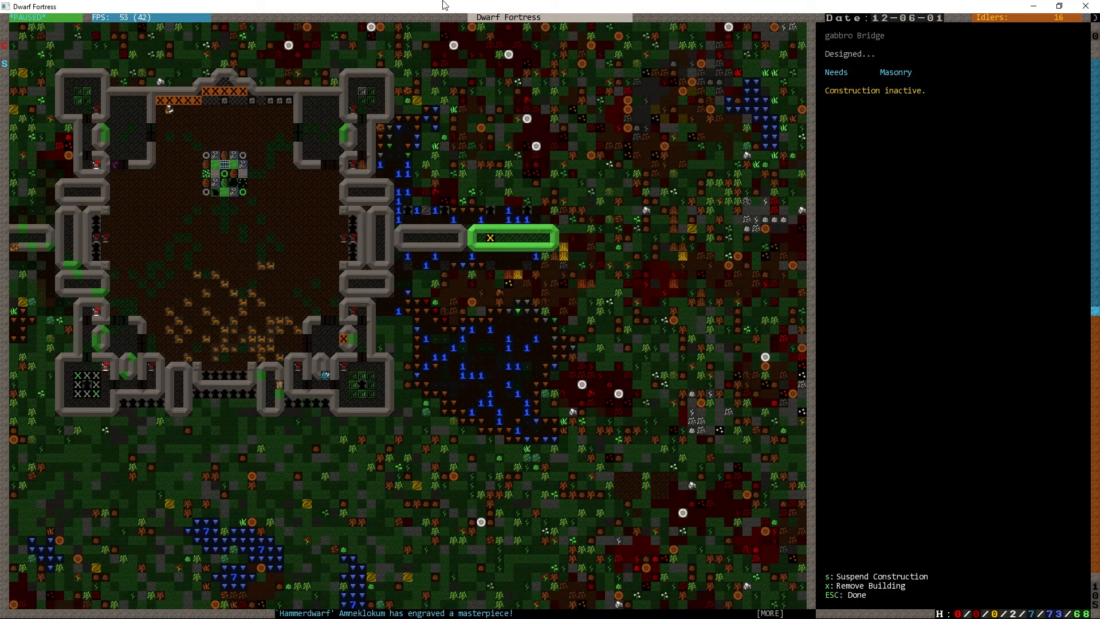
pyautogui.press('Escape')
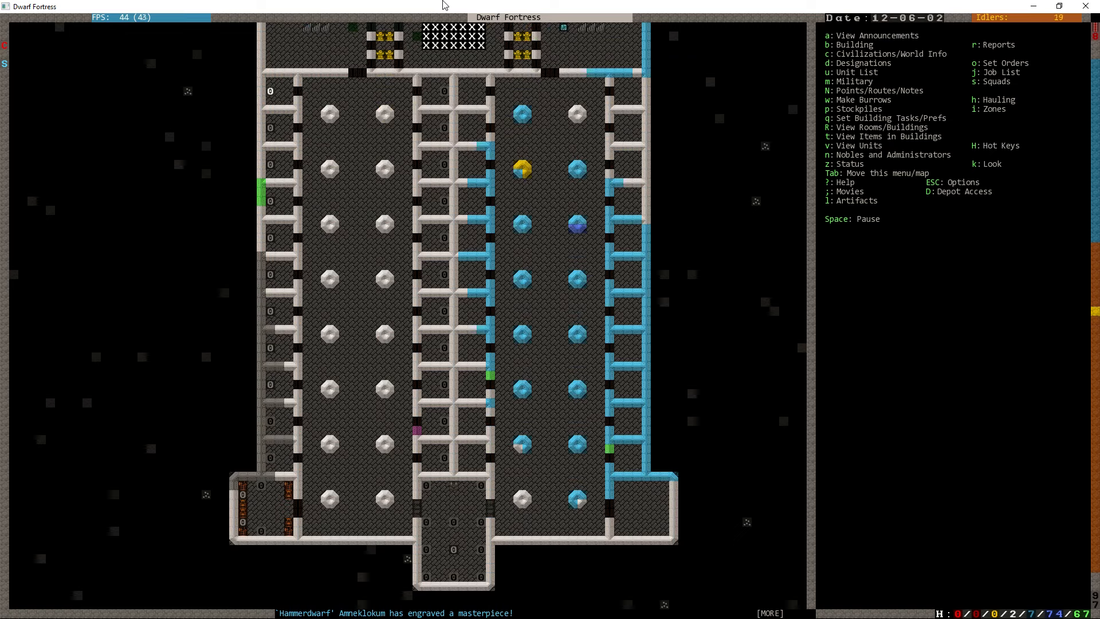
pyautogui.press('k')
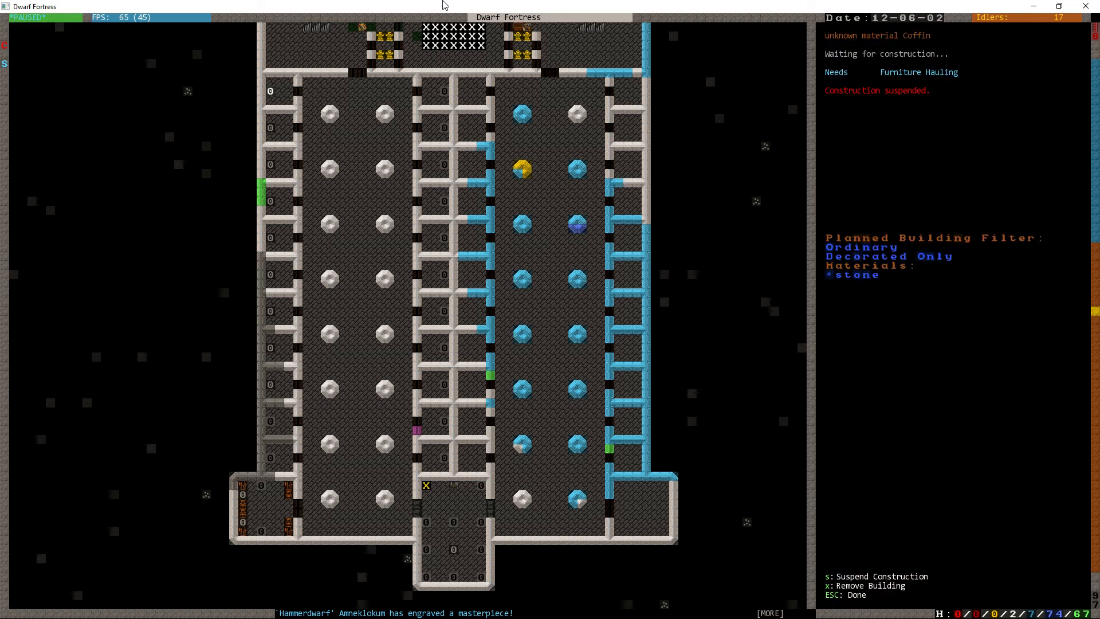
pyautogui.press('Escape')
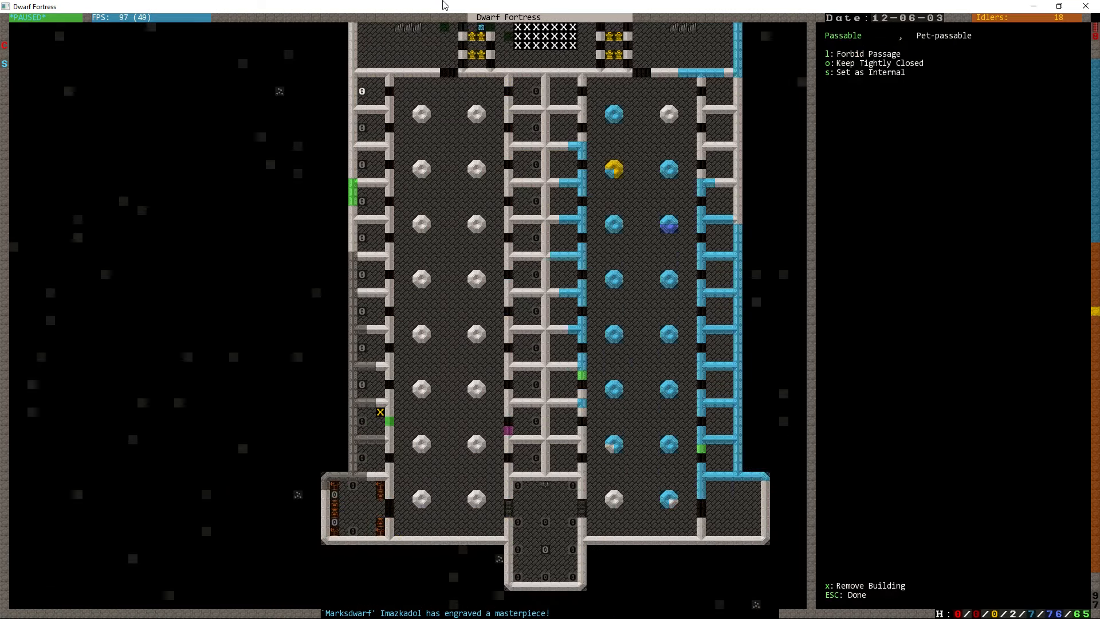
pyautogui.press('Escape')
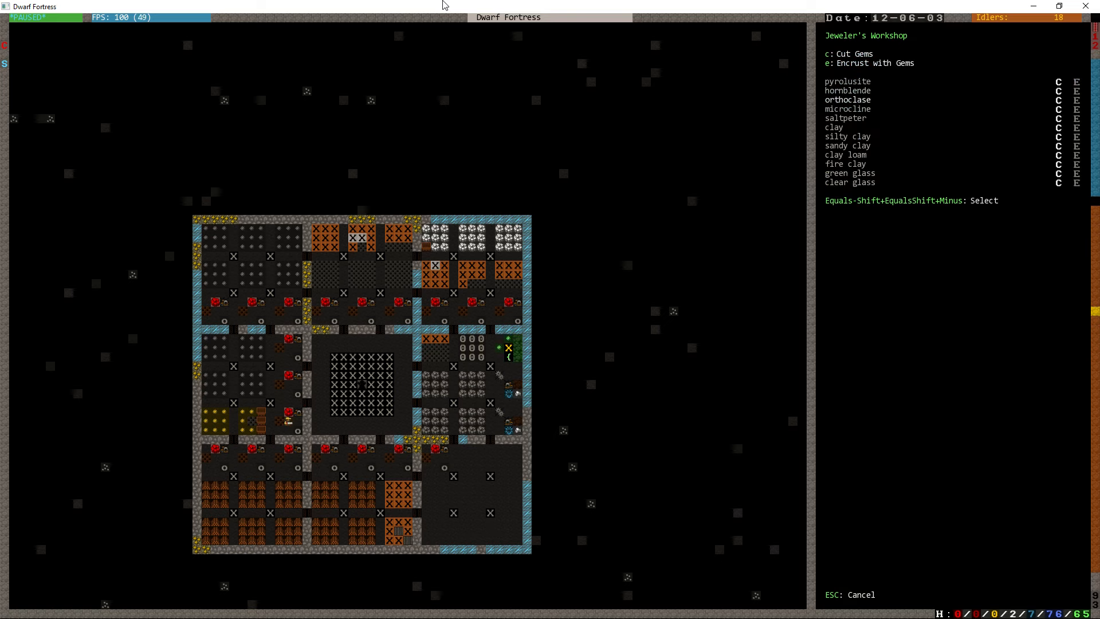
# Step: Pick a gem type for a repeating Cut Gems task, then select adjacent Stockpile #53
pyautogui.click(847, 54)
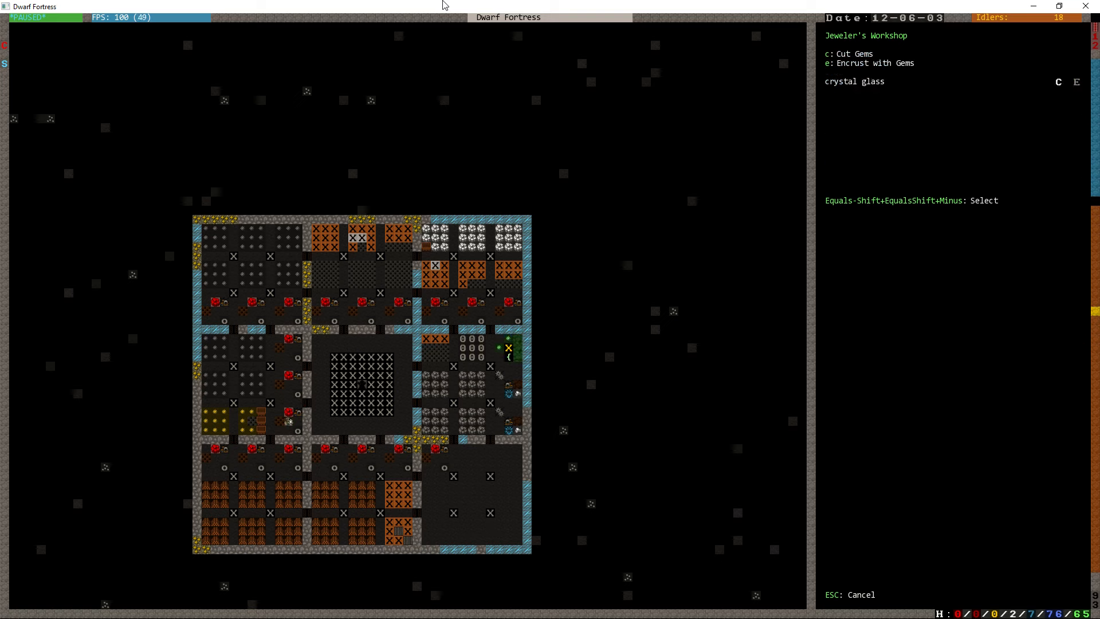
pyautogui.press('Escape')
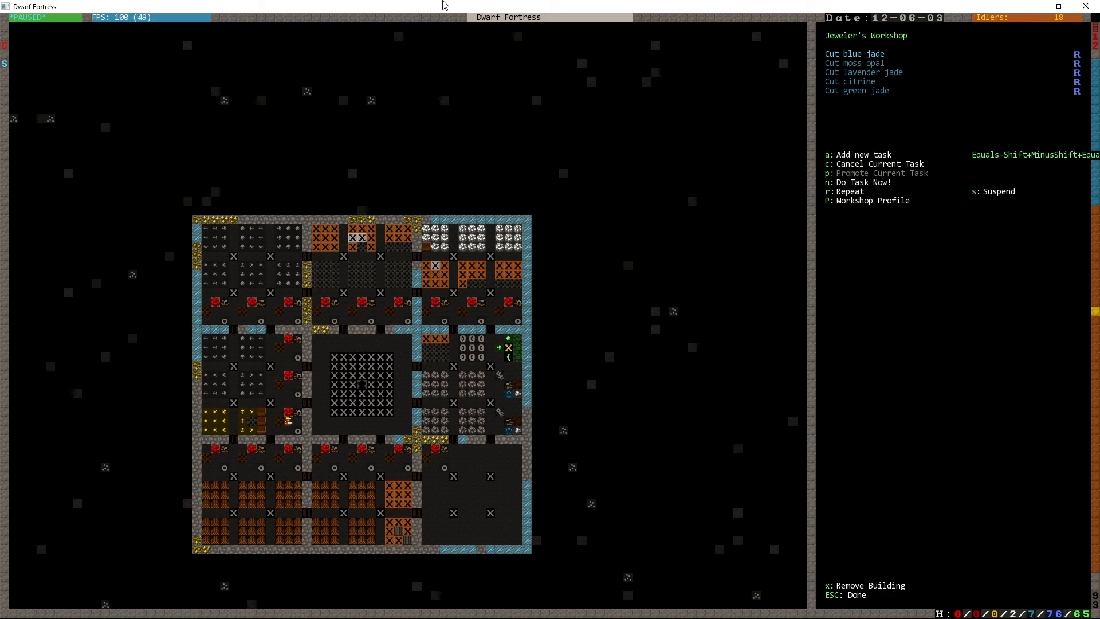
pyautogui.click(436, 348)
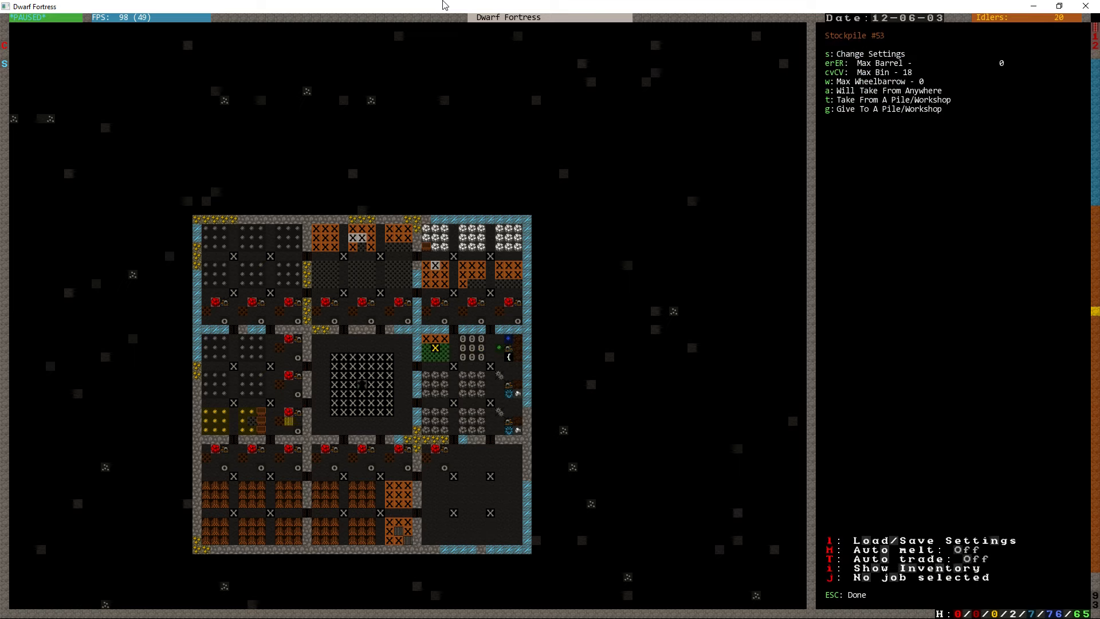
# Step: Leave the cut-gem stockpile settings and bring up the game options menu with Esc
pyautogui.press('Escape')
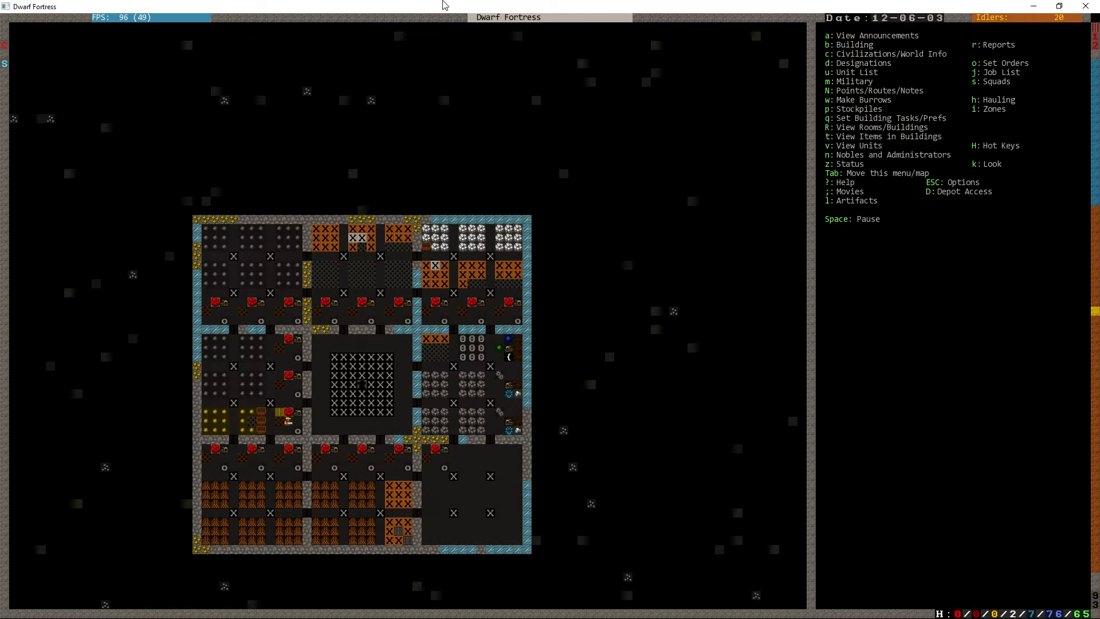
pyautogui.press('Space')
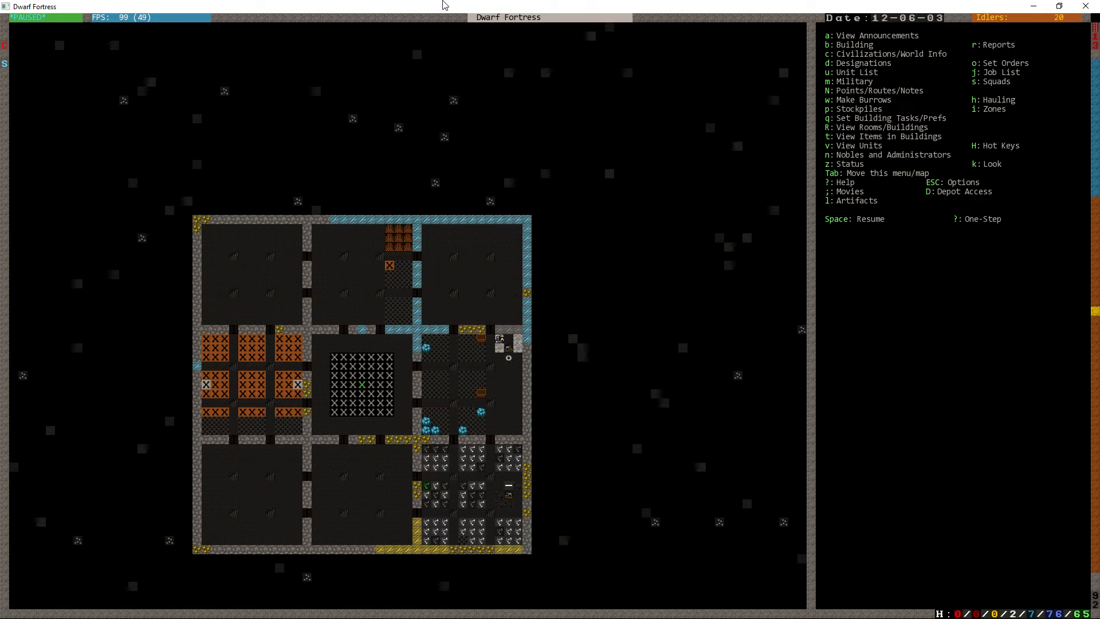
pyautogui.press('p')
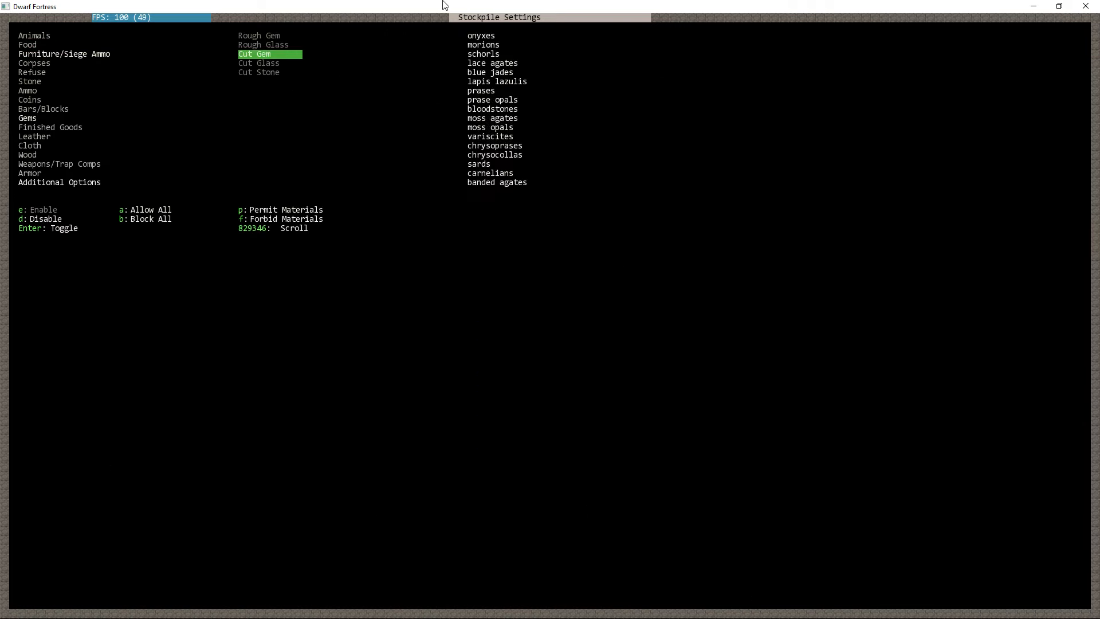
pyautogui.press('Escape')
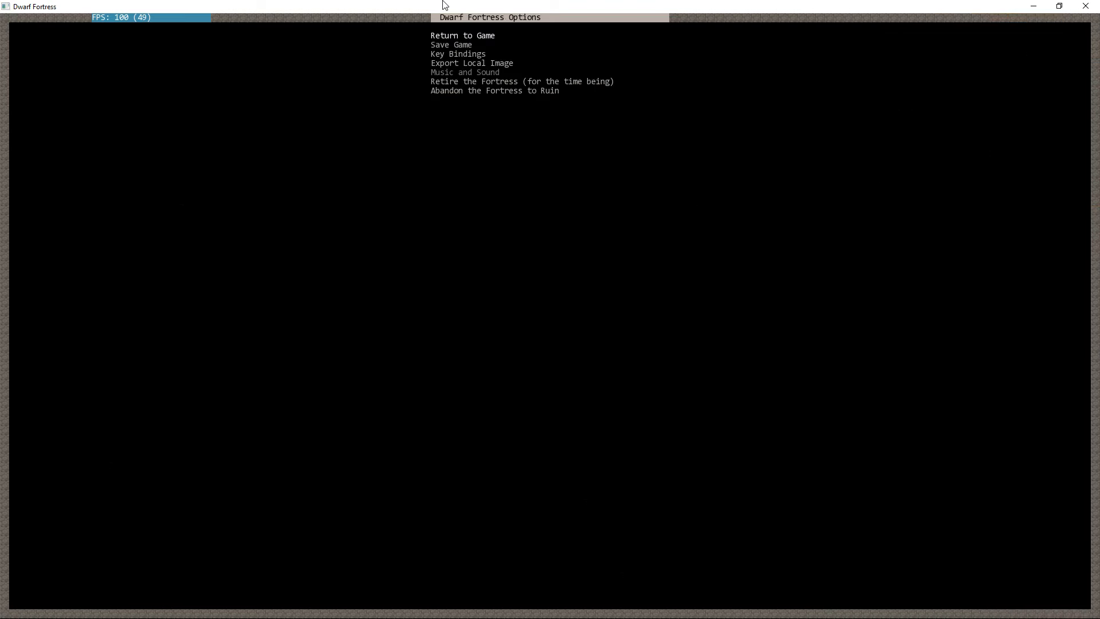
# Step: Commit the gem cutter's 17 pending hauling-labor removals to the fort in Dwarf Therapist
pyautogui.click(461, 35)
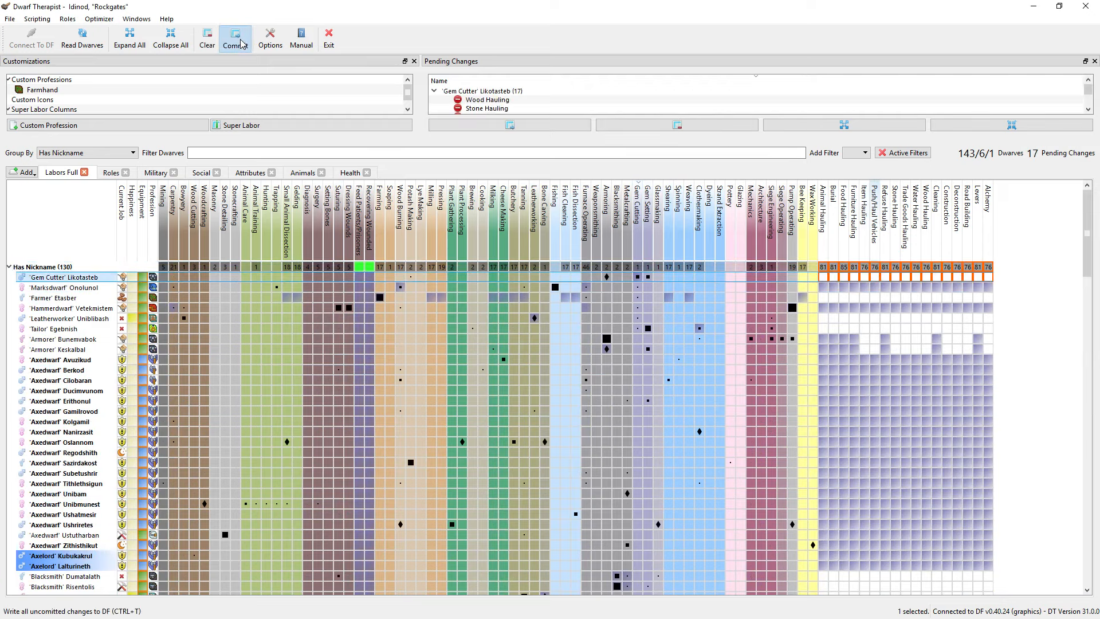
pyautogui.click(234, 38)
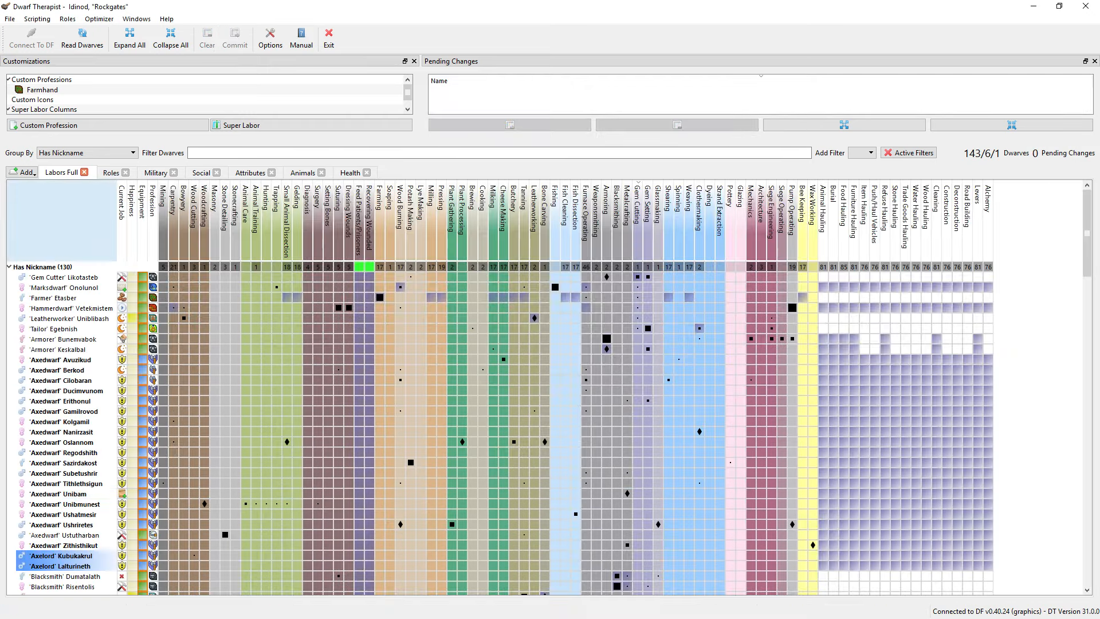